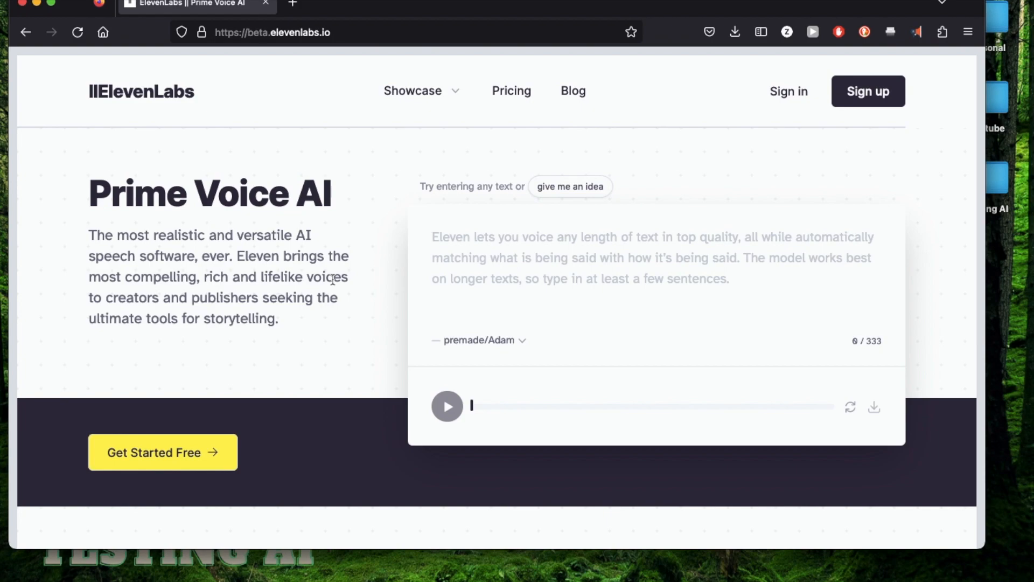
pyautogui.moveTo(221, 231)
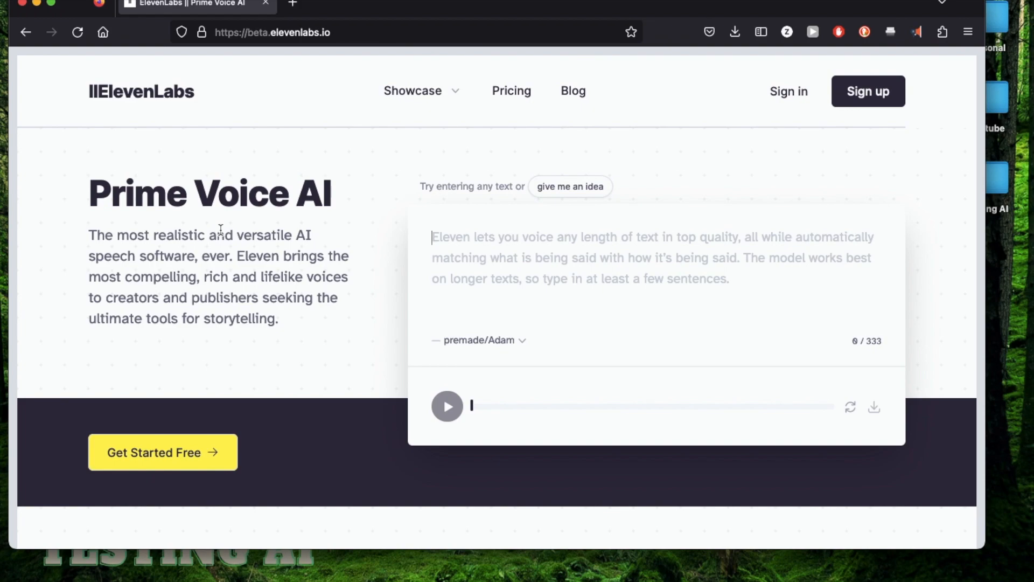
pyautogui.moveTo(329, 274)
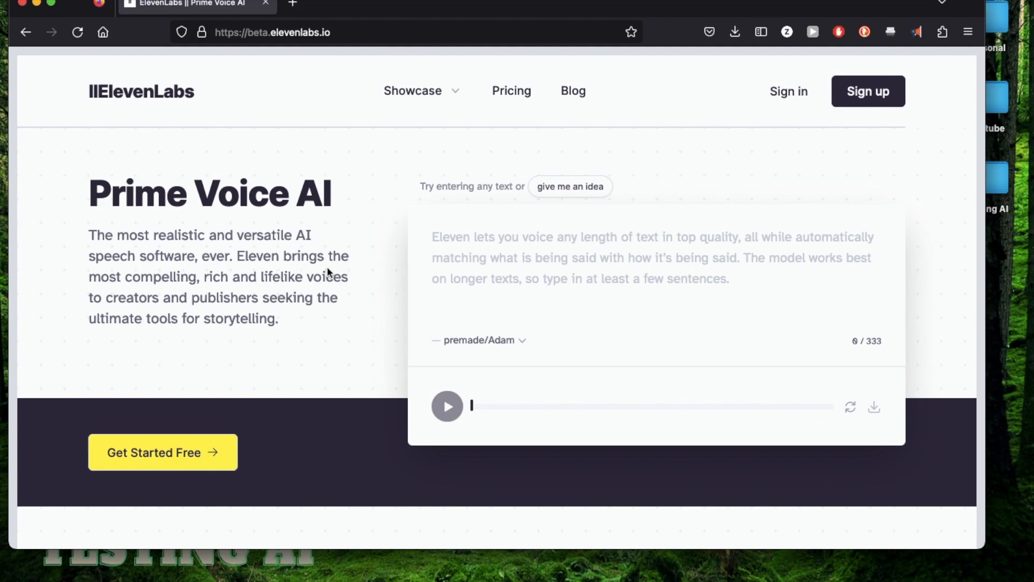
pyautogui.moveTo(385, 289)
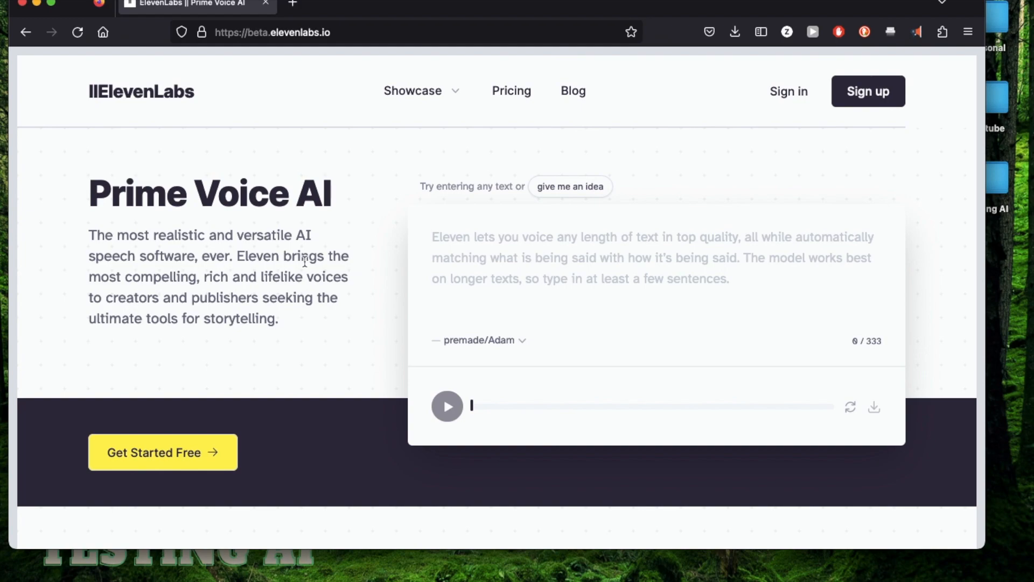
pyautogui.moveTo(346, 279)
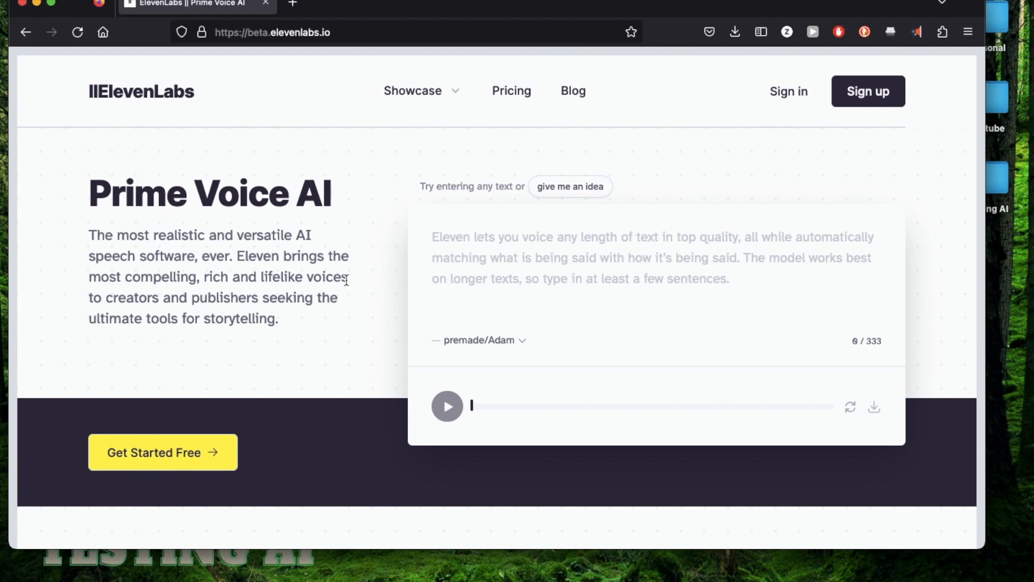
pyautogui.moveTo(288, 333)
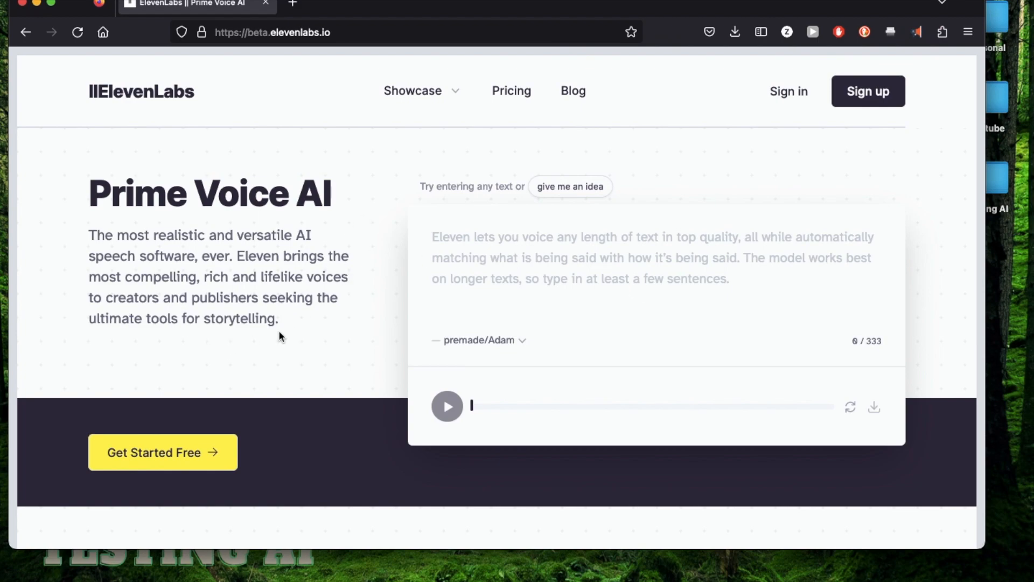
pyautogui.moveTo(285, 294)
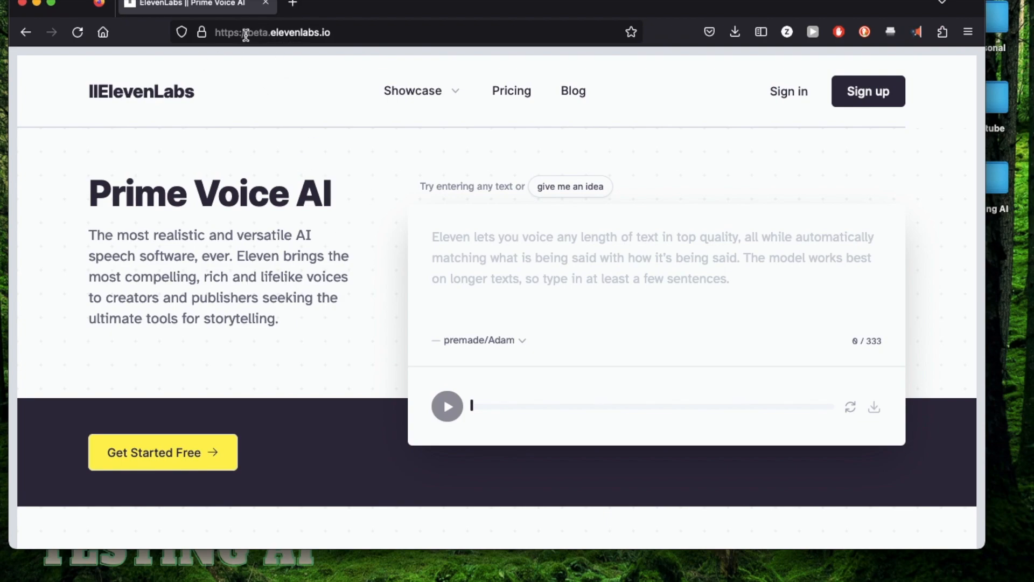
pyautogui.moveTo(306, 64)
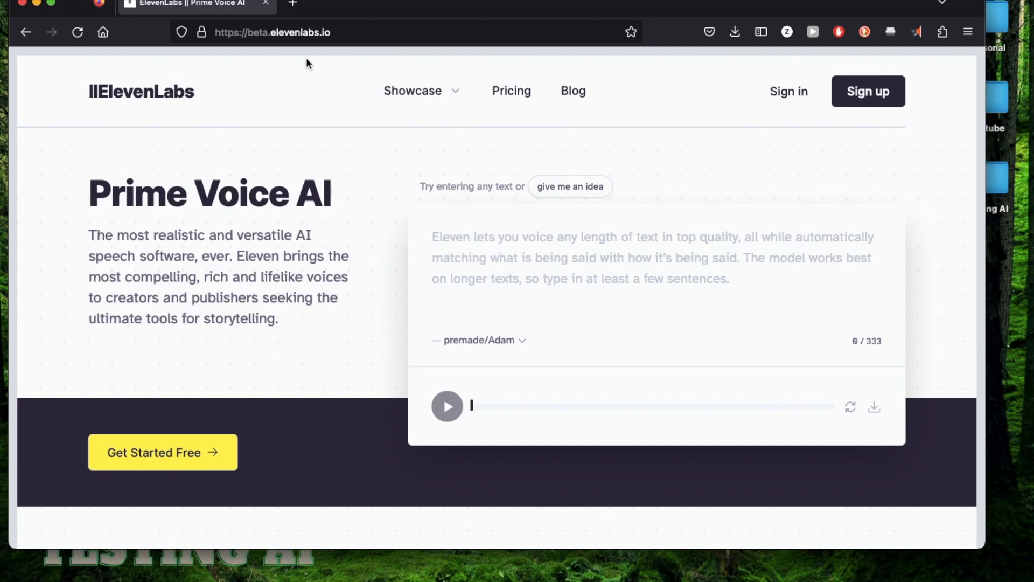
pyautogui.moveTo(385, 183)
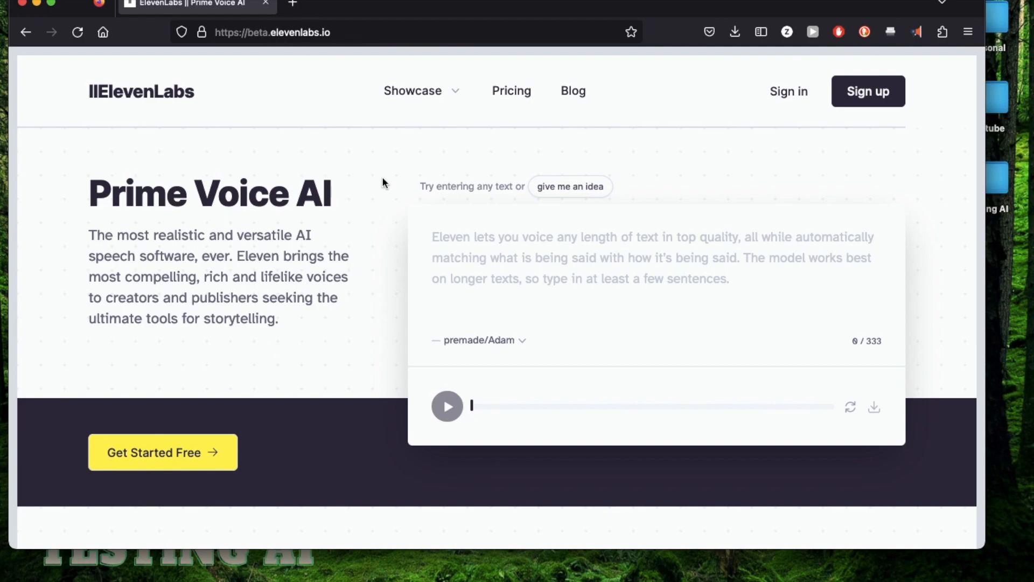
pyautogui.moveTo(554, 257)
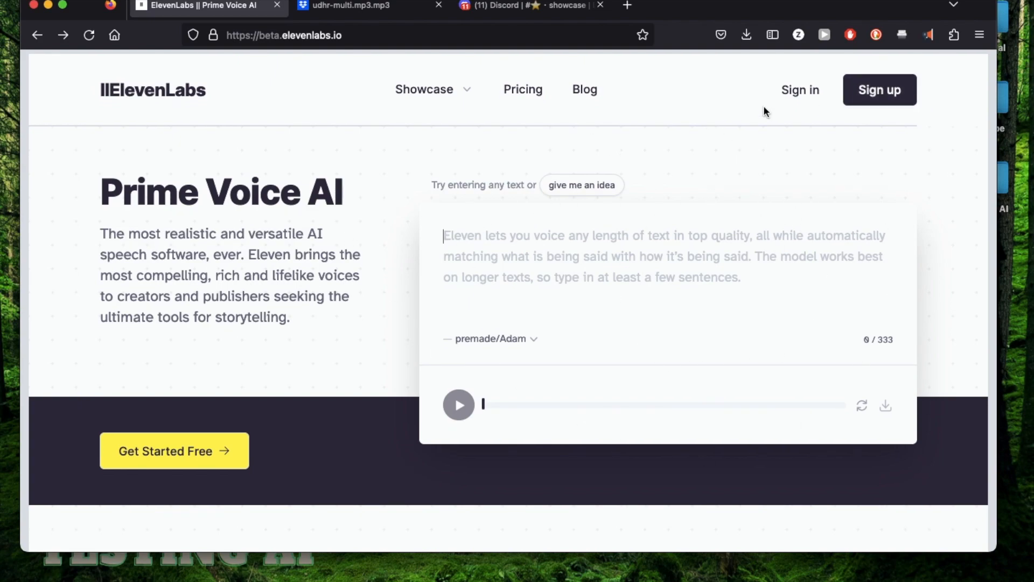
pyautogui.moveTo(878, 343)
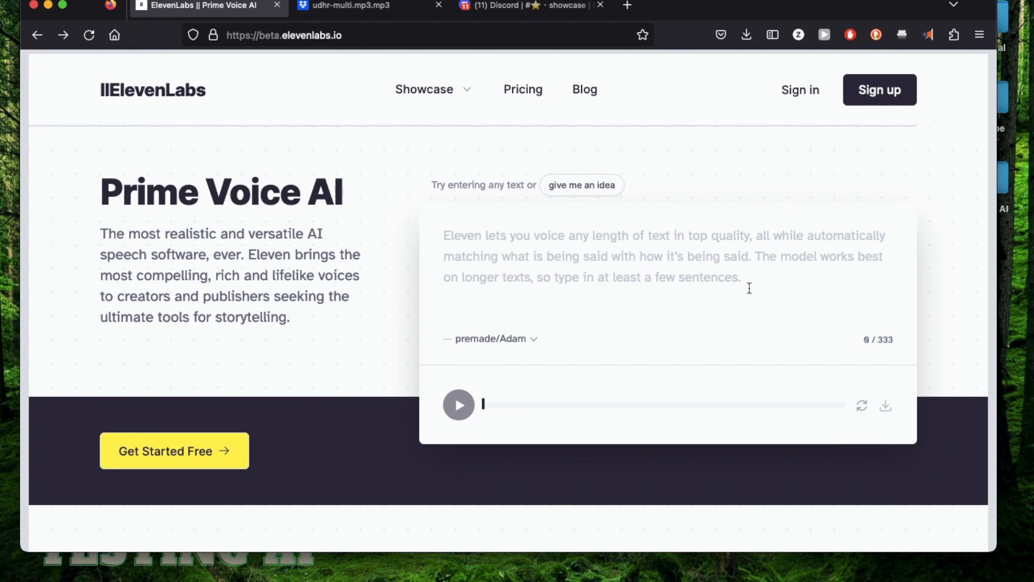
pyautogui.moveTo(873, 247)
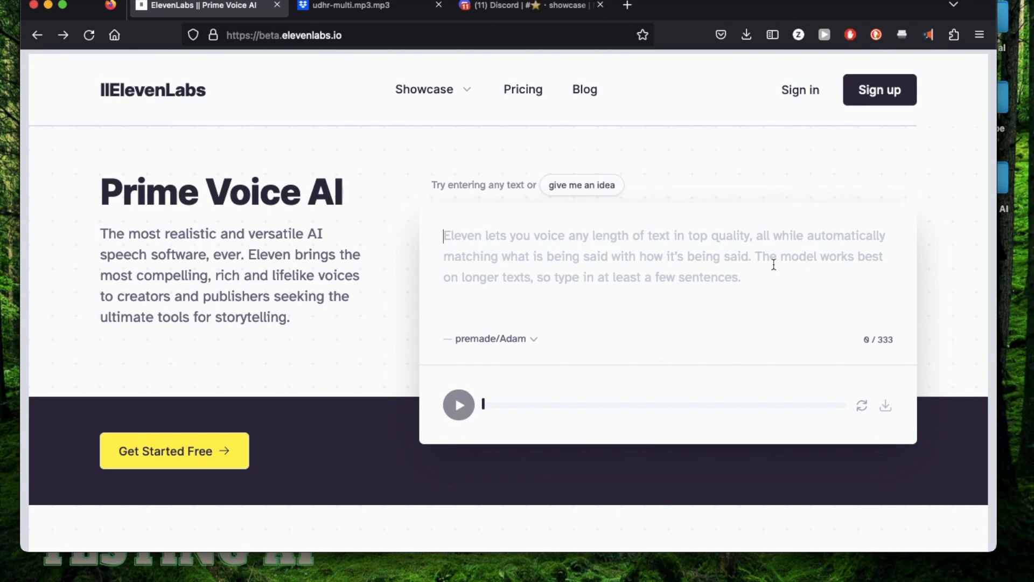
pyautogui.moveTo(749, 368)
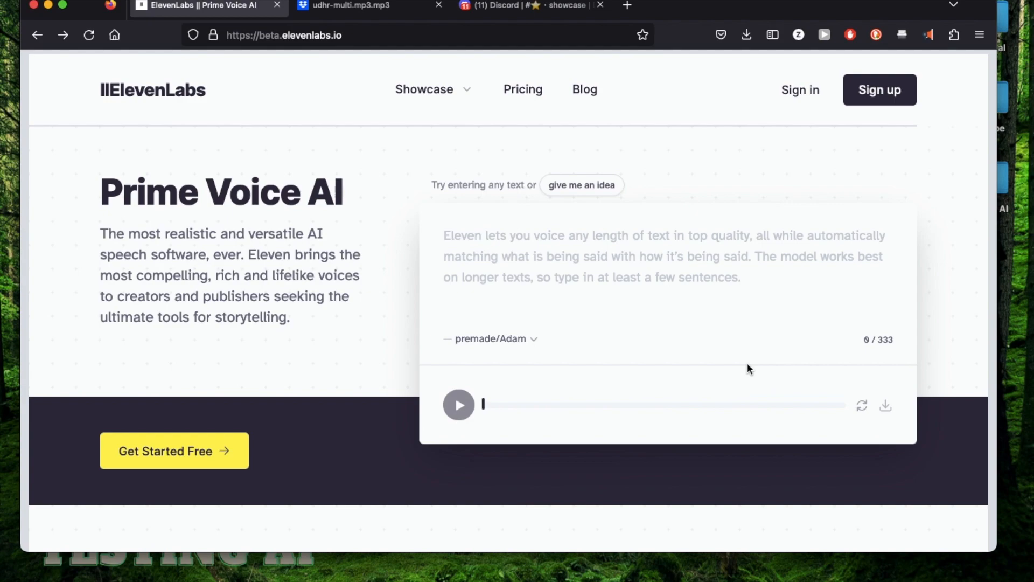
pyautogui.moveTo(582, 185)
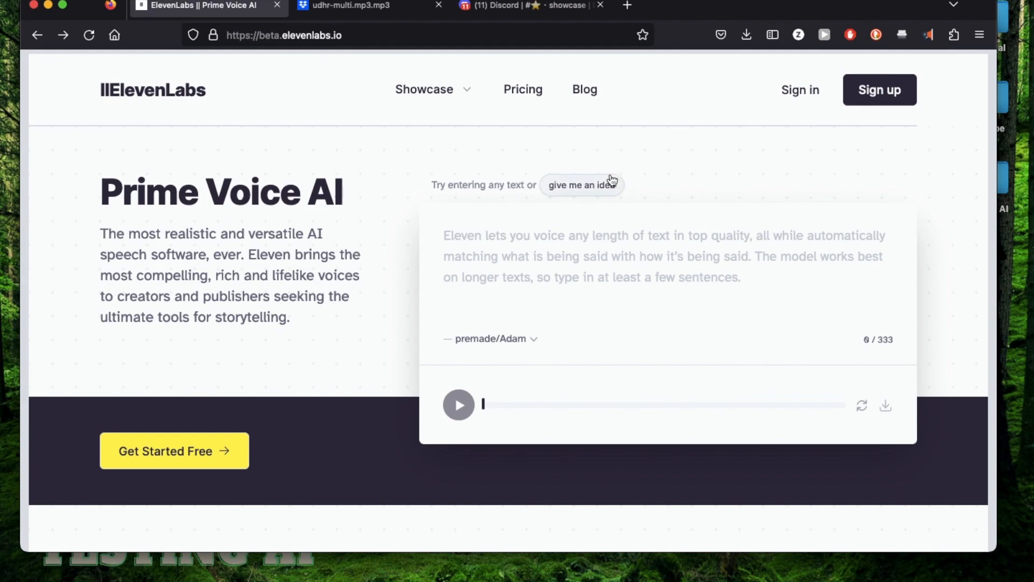
# Load a suggested technology quote into the demo box, then sign in to reach Speech Synthesis.
pyautogui.click(581, 185)
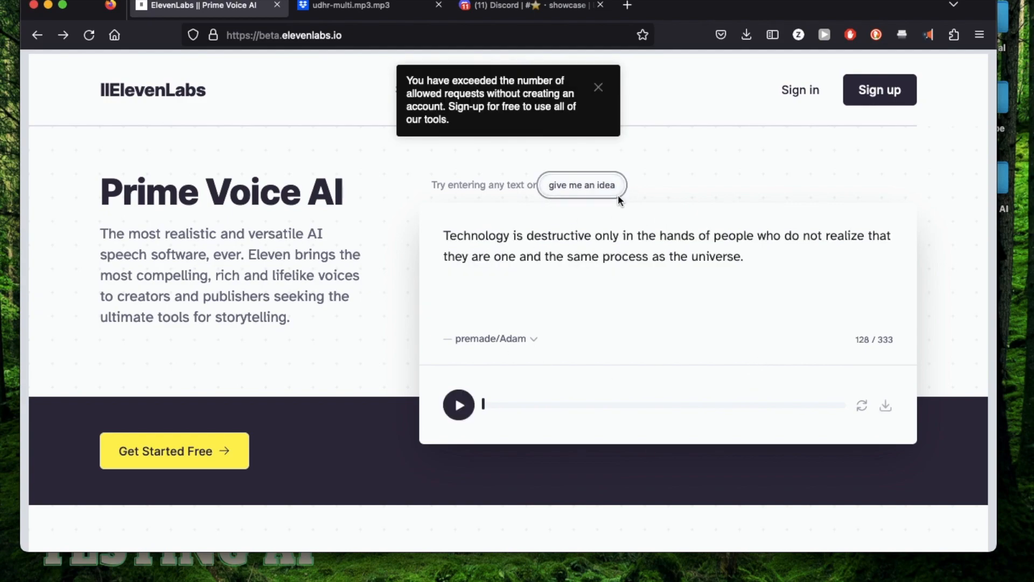
pyautogui.moveTo(492, 109)
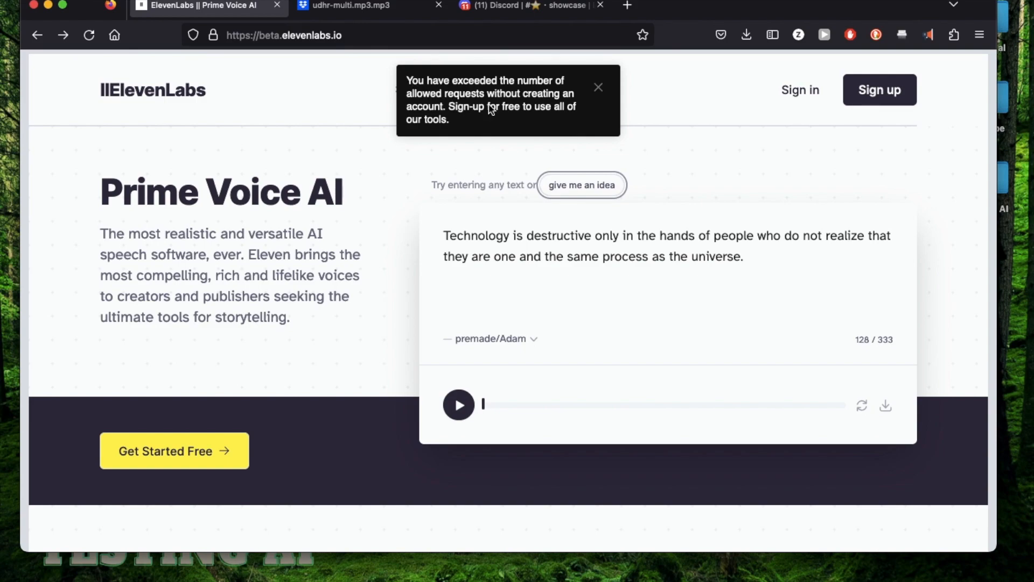
pyautogui.moveTo(658, 307)
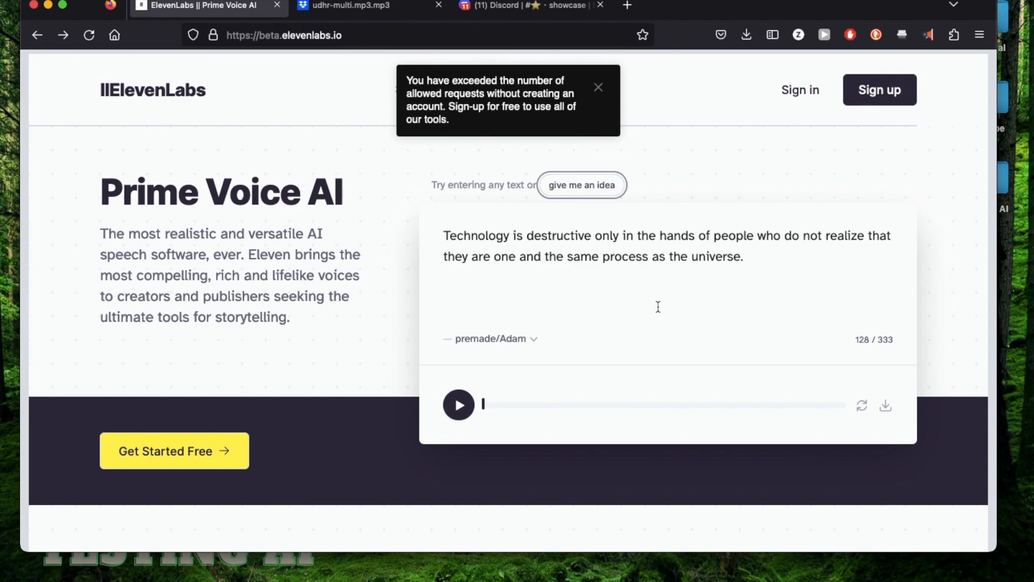
pyautogui.click(598, 87)
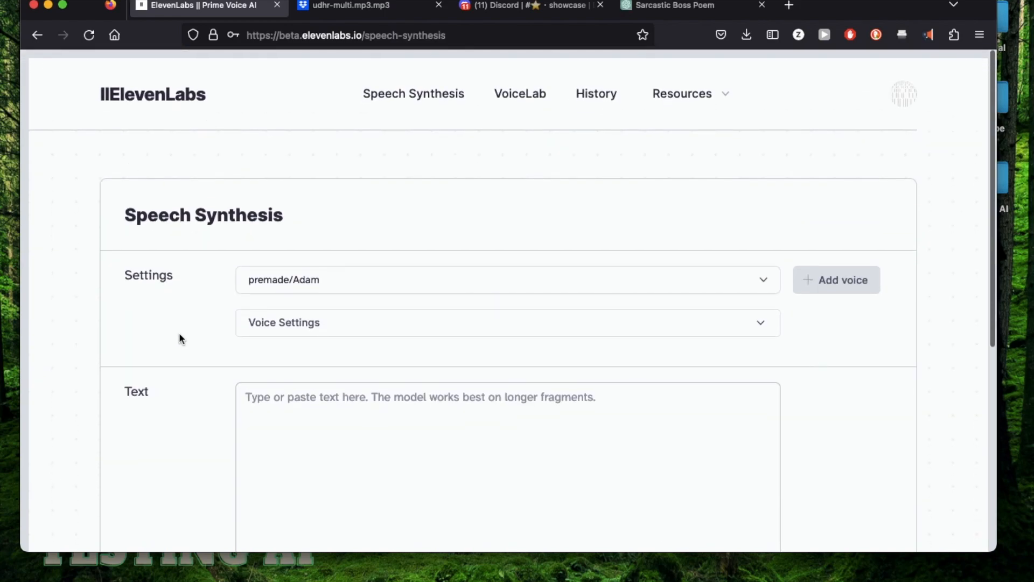
pyautogui.moveTo(509, 246)
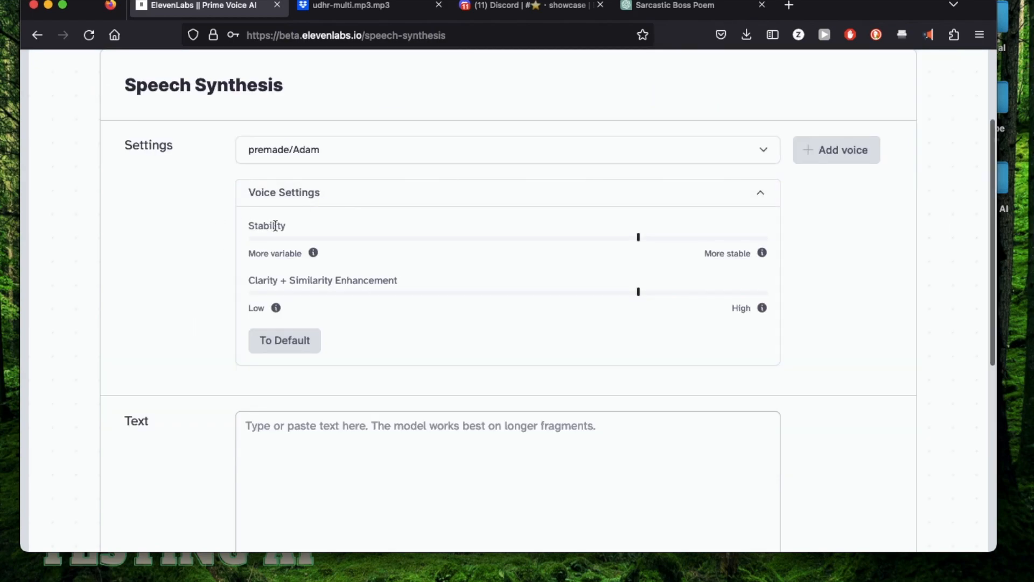
pyautogui.moveTo(297, 282)
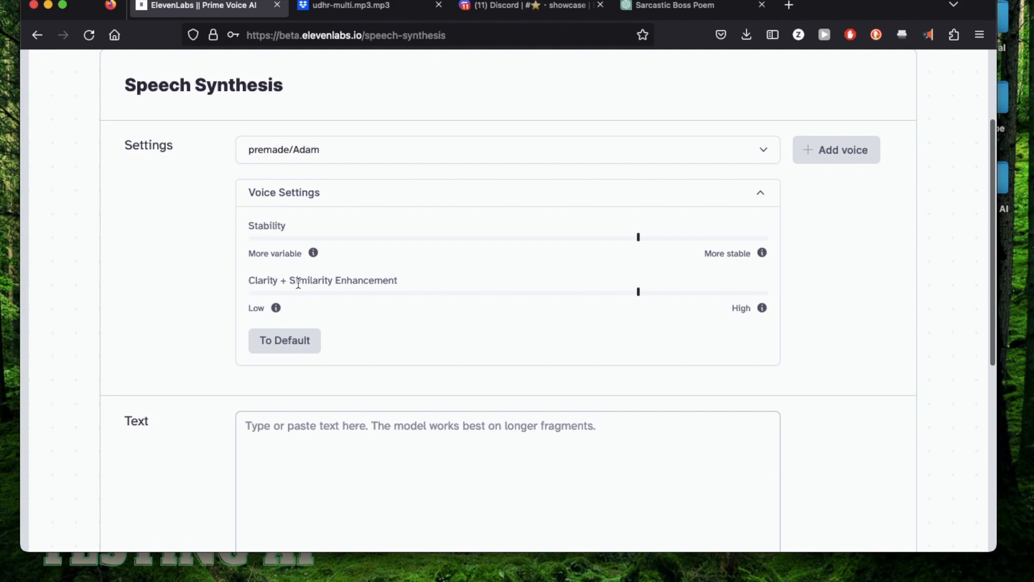
pyautogui.moveTo(206, 259)
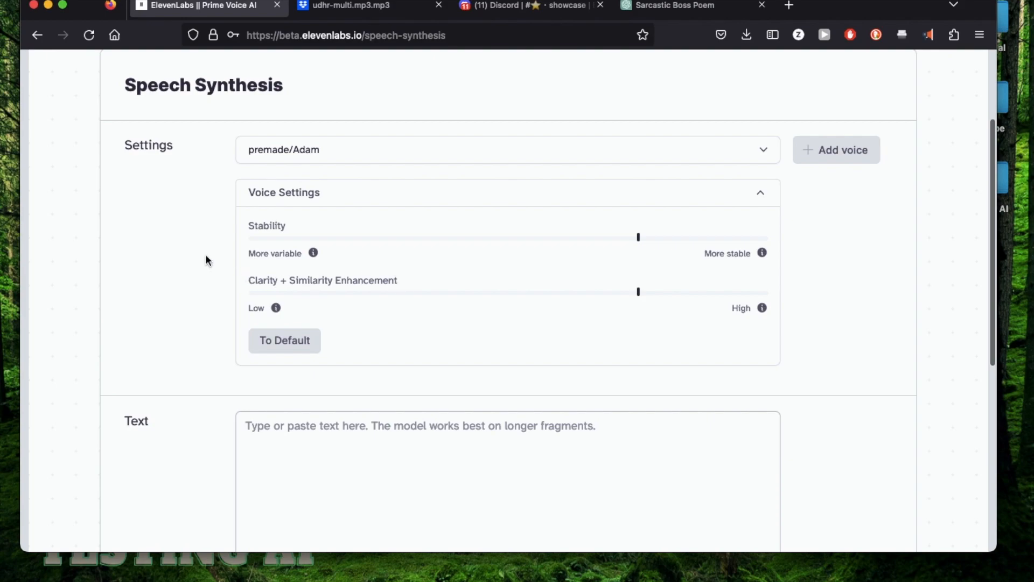
# Type 'Hi!!!' into the speech synthesis text box.
pyautogui.scroll(-3)
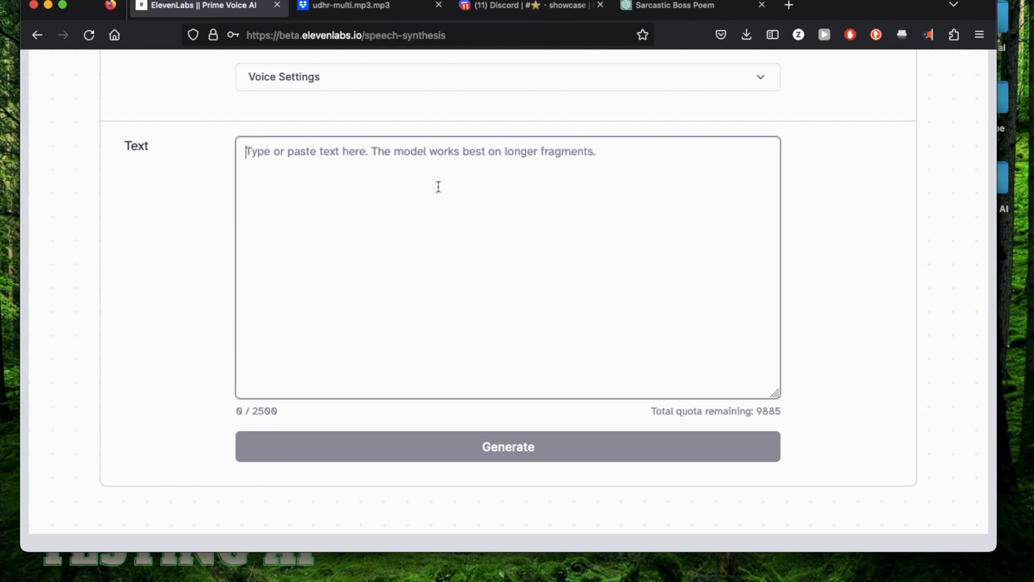
pyautogui.scroll(-3)
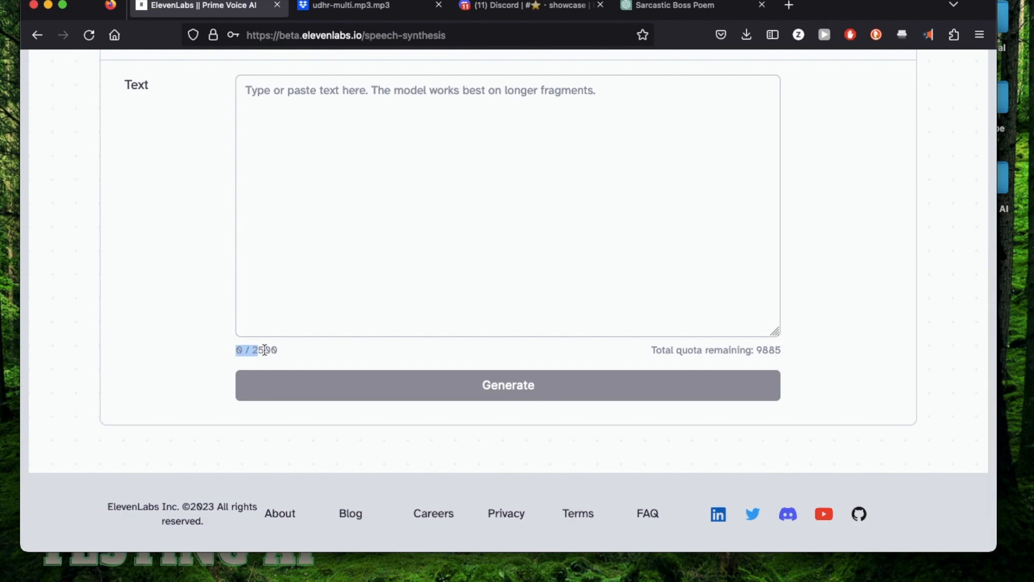
pyautogui.scroll(3)
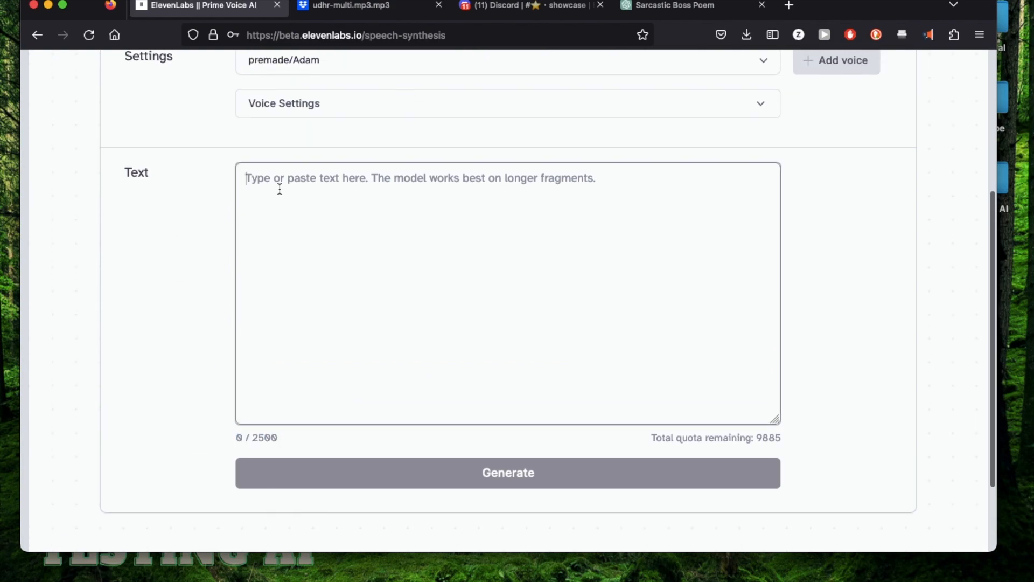
pyautogui.write('Hi')
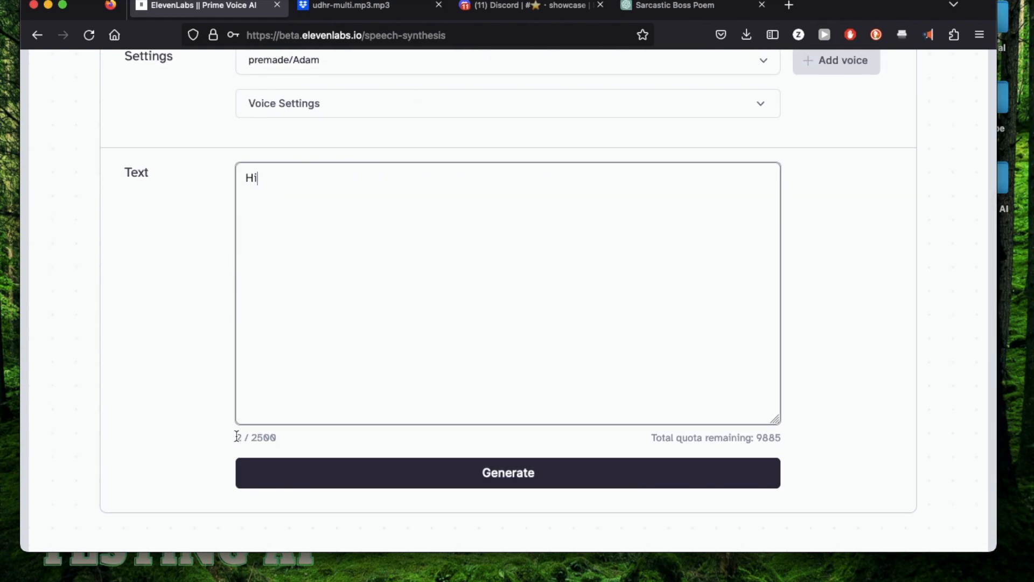
pyautogui.write('!!!')
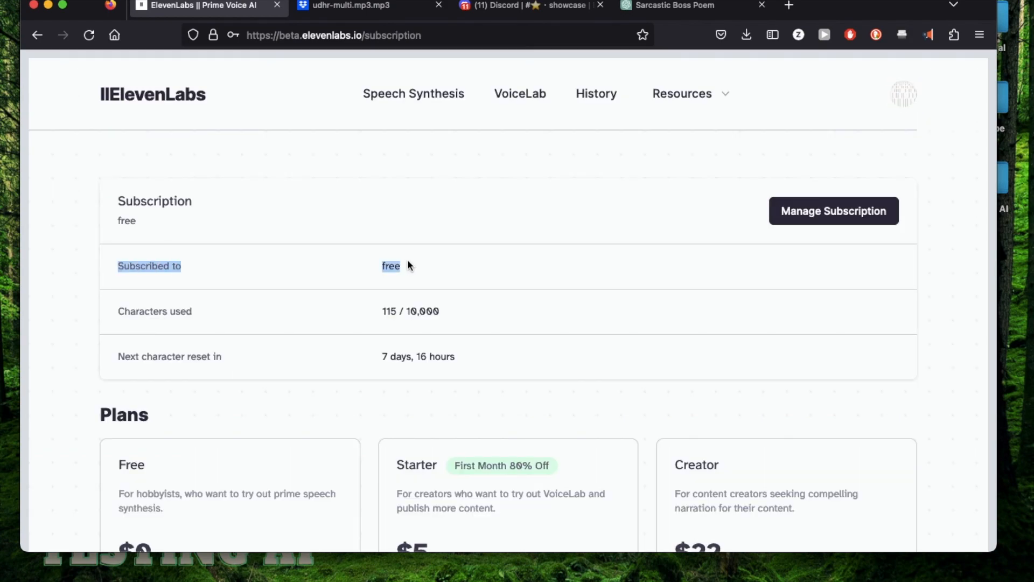
pyautogui.scroll(-3)
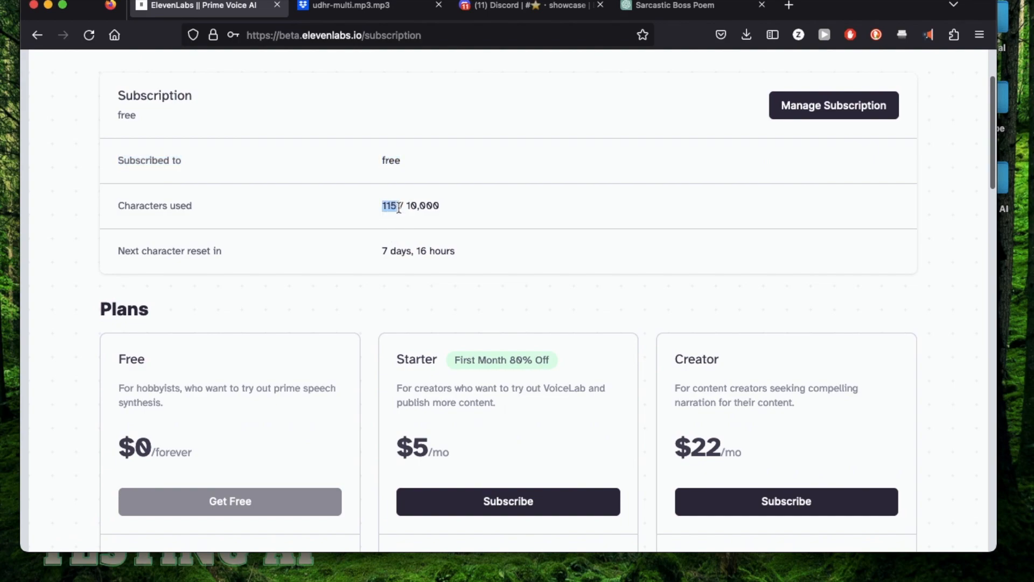
pyautogui.scroll(-3)
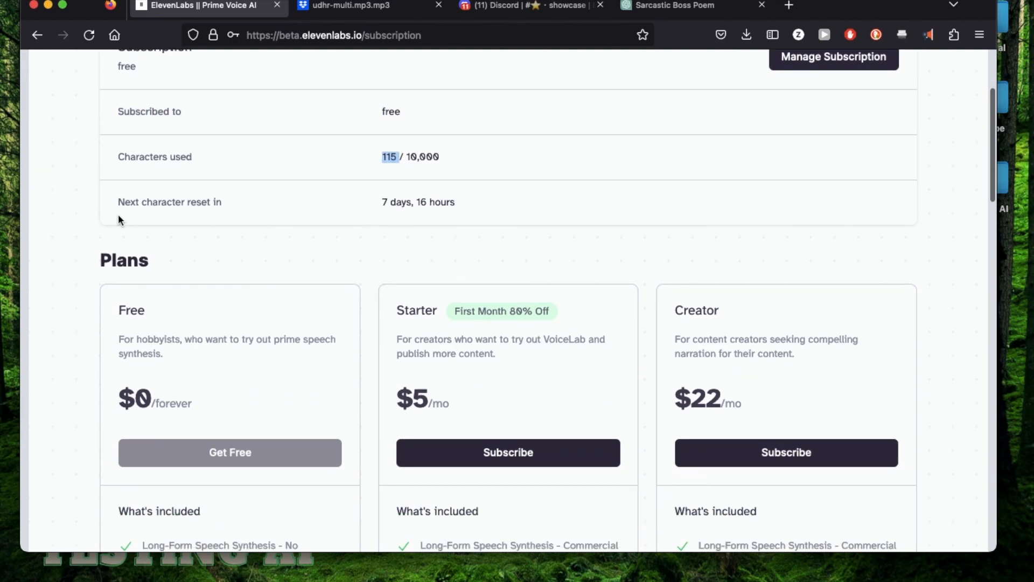
pyautogui.moveTo(609, 192)
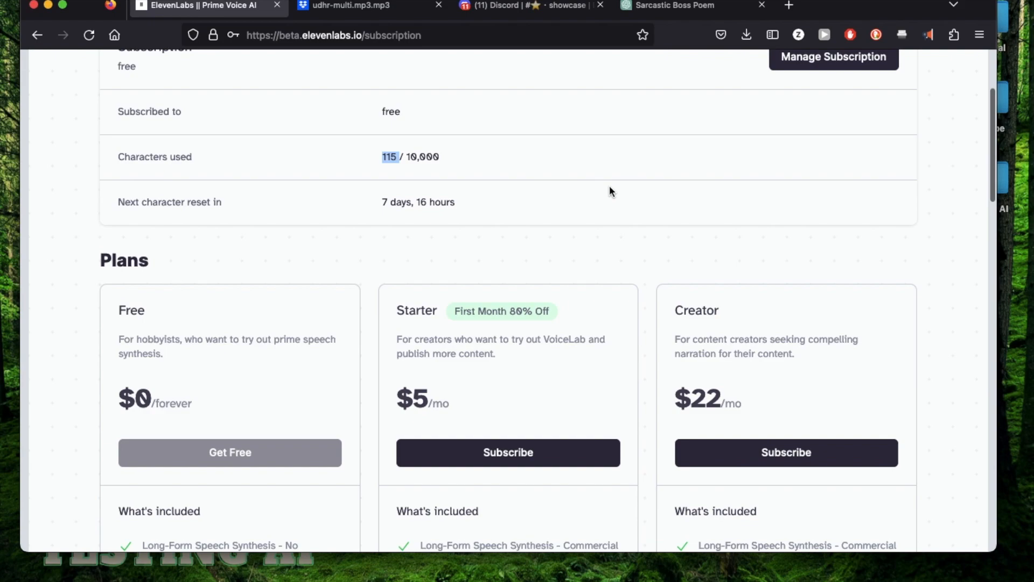
pyautogui.scroll(3)
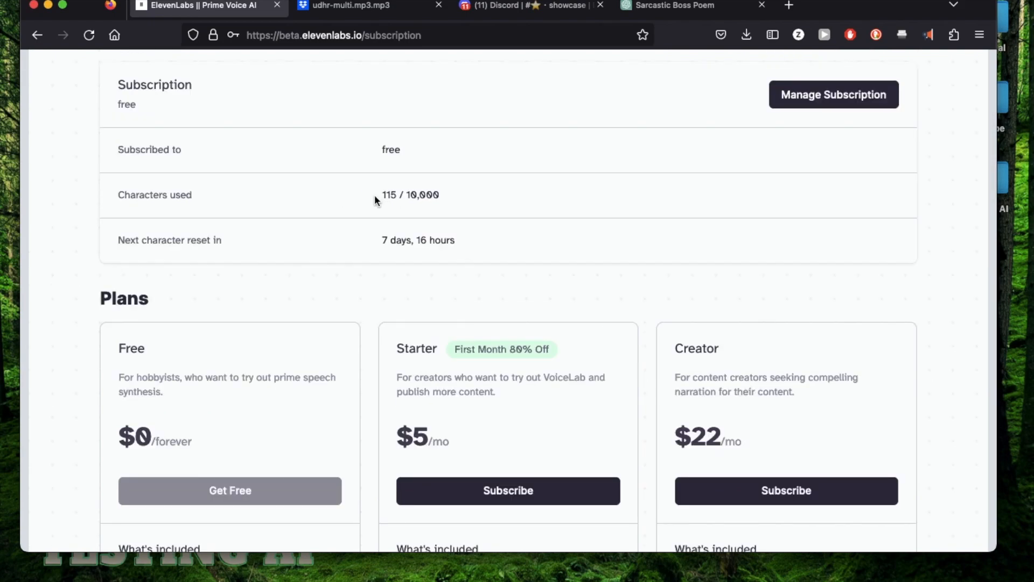
pyautogui.scroll(-3)
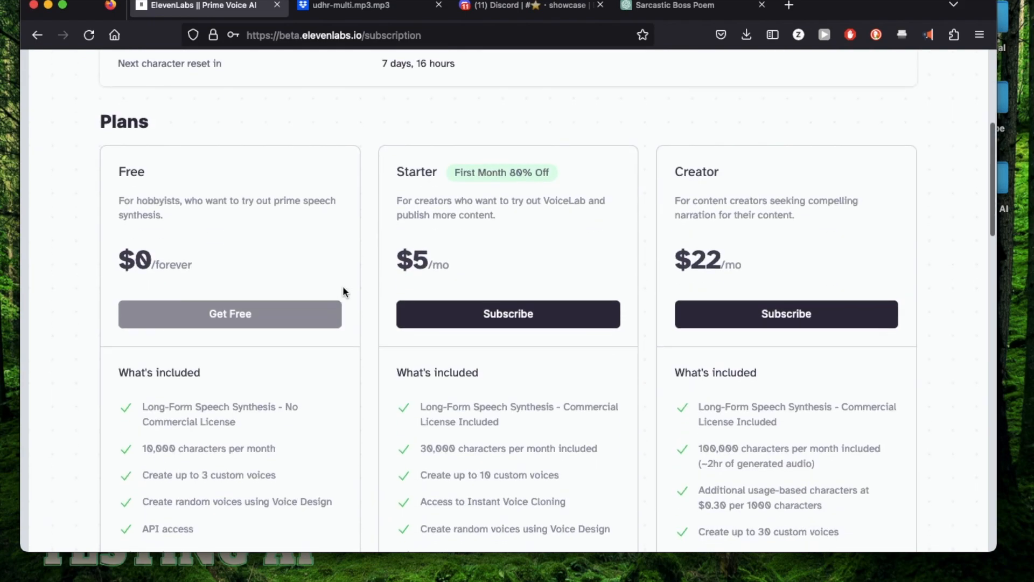
pyautogui.scroll(-3)
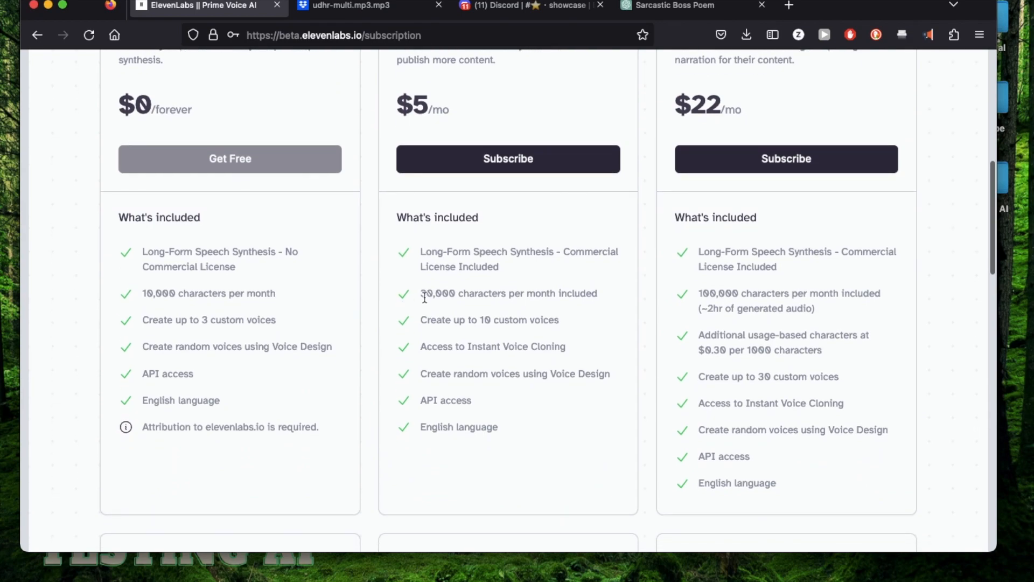
pyautogui.scroll(3)
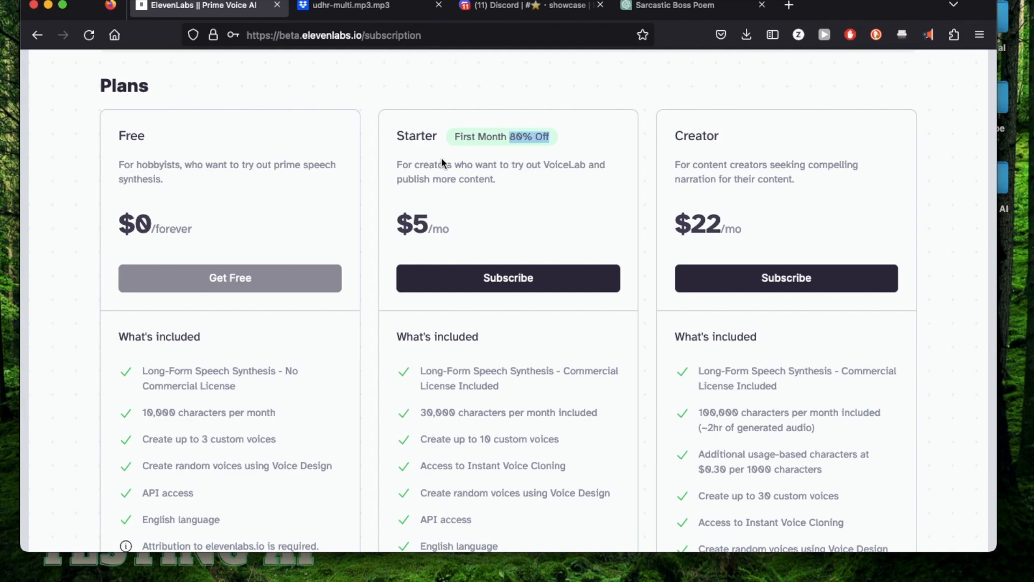
pyautogui.moveTo(408, 181)
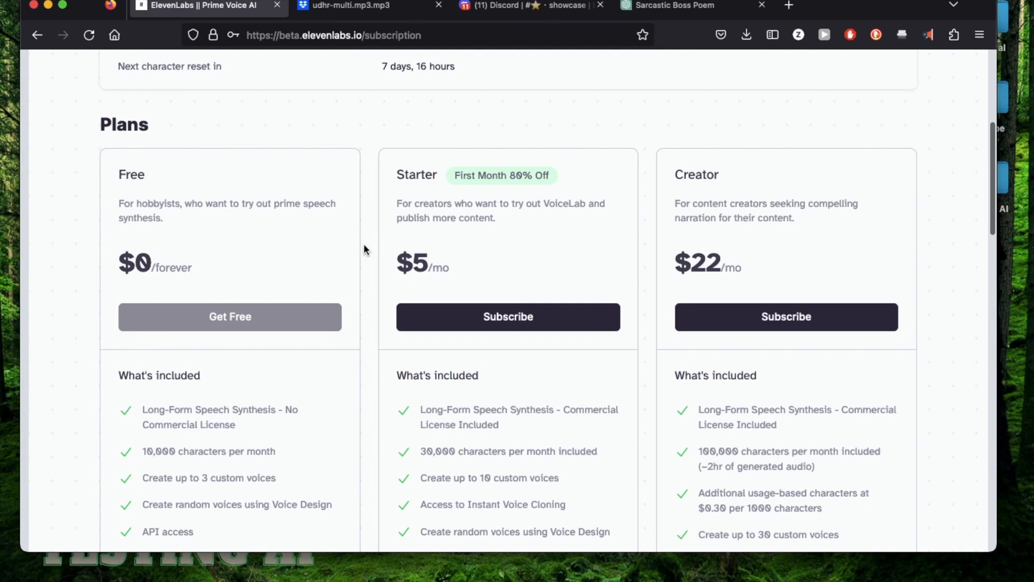
pyautogui.scroll(-3)
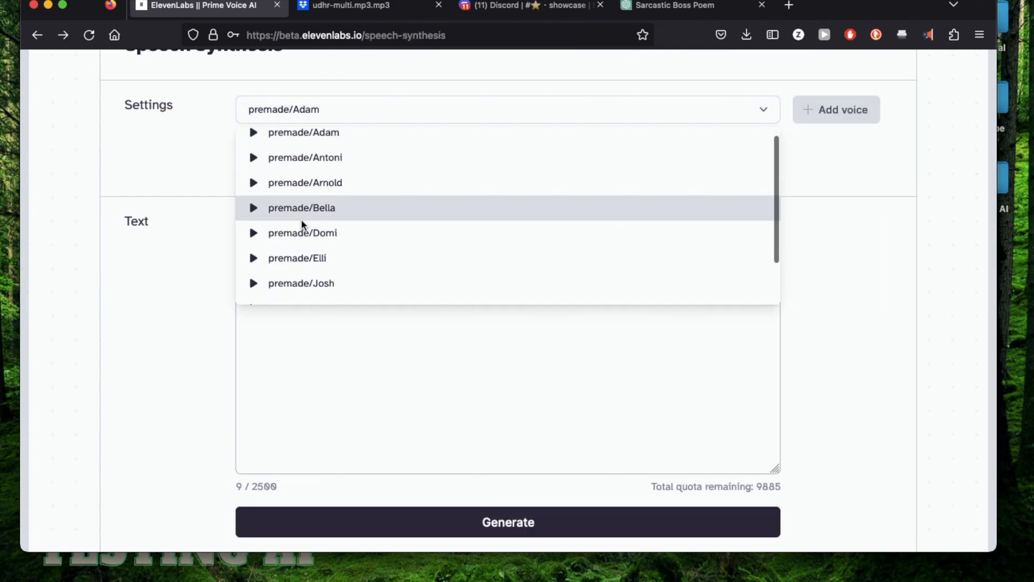
# Preview the premade Antoni voice sample while keeping Adam as the selected voice.
pyautogui.scroll(-3)
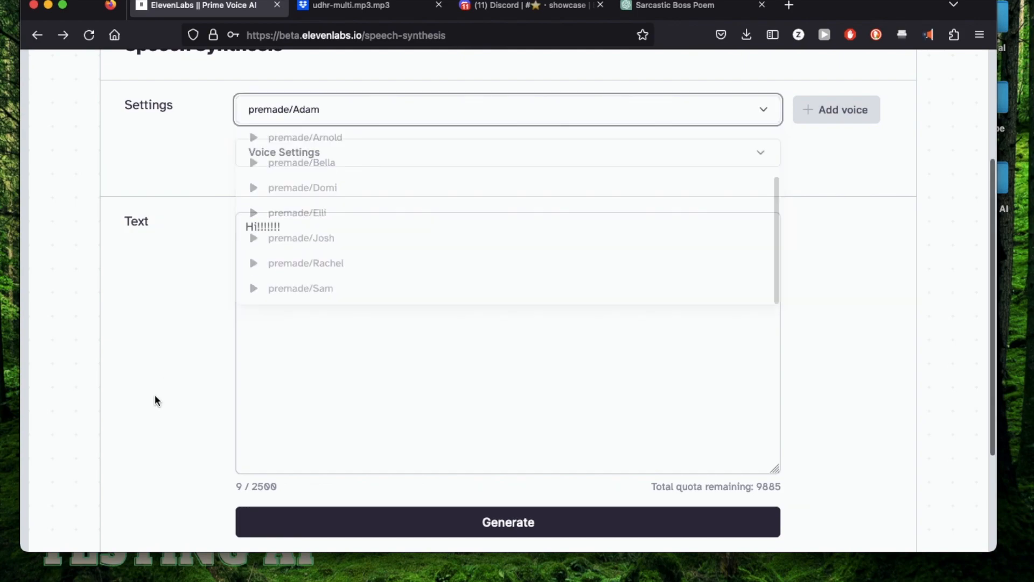
pyautogui.click(305, 219)
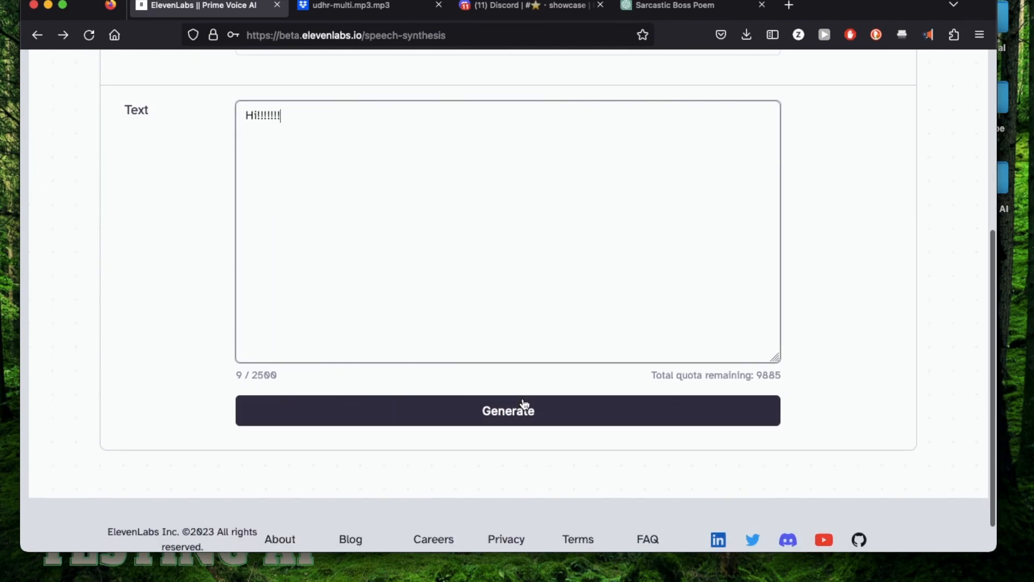
pyautogui.scroll(3)
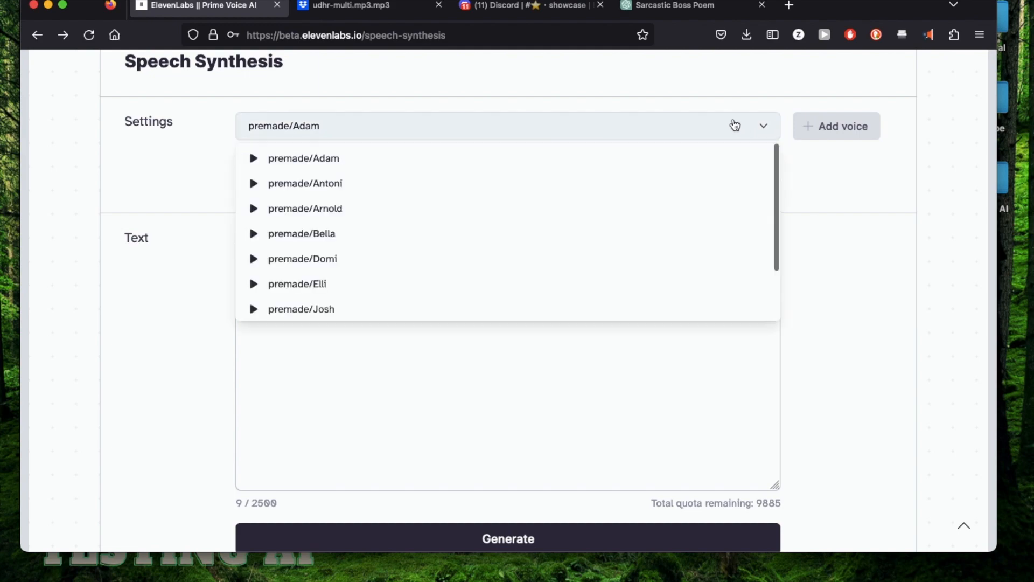
pyautogui.moveTo(253, 217)
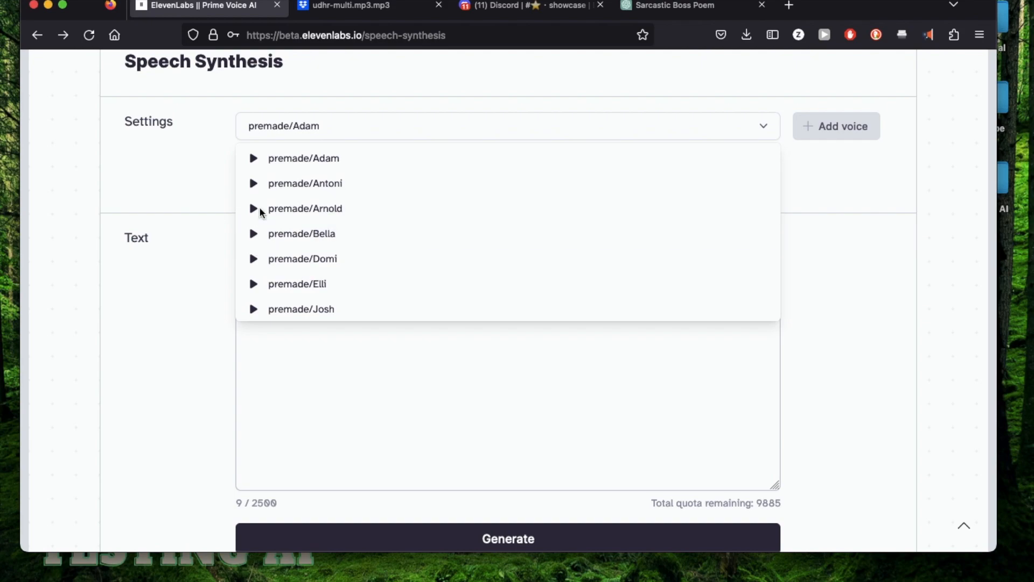
pyautogui.moveTo(253, 185)
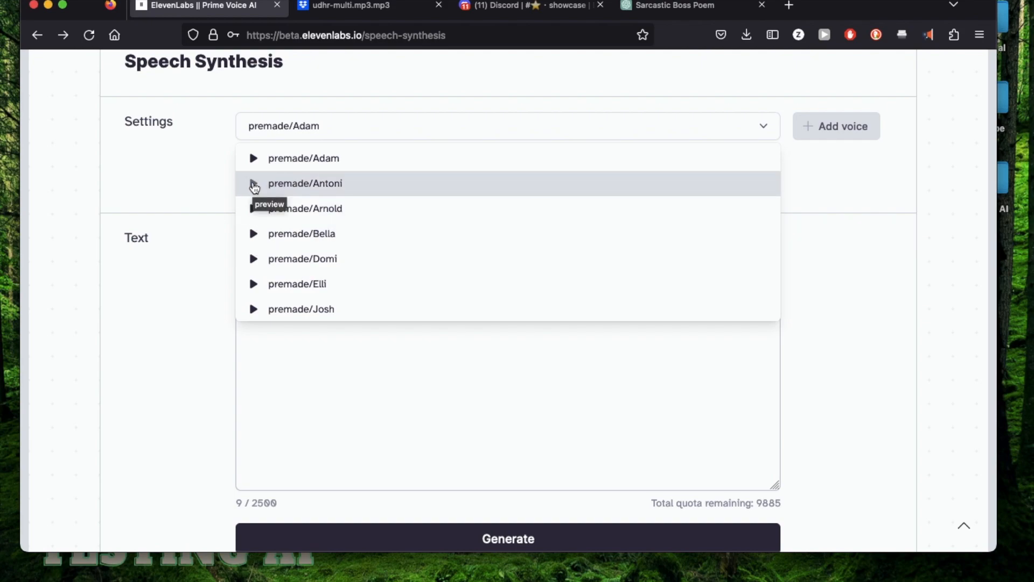
pyautogui.click(253, 183)
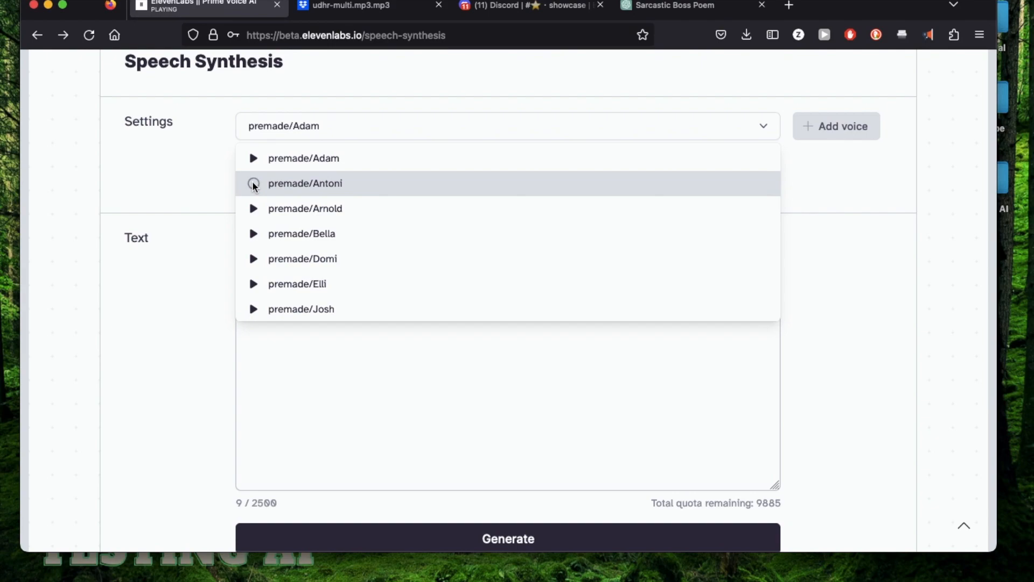
pyautogui.moveTo(258, 284)
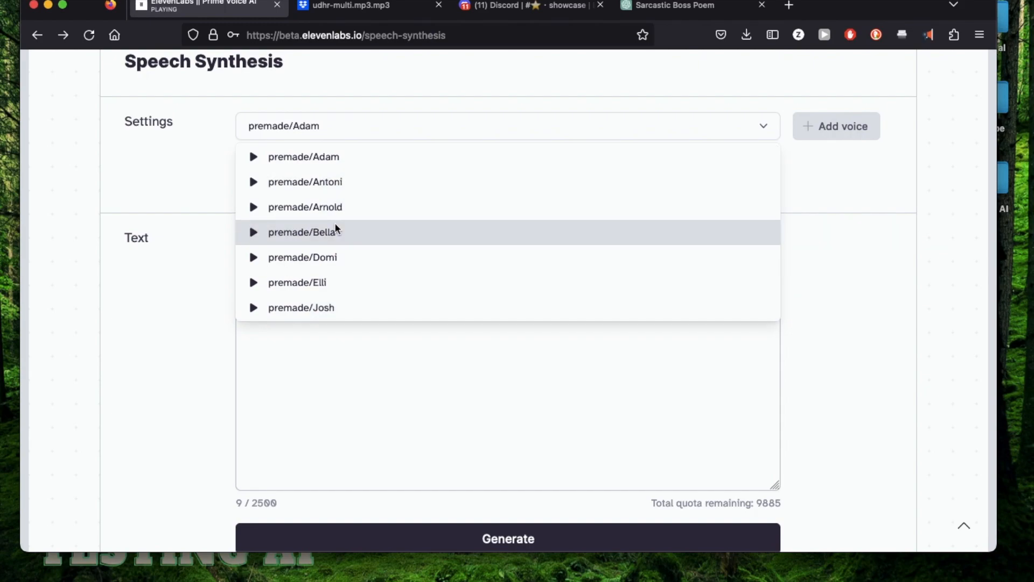
pyautogui.scroll(-3)
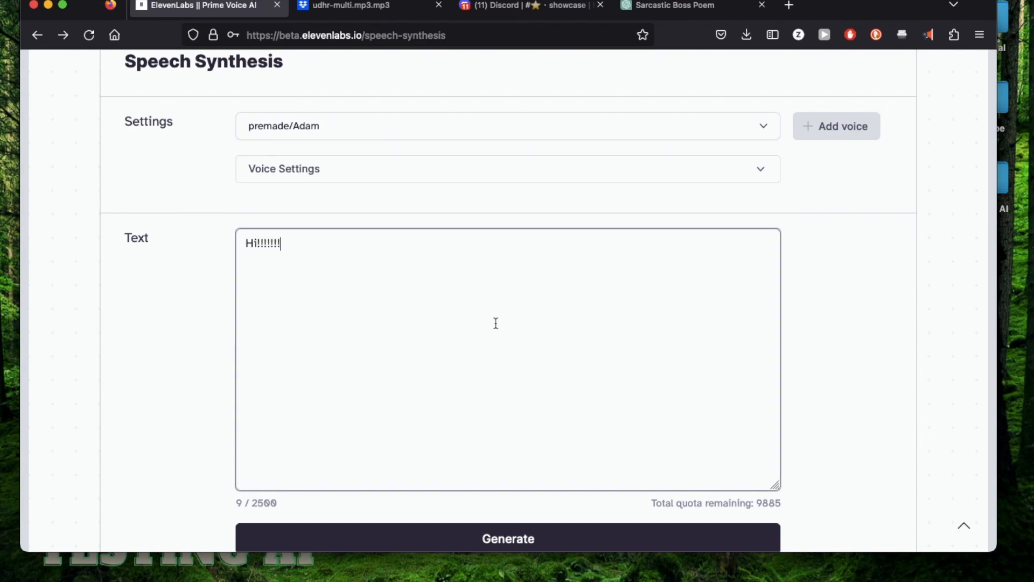
# Generate 'Hi! I am a robot talking to you for a tutorial.' with the Bella voice.
pyautogui.press('Backspace')
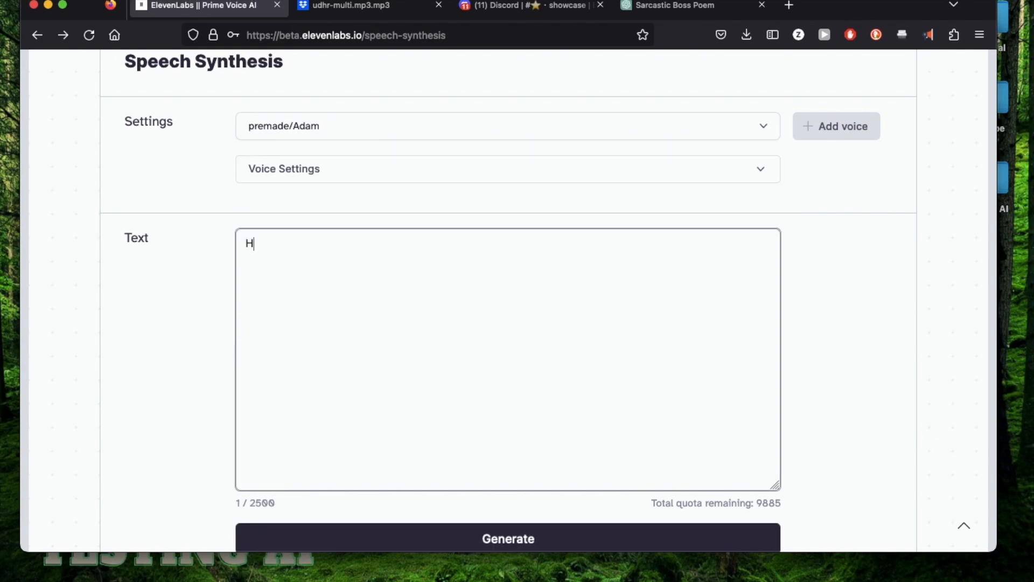
pyautogui.press('Backspace')
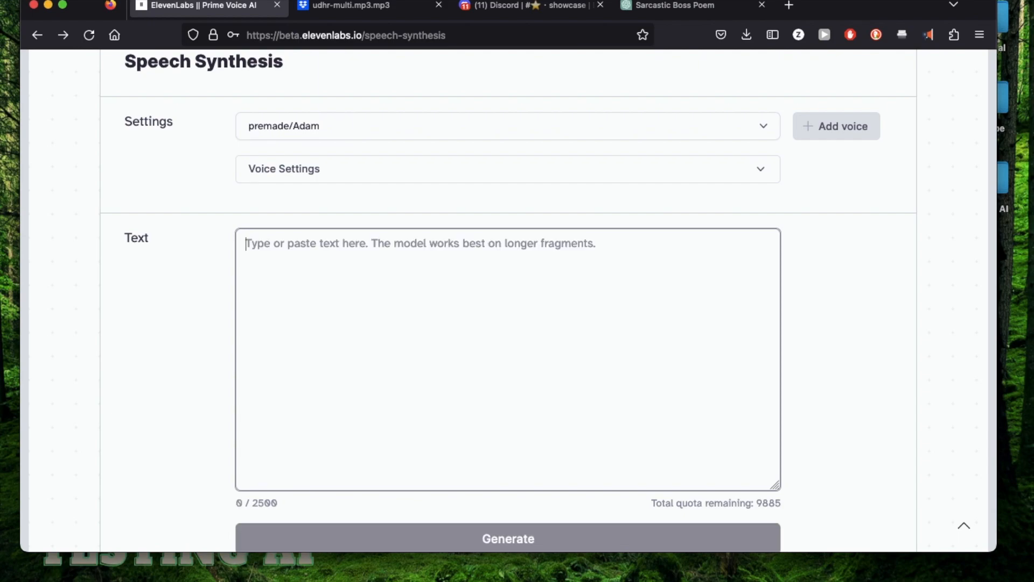
pyautogui.write('Hi! I am a robot talking to you for a tutorial.')
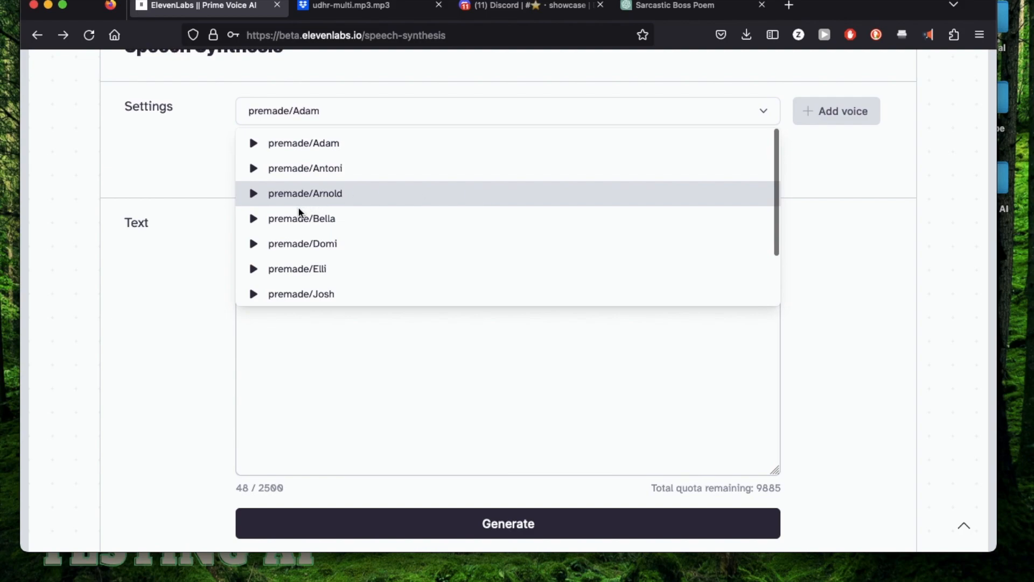
pyautogui.click(301, 218)
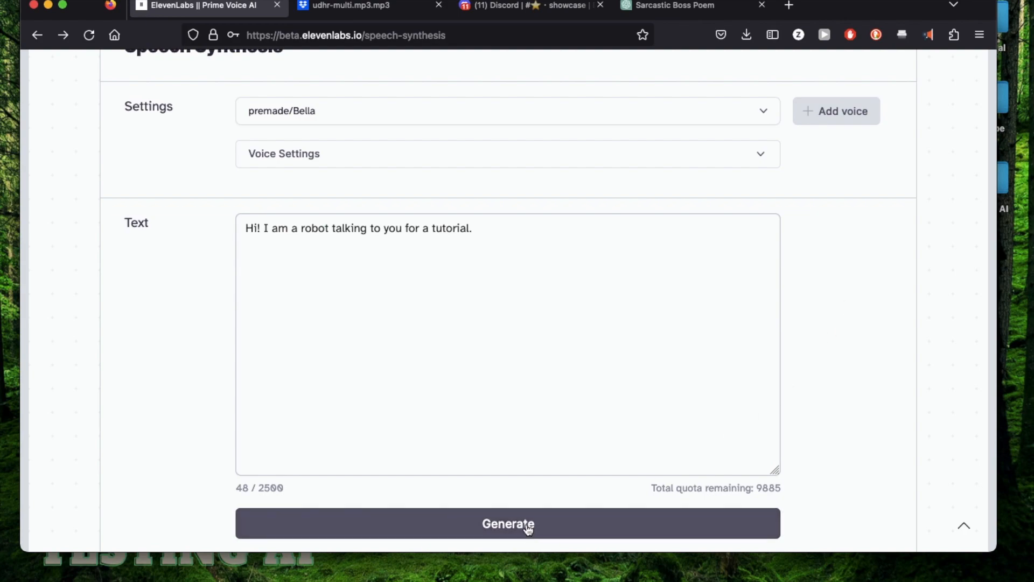
pyautogui.click(508, 523)
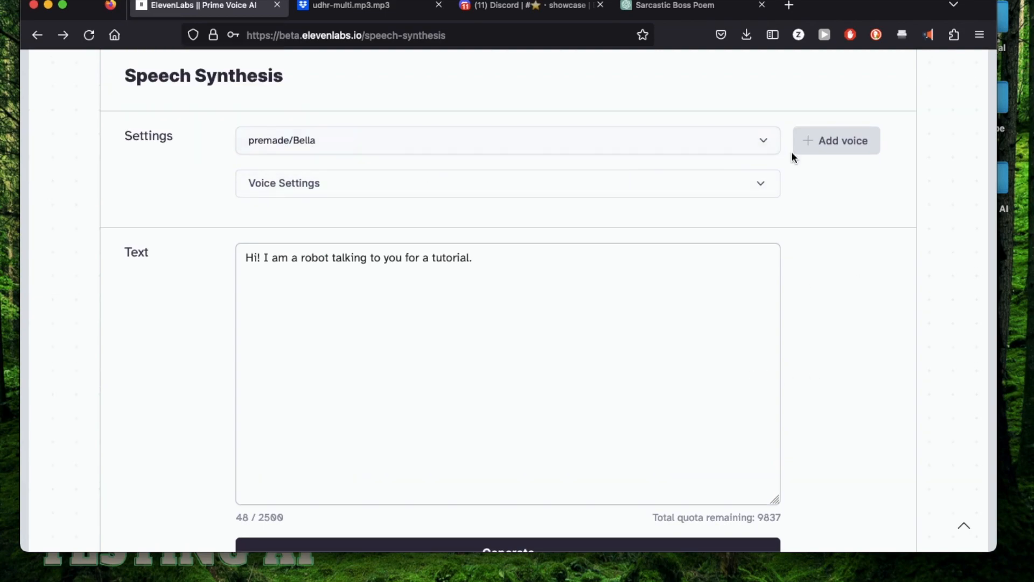
pyautogui.moveTo(879, 167)
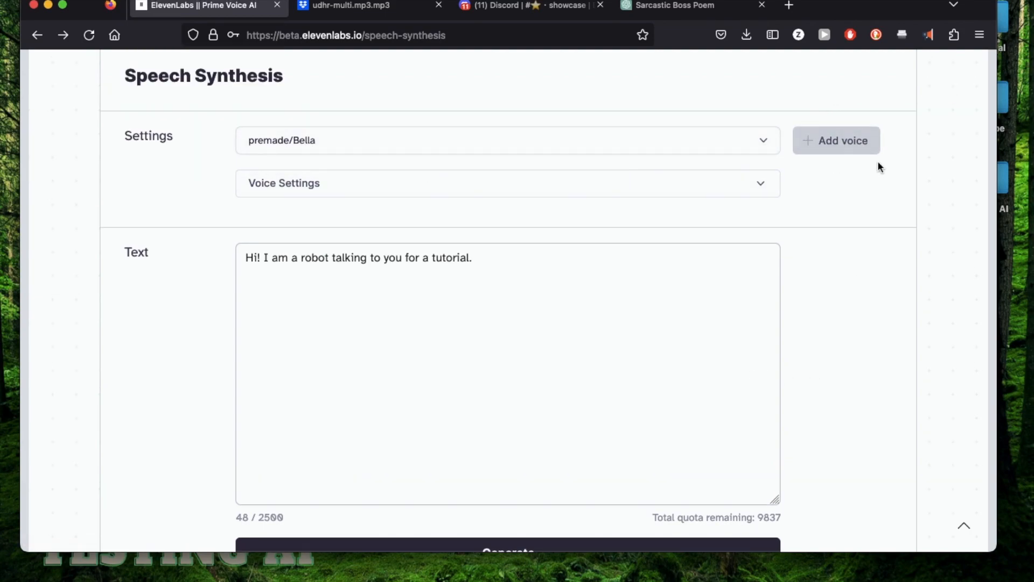
# Open VoiceLab through Add voice, showing 0 of 5 custom voices.
pyautogui.click(836, 140)
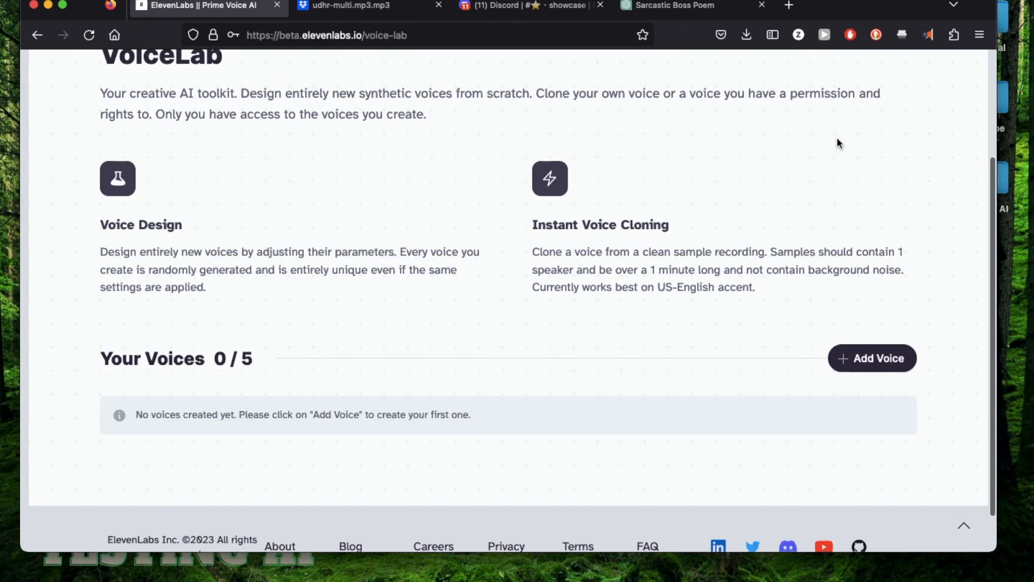
pyautogui.scroll(3)
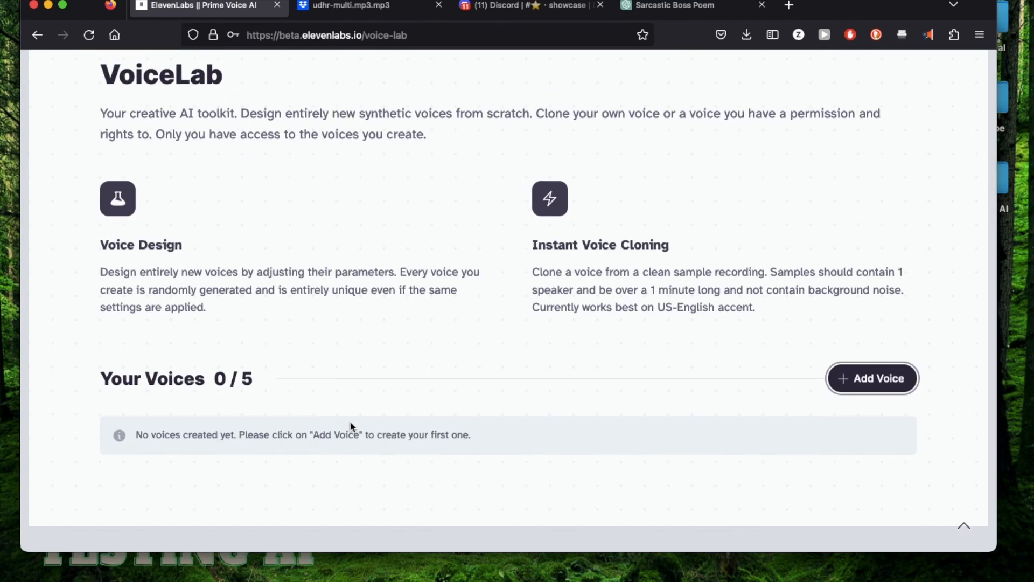
pyautogui.moveTo(887, 393)
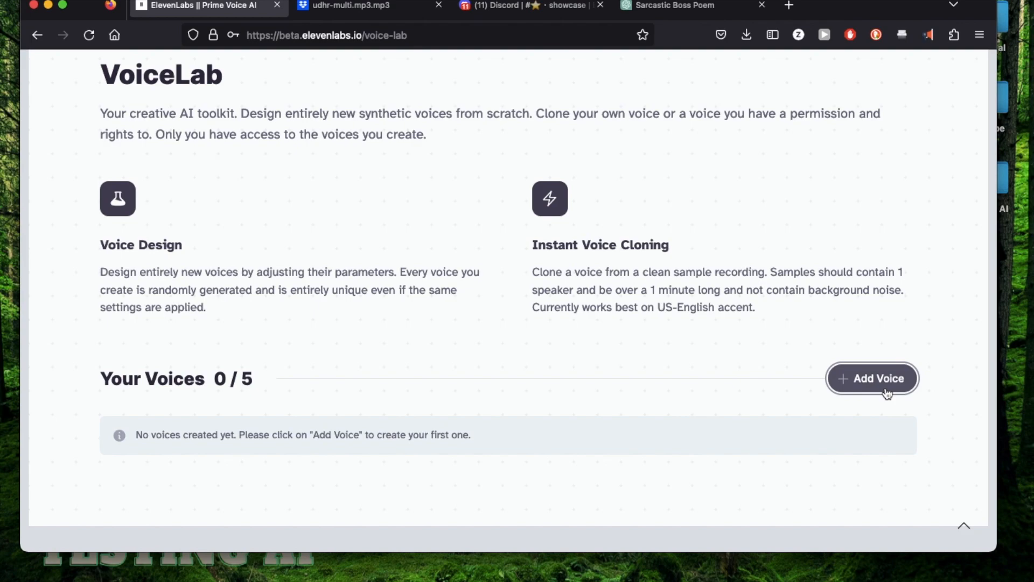
pyautogui.scroll(3)
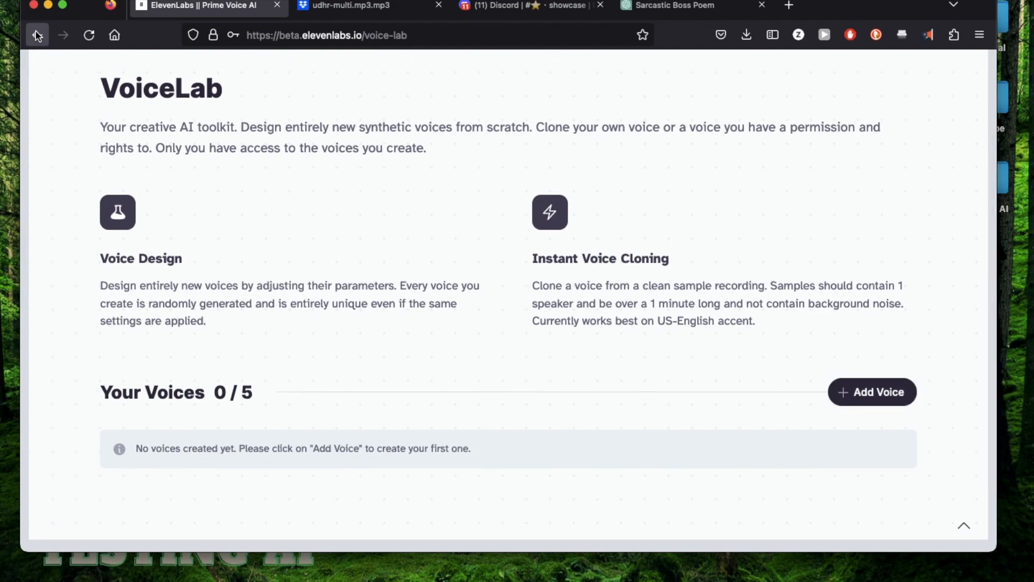
# Return to Speech Synthesis and reset Bella's Stability and Clarity to defaults.
pyautogui.click(37, 35)
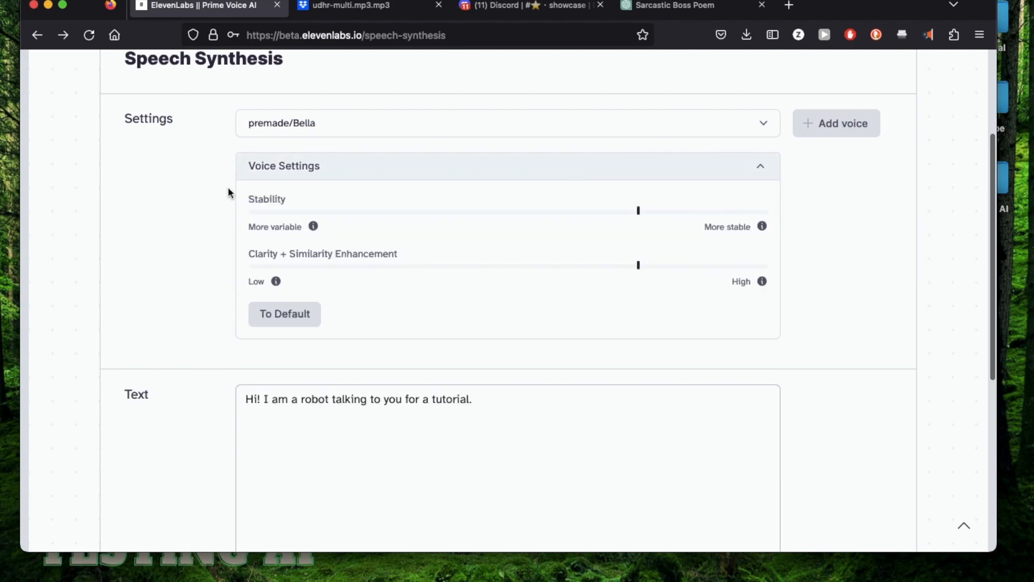
pyautogui.scroll(3)
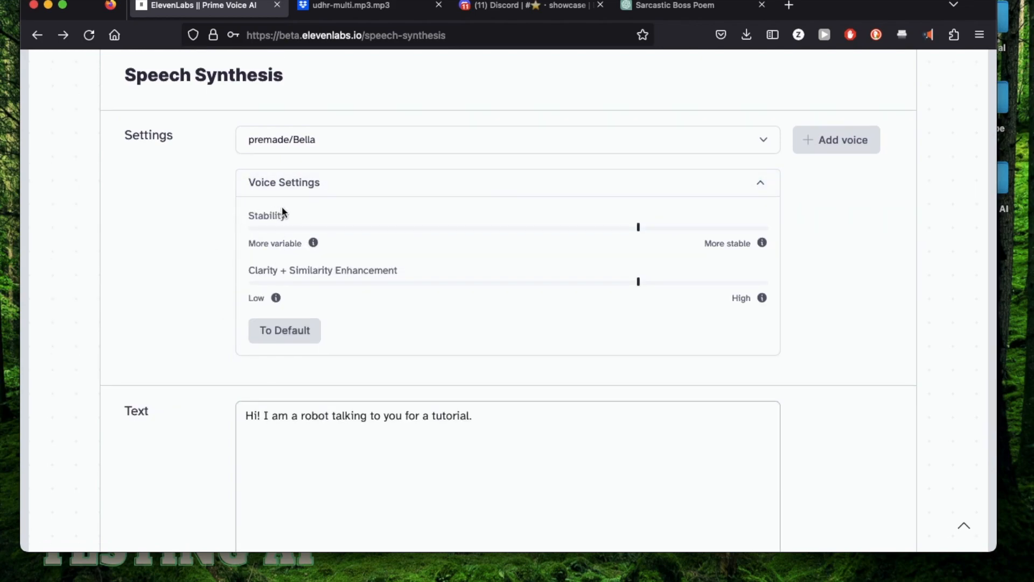
pyautogui.moveTo(286, 273)
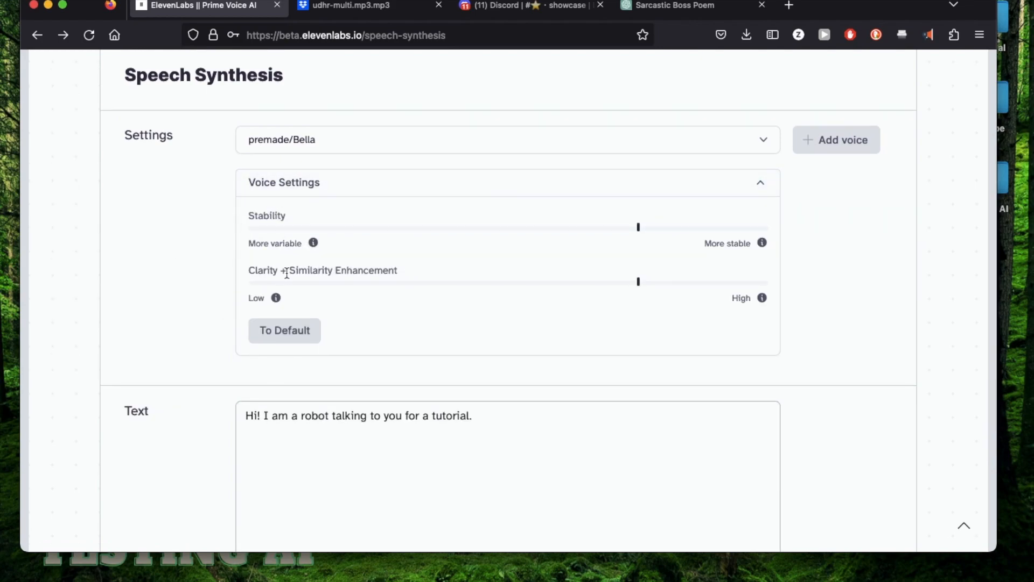
pyautogui.moveTo(328, 257)
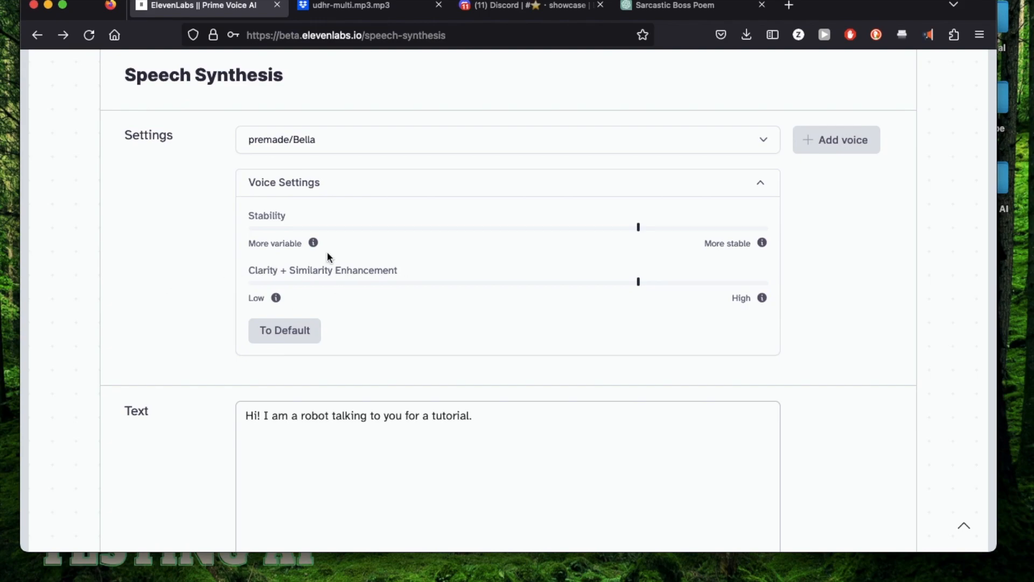
pyautogui.moveTo(638, 232)
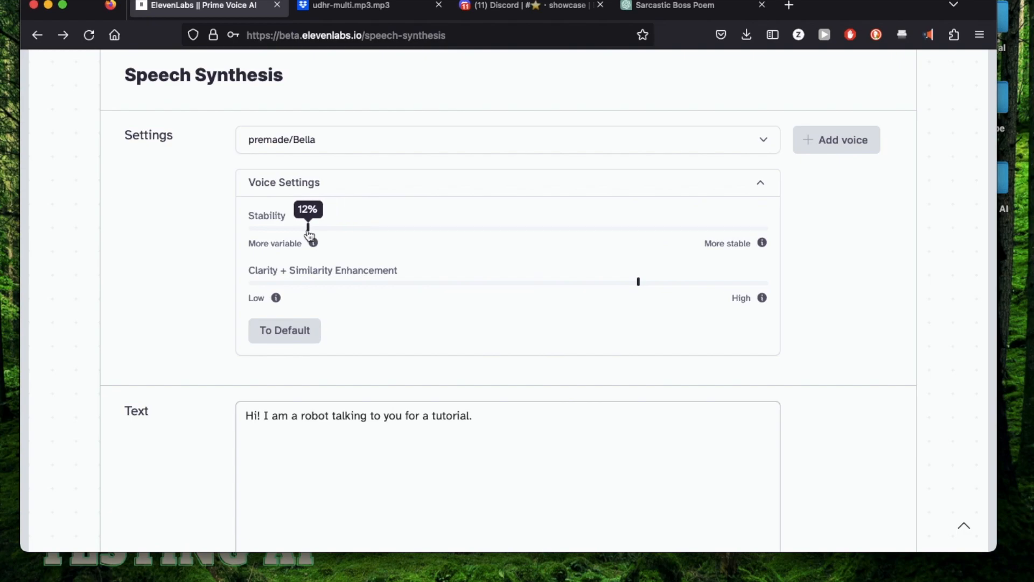
pyautogui.moveTo(206, 267)
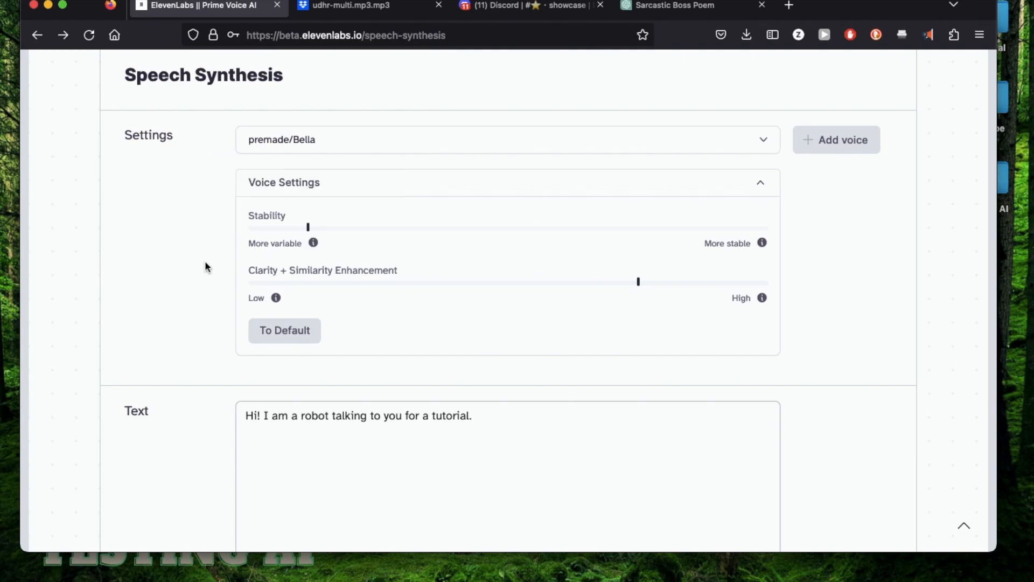
pyautogui.moveTo(312, 240)
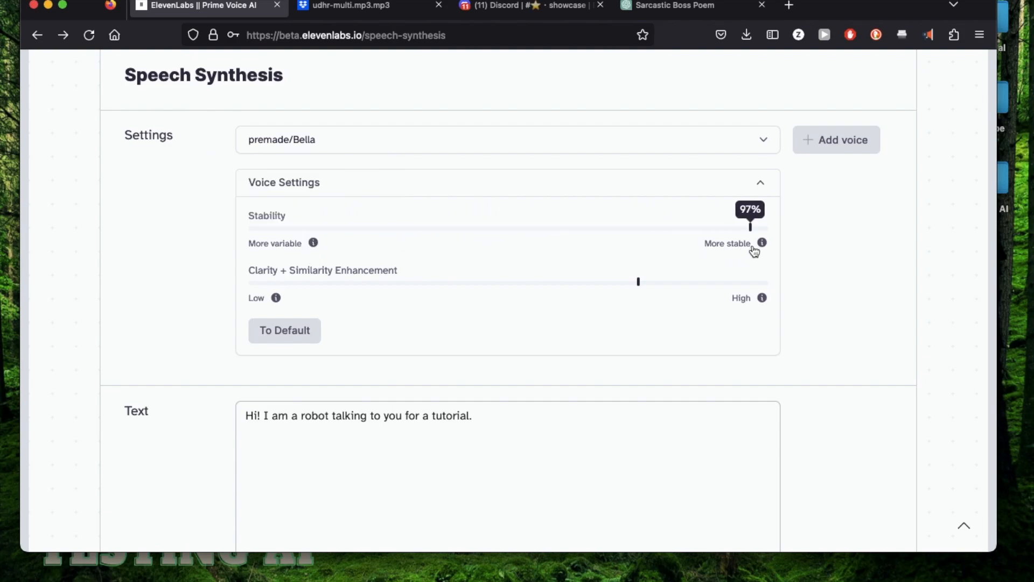
pyautogui.moveTo(201, 234)
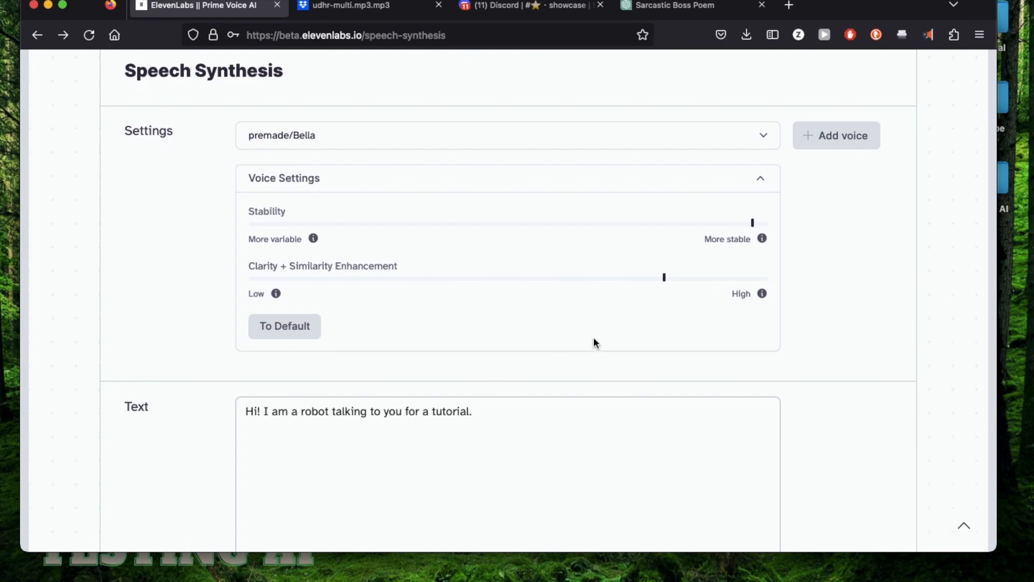
pyautogui.moveTo(244, 298)
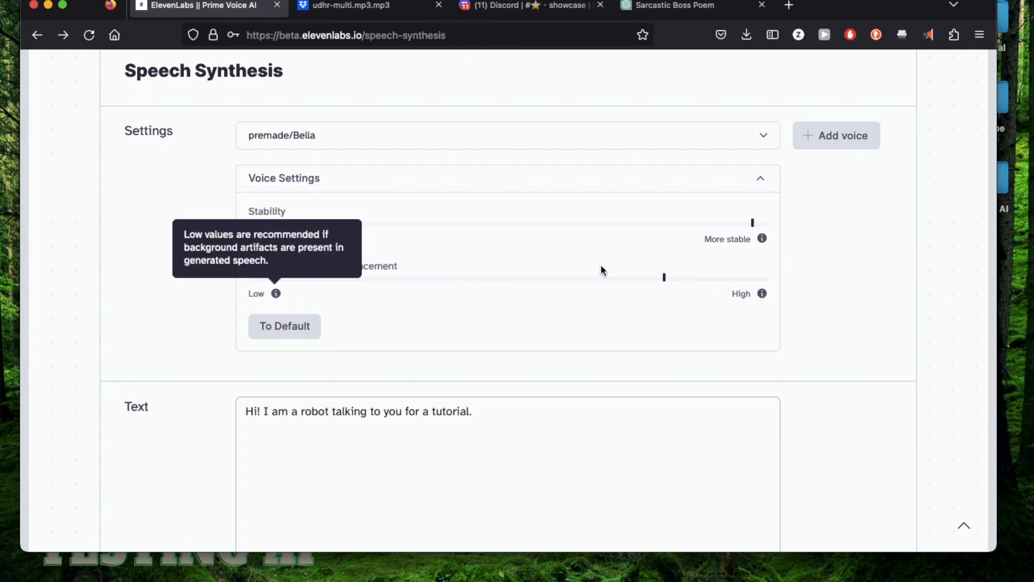
pyautogui.moveTo(413, 277)
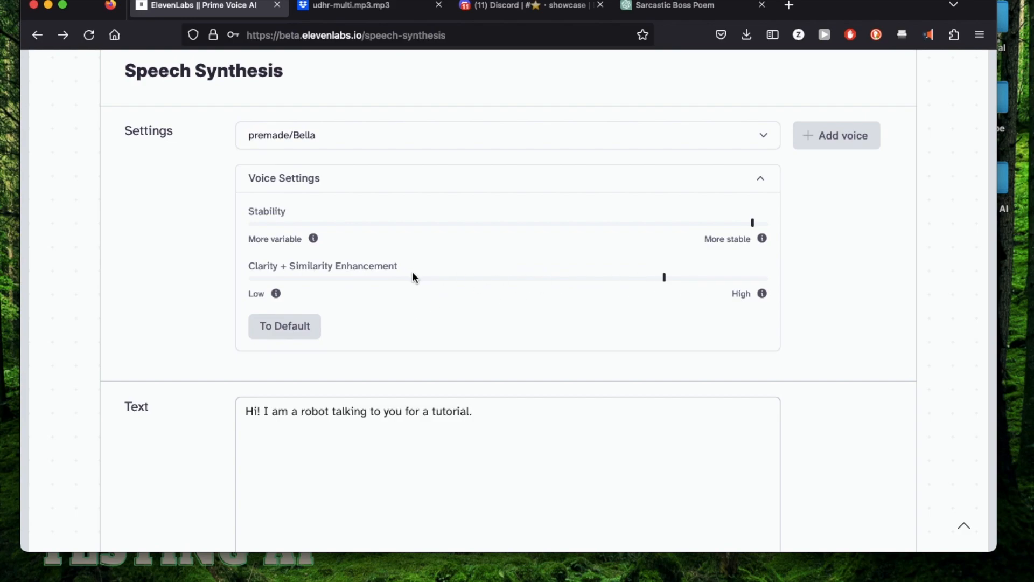
pyautogui.scroll(3)
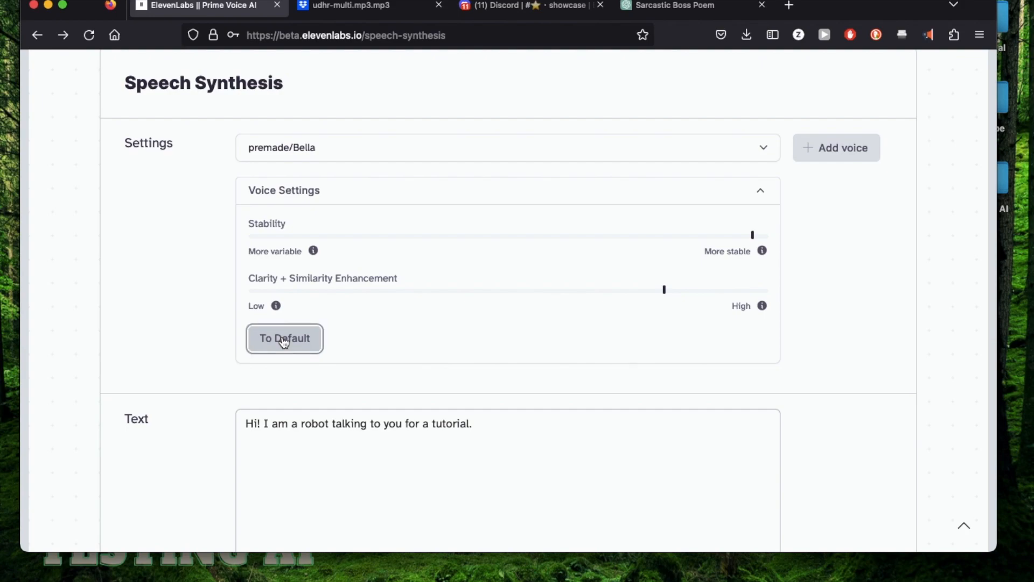
pyautogui.click(284, 338)
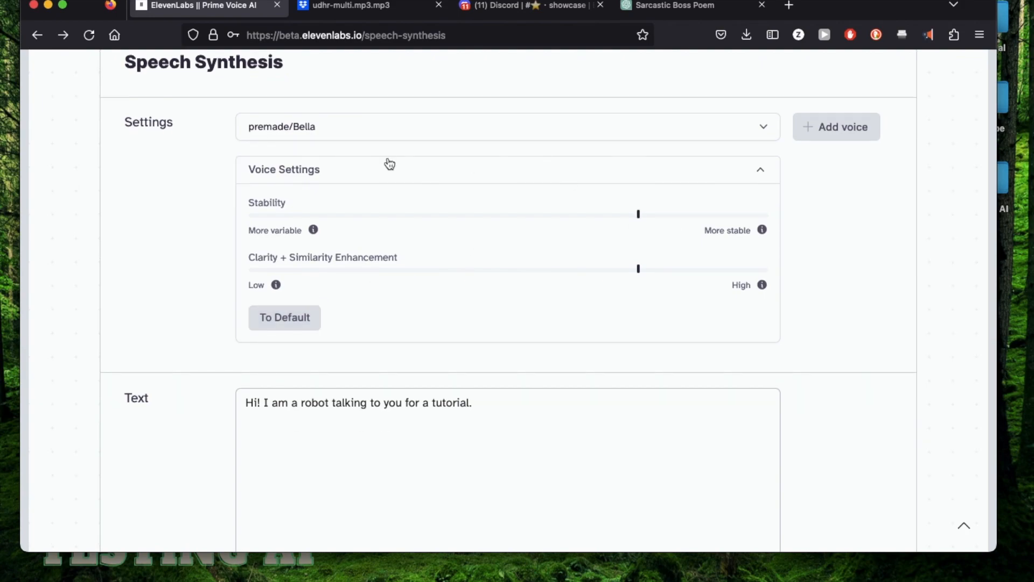
# Paste the sarcastic boss poem's first stanza from ChatGPT into the ElevenLabs text box.
pyautogui.click(673, 6)
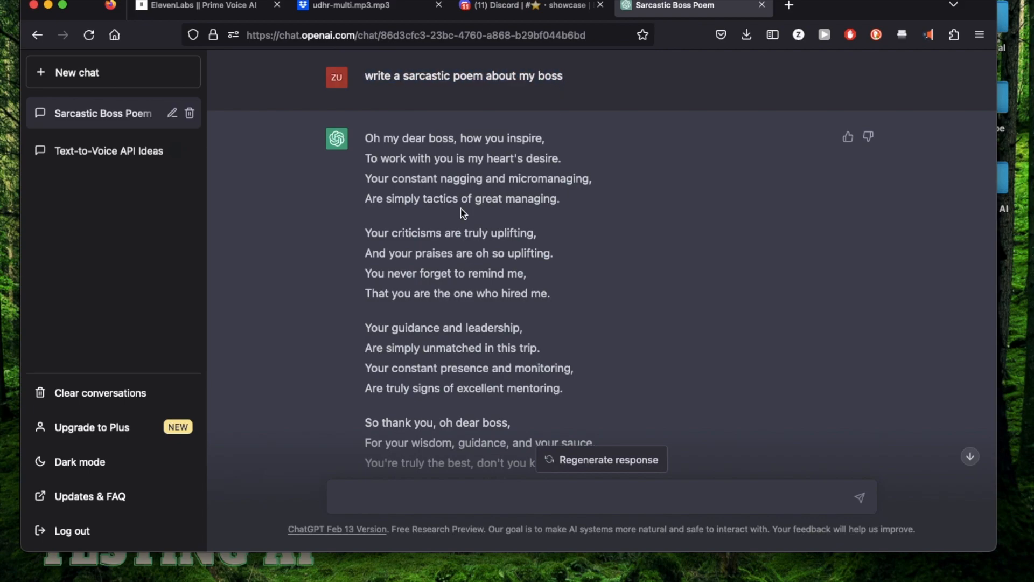
pyautogui.click(204, 5)
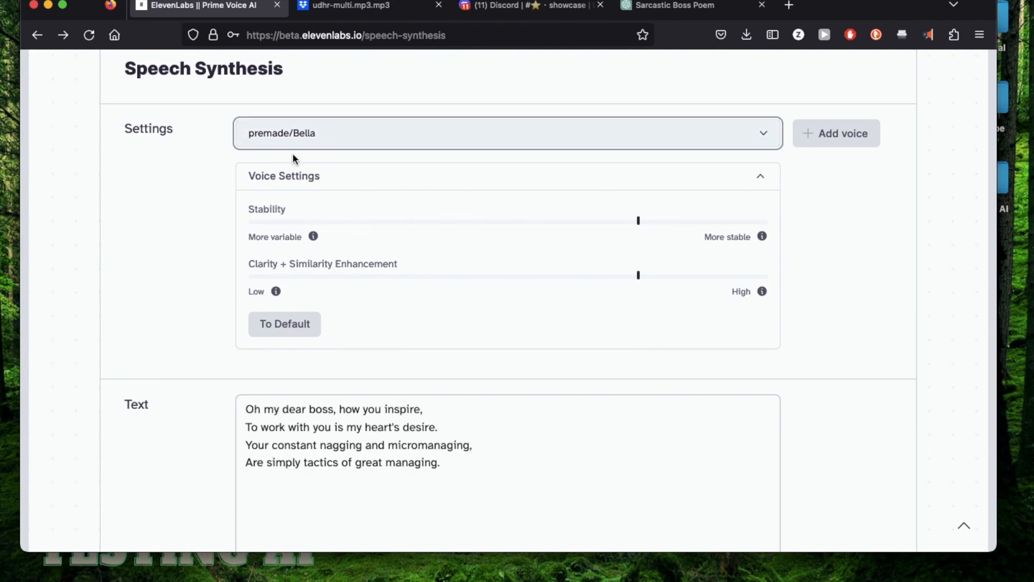
# Generate Bella reading the stanza at 41%, low and 91% stability, ending at maximum.
pyautogui.scroll(-3)
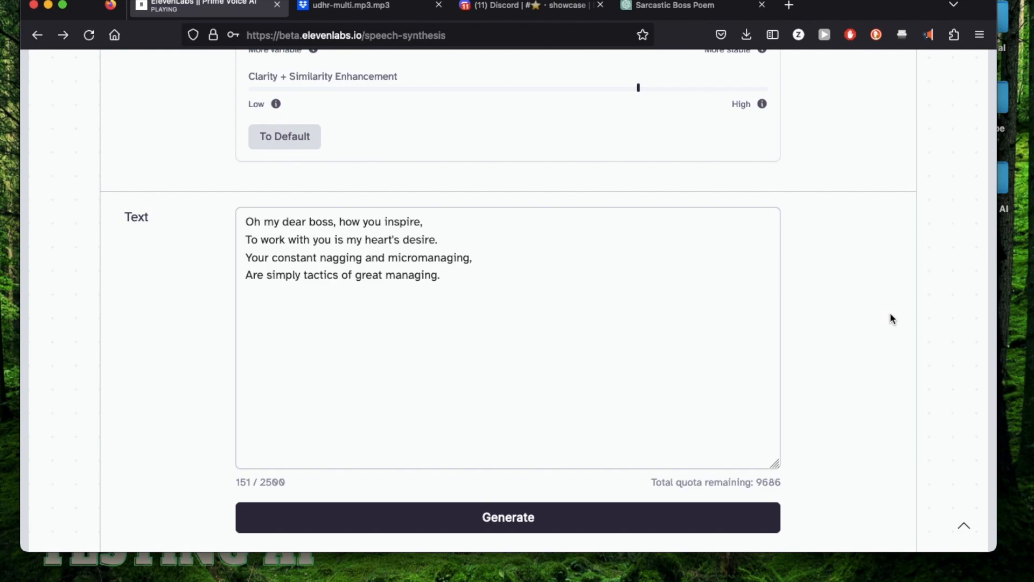
pyautogui.scroll(3)
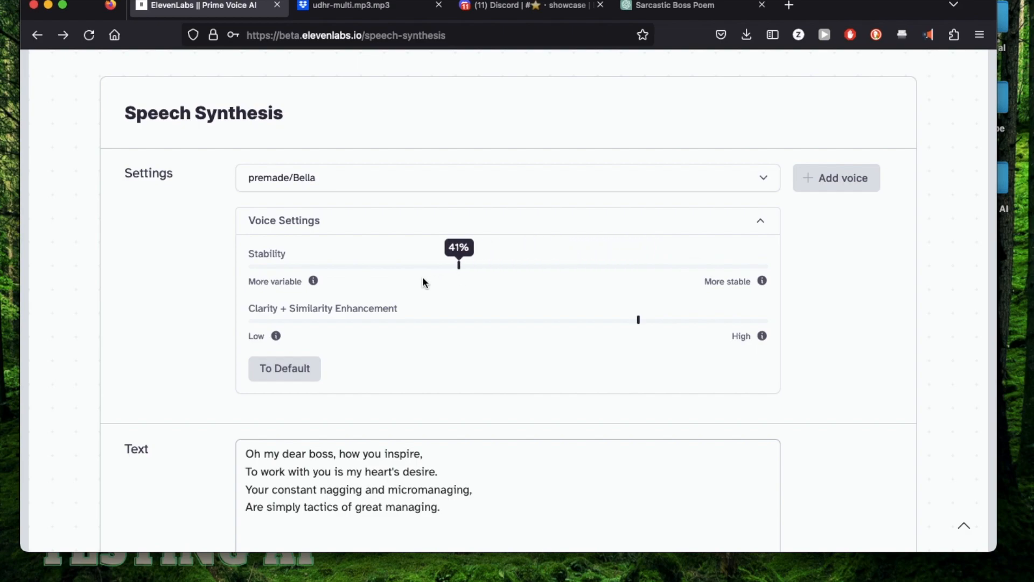
pyautogui.scroll(-3)
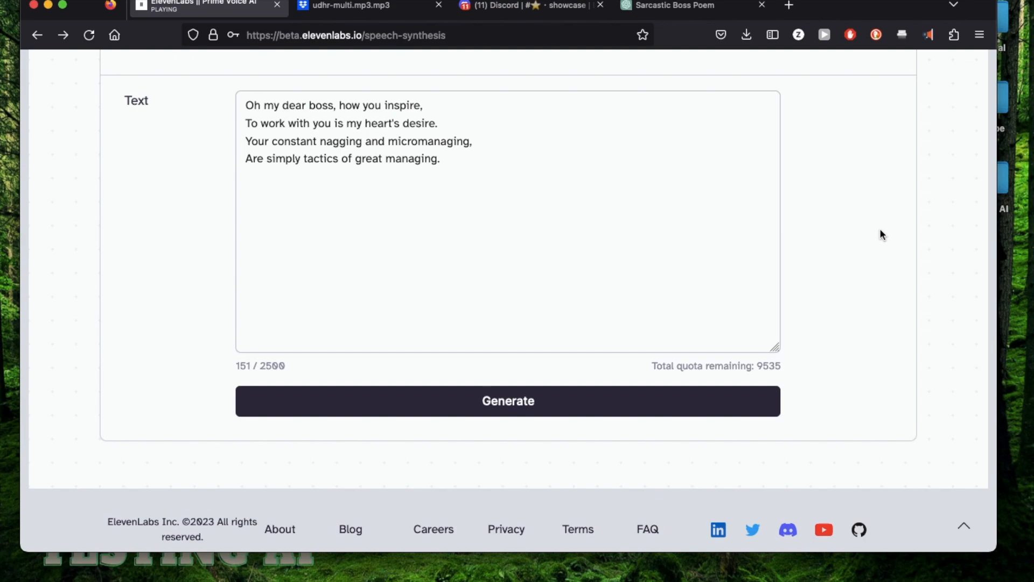
pyautogui.scroll(3)
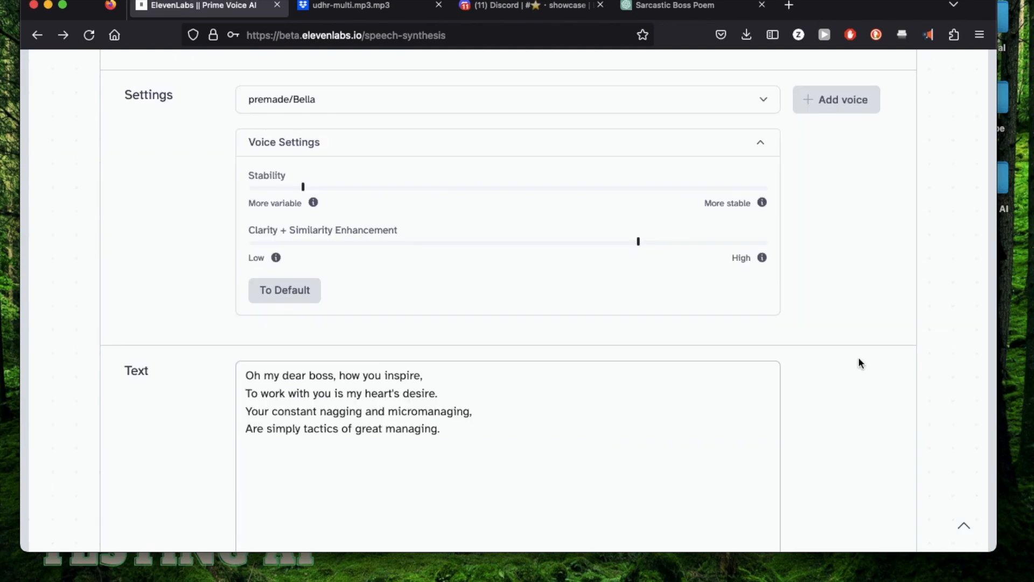
pyautogui.moveTo(171, 274)
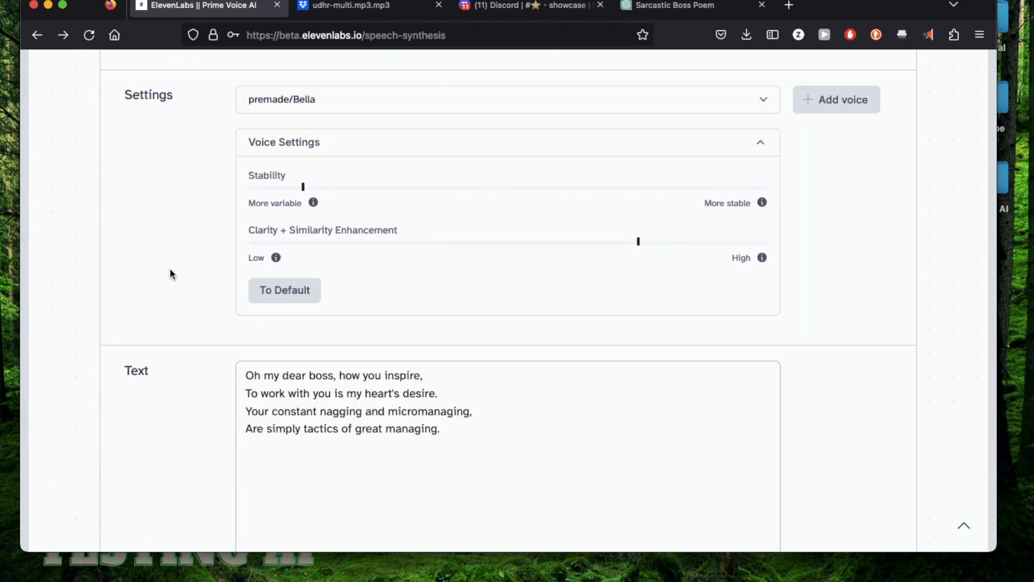
pyautogui.moveTo(303, 188)
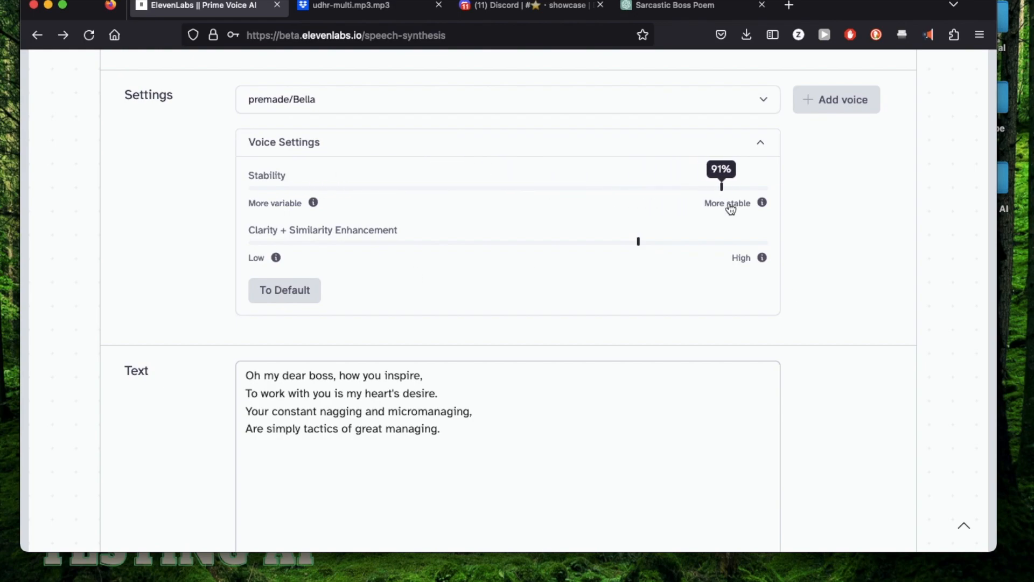
pyautogui.scroll(-3)
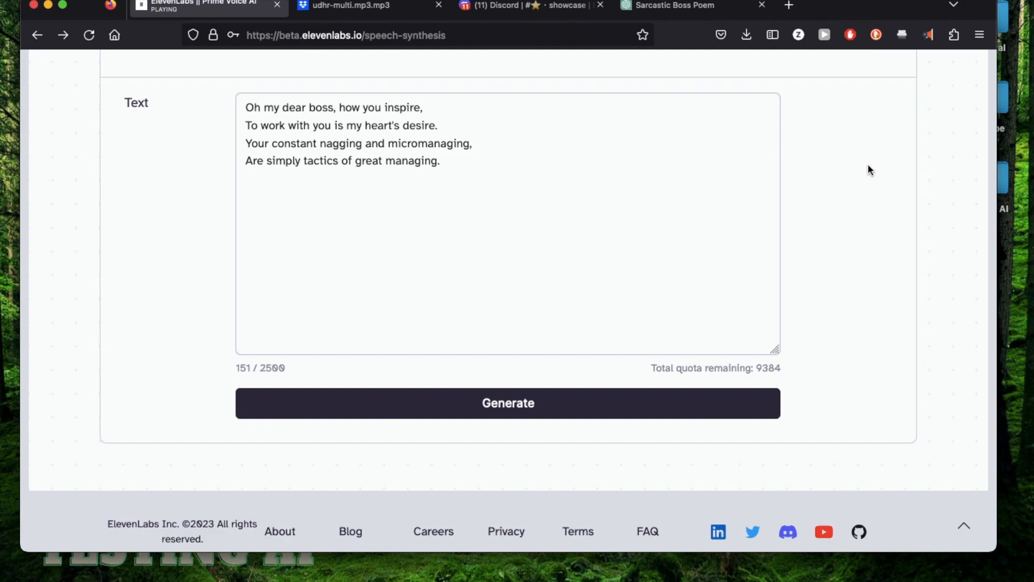
pyautogui.scroll(3)
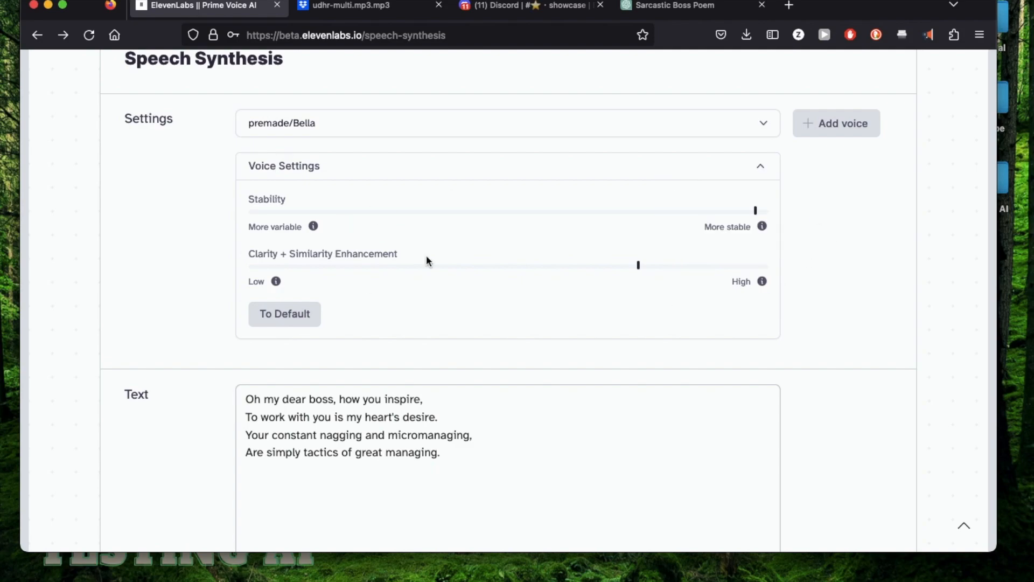
pyautogui.click(673, 5)
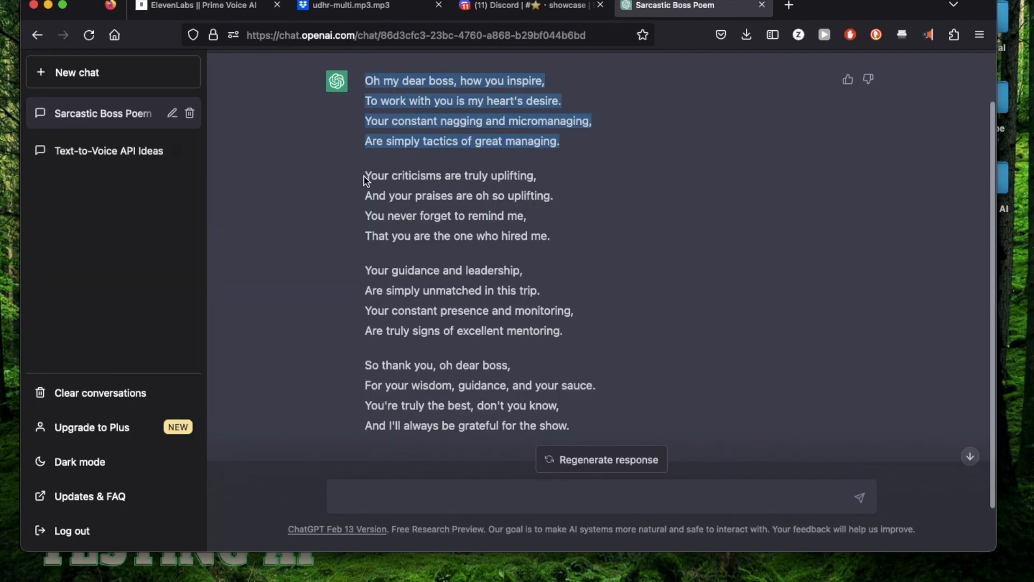
# Replace the text with the poem's second stanza about criticisms and being hired.
pyautogui.click(197, 5)
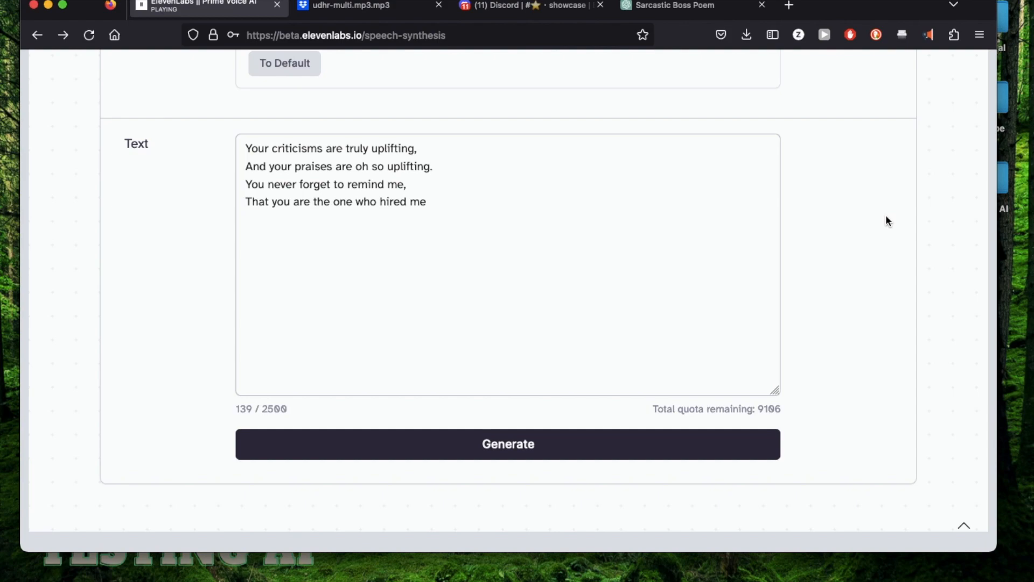
# Generate the second stanza with Antoni, then again with Stability and Clarity near minimum.
pyautogui.scroll(3)
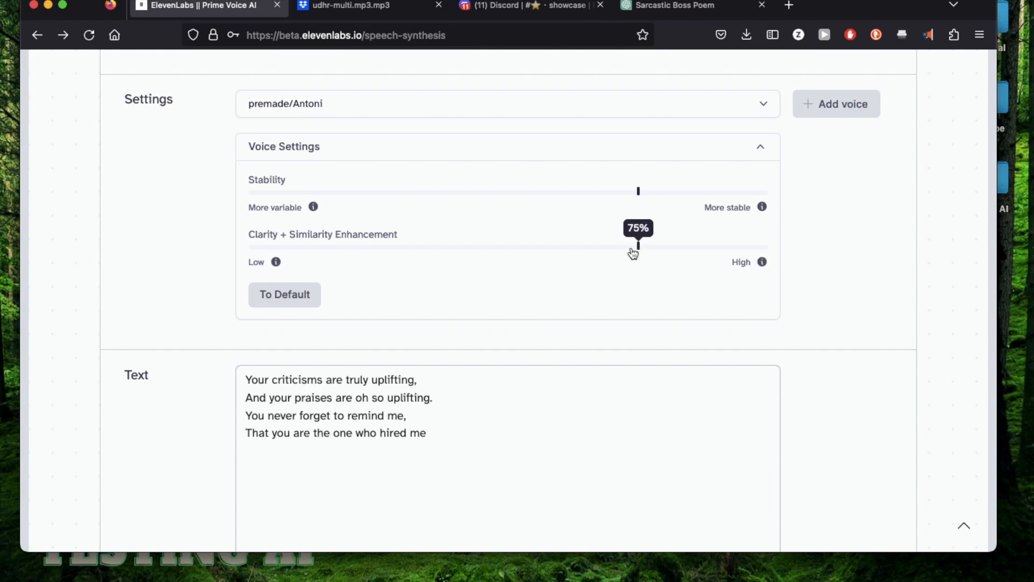
pyautogui.scroll(-3)
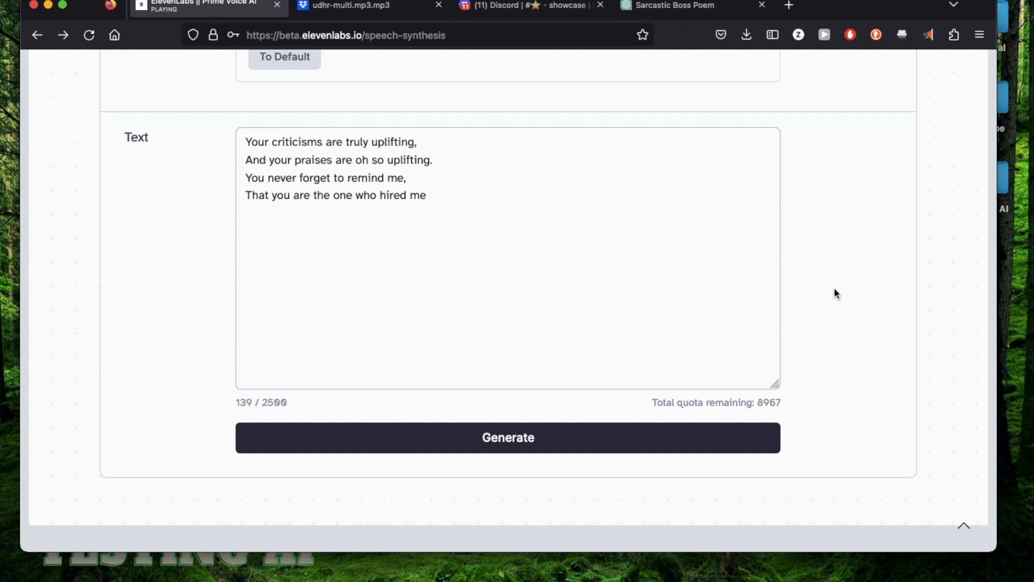
pyautogui.scroll(3)
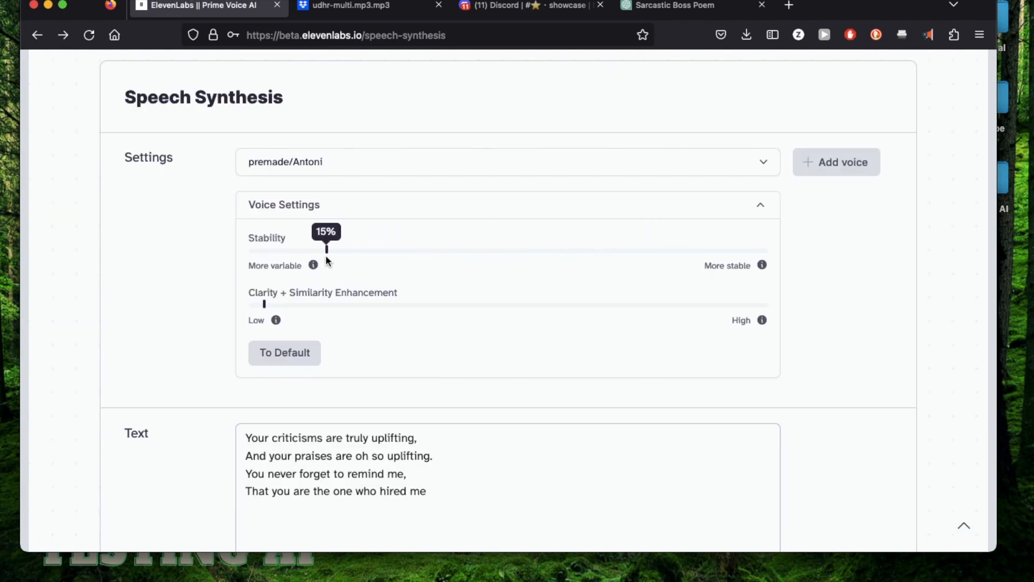
pyautogui.scroll(-3)
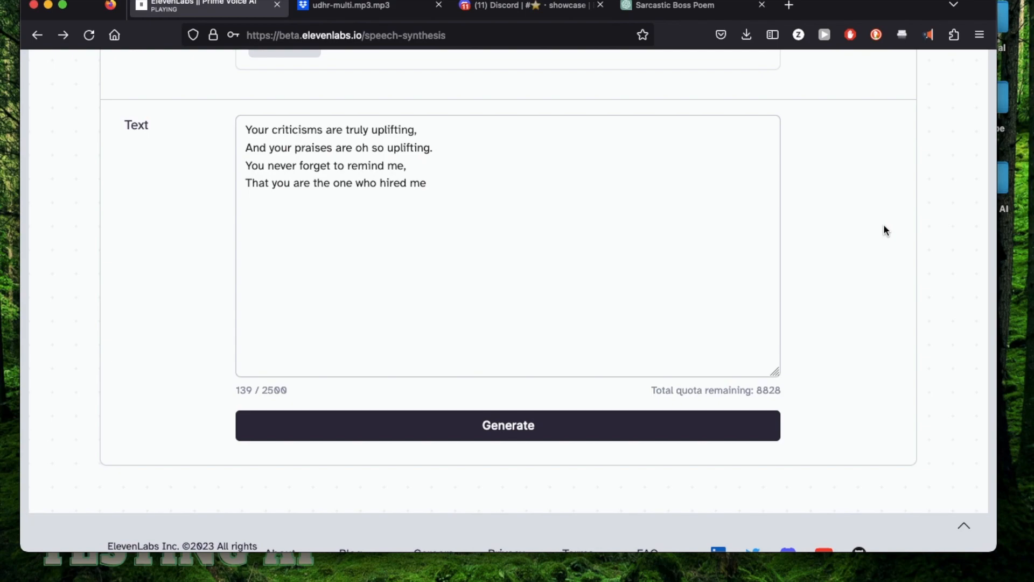
pyautogui.scroll(3)
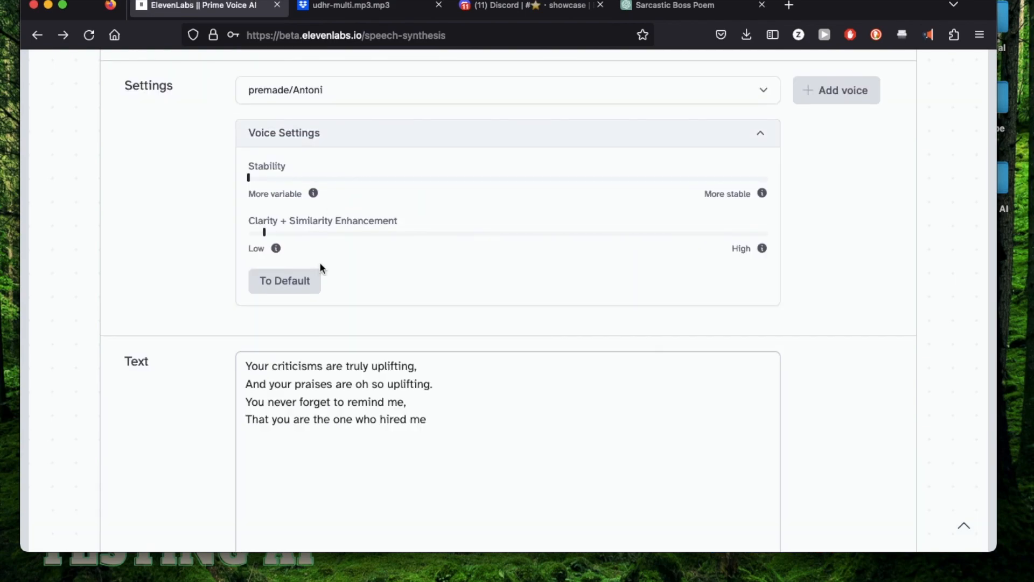
pyautogui.moveTo(551, 350)
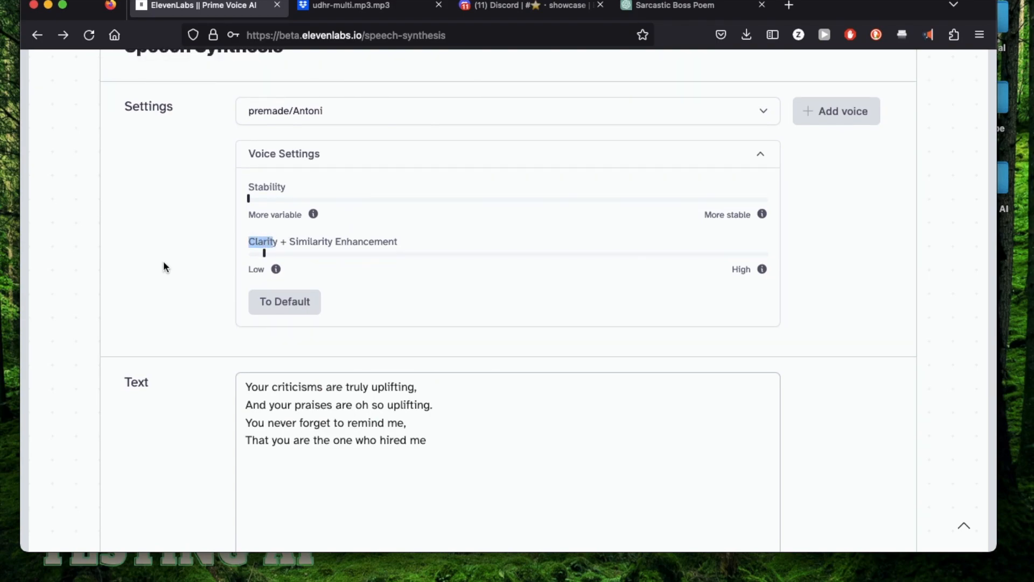
# Look over the Speech Synthesis page, then switch to the Discord showcase channel tab.
pyautogui.scroll(3)
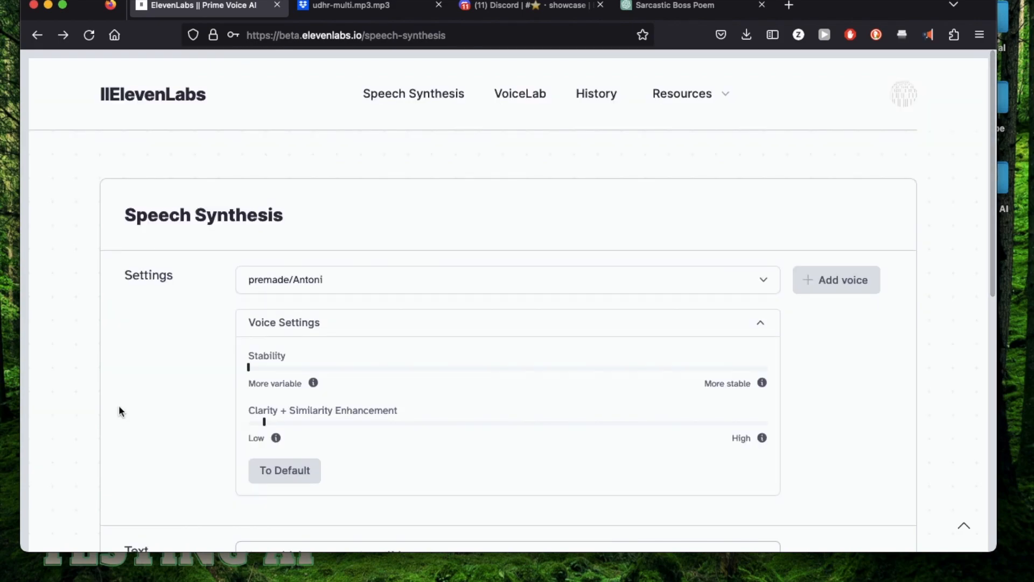
pyautogui.moveTo(159, 361)
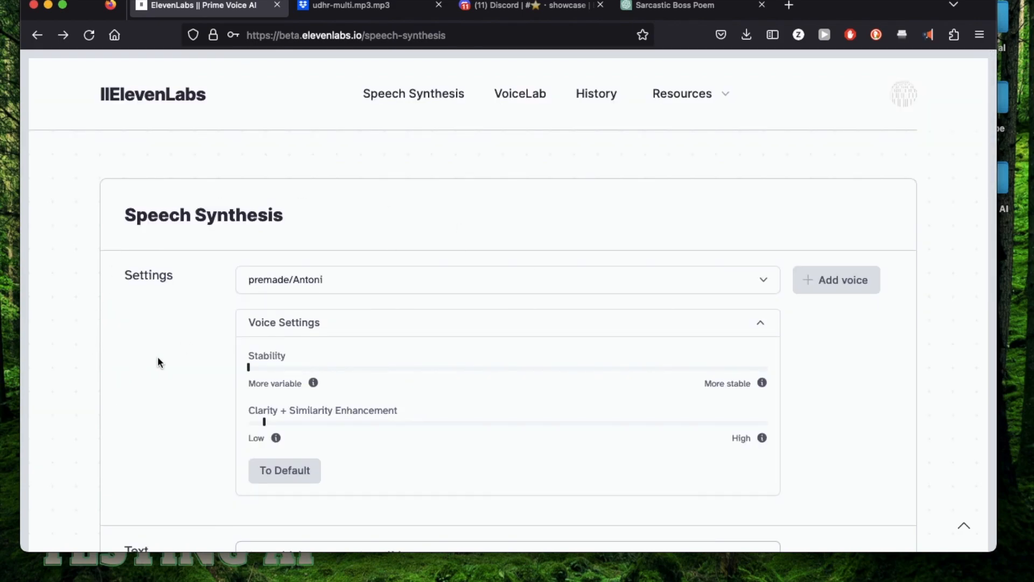
pyautogui.scroll(-3)
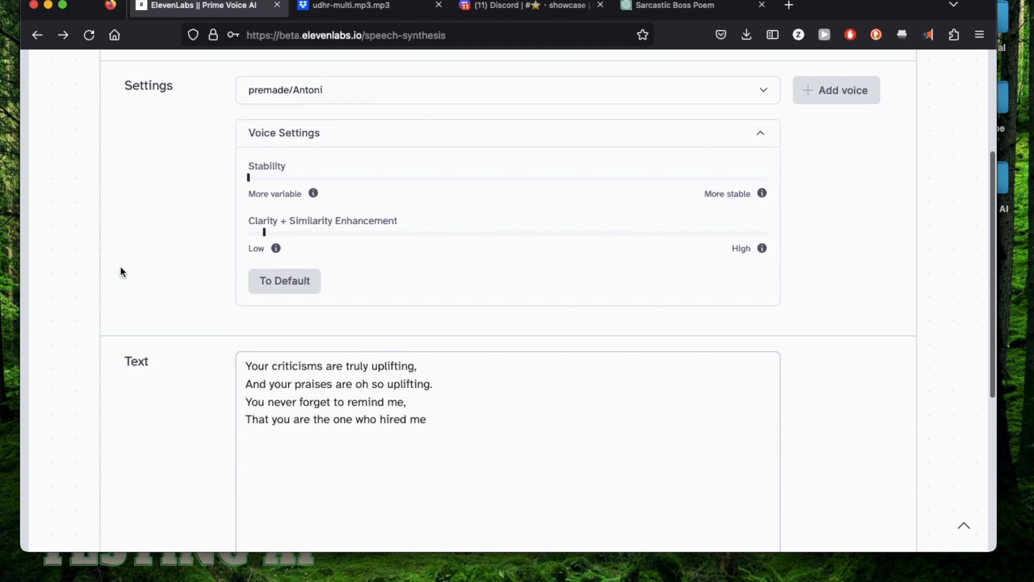
pyautogui.scroll(3)
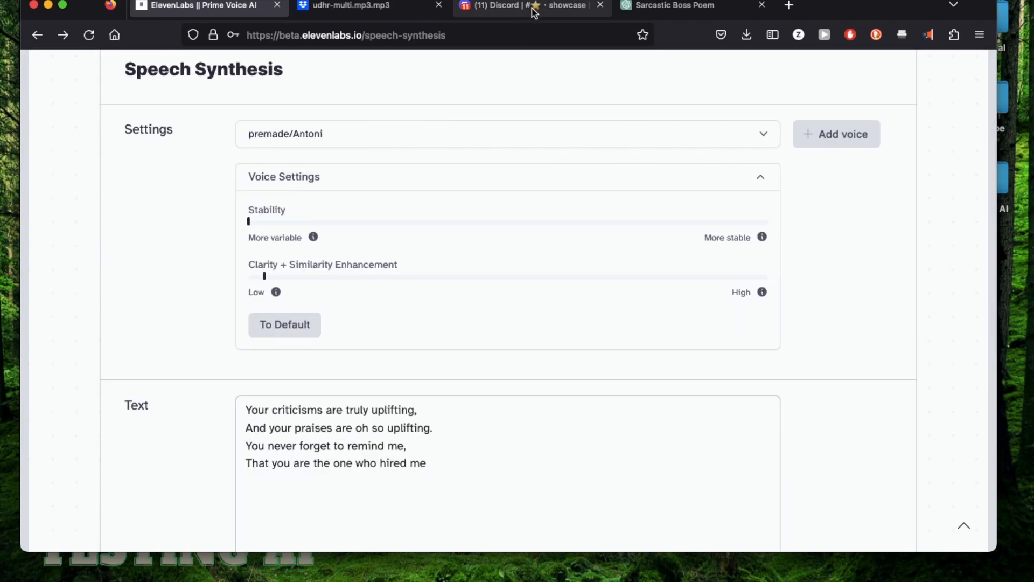
pyautogui.click(521, 6)
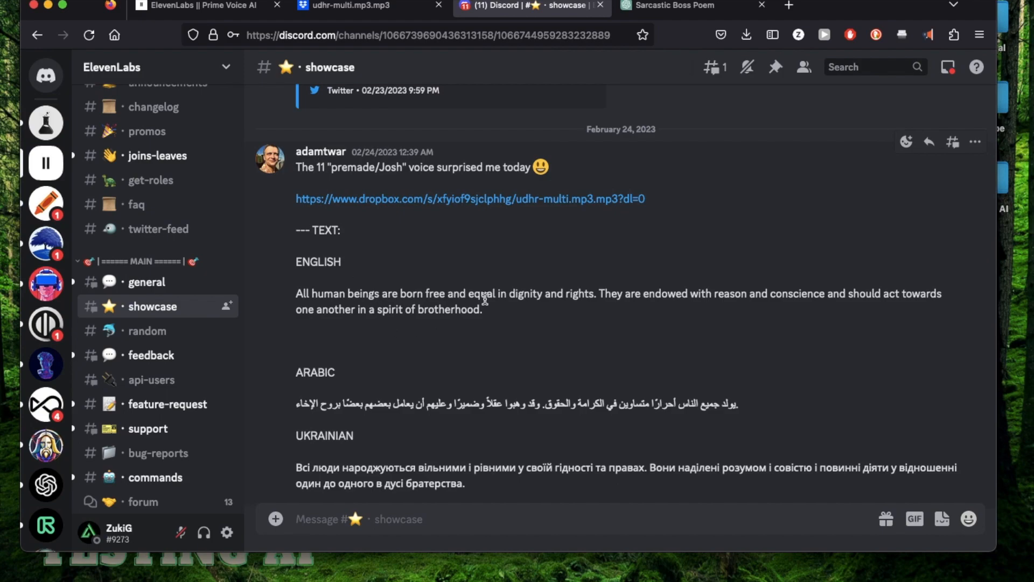
# Scroll the Discord showcase post down to the udhr-multi.mp3 Dropbox link.
pyautogui.scroll(-3)
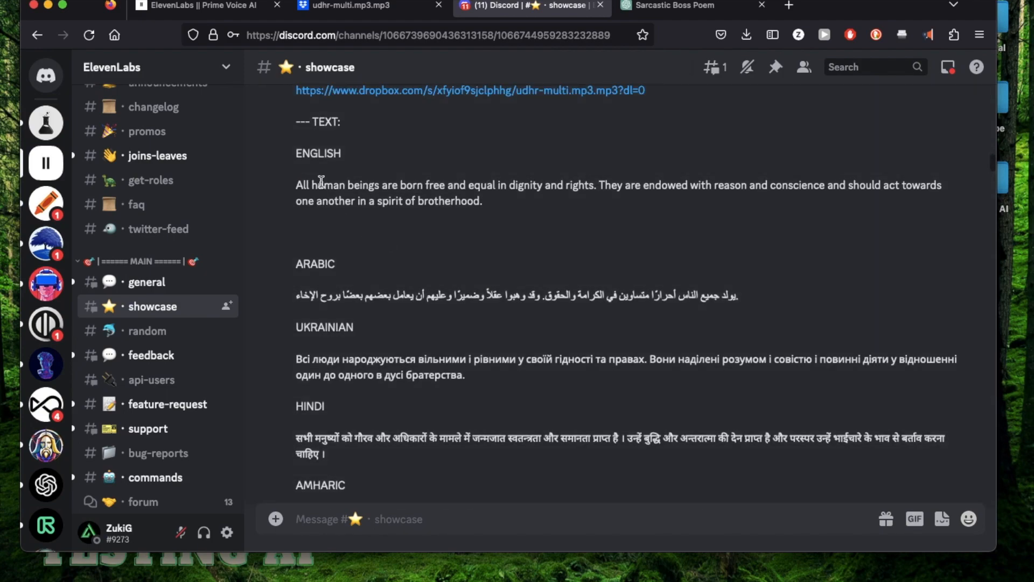
pyautogui.scroll(-3)
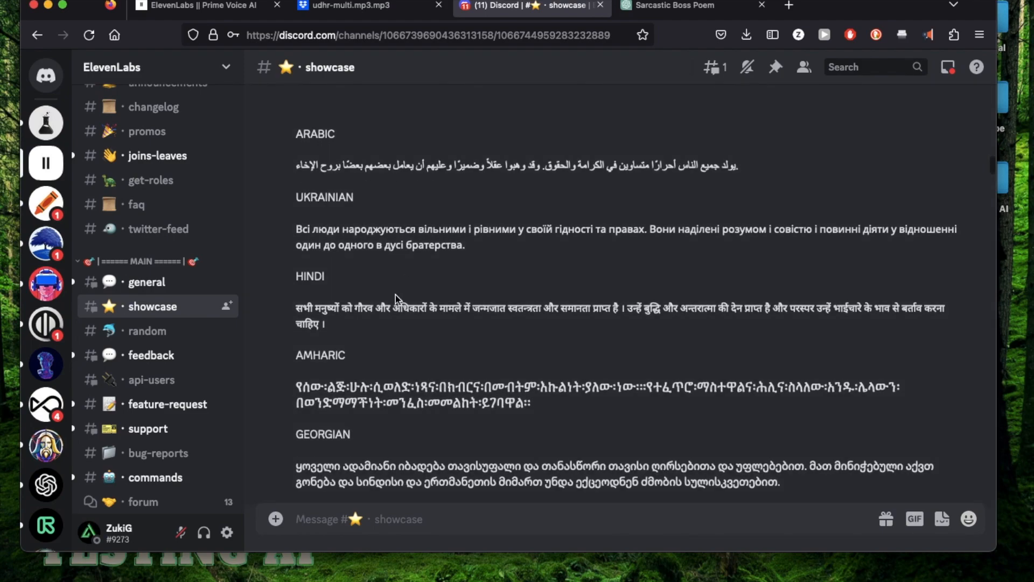
pyautogui.scroll(-3)
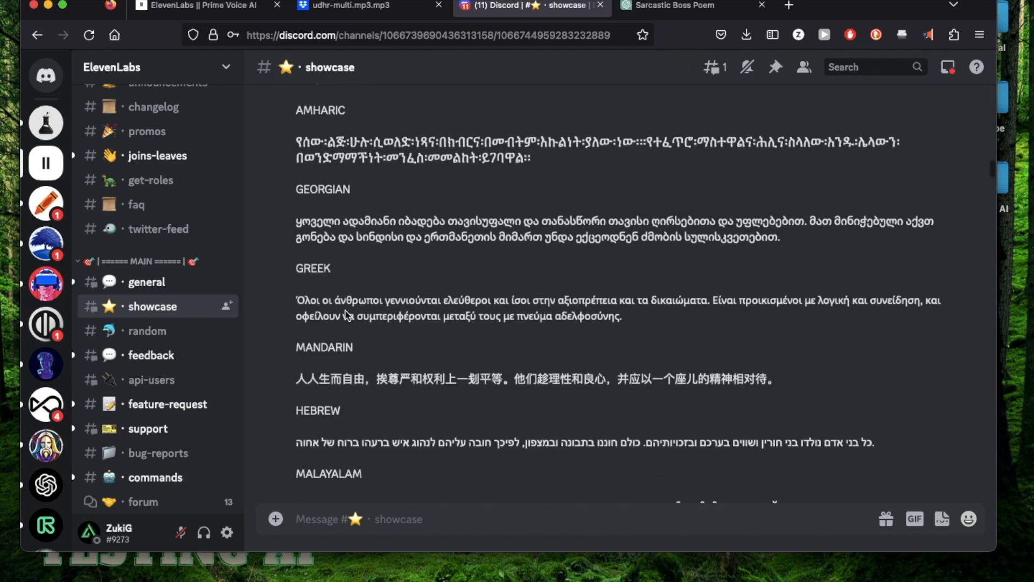
pyautogui.scroll(-3)
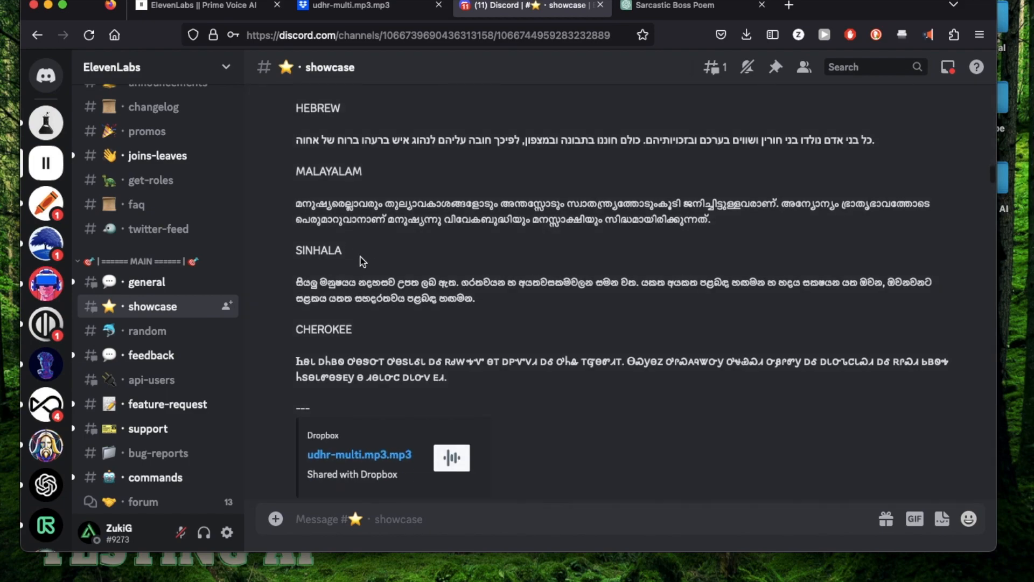
pyautogui.scroll(-3)
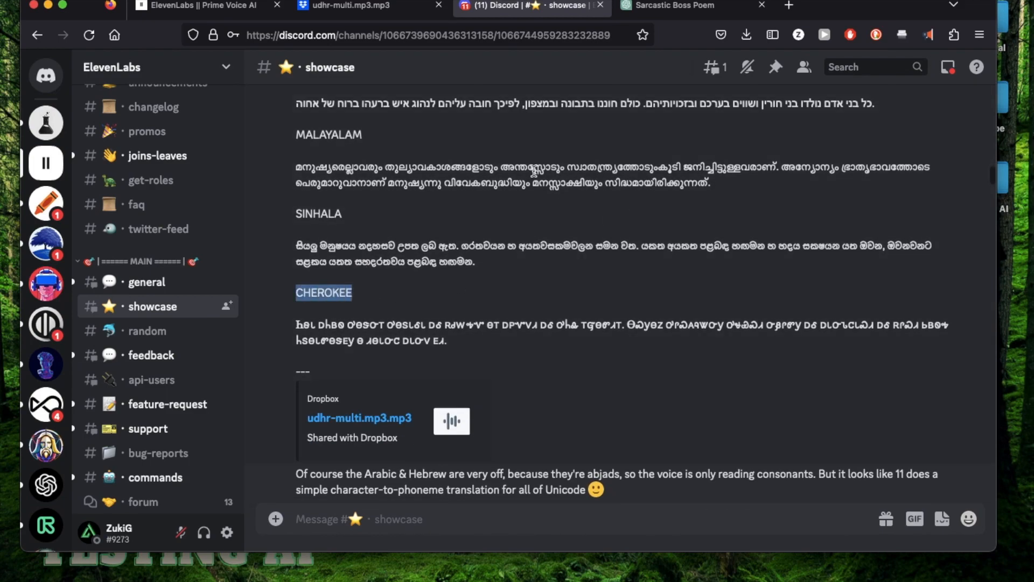
pyautogui.scroll(3)
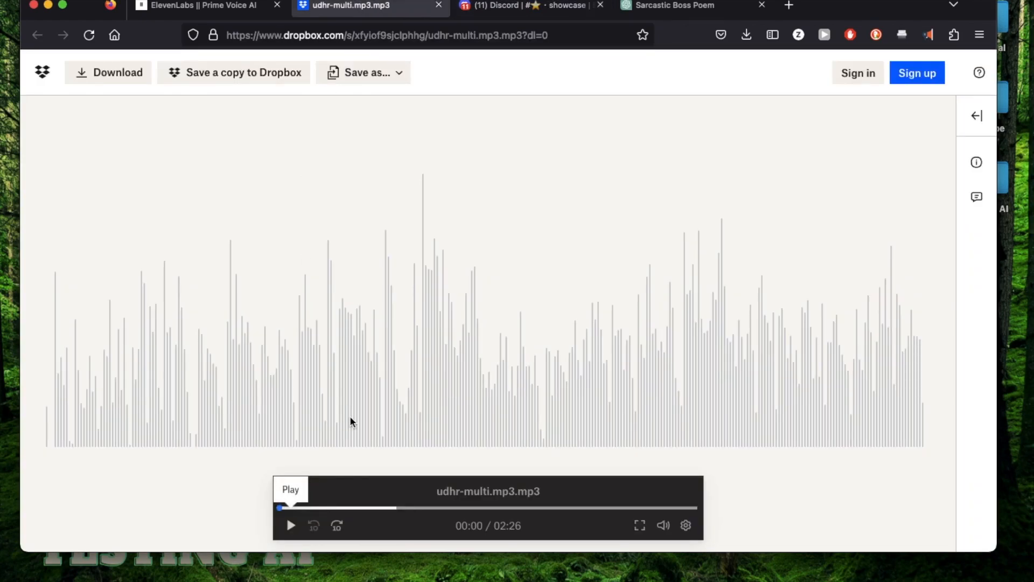
# Play the 2:26 udhr-multi.mp3 sample, then return via Discord to ElevenLabs VoiceLab.
pyautogui.click(290, 525)
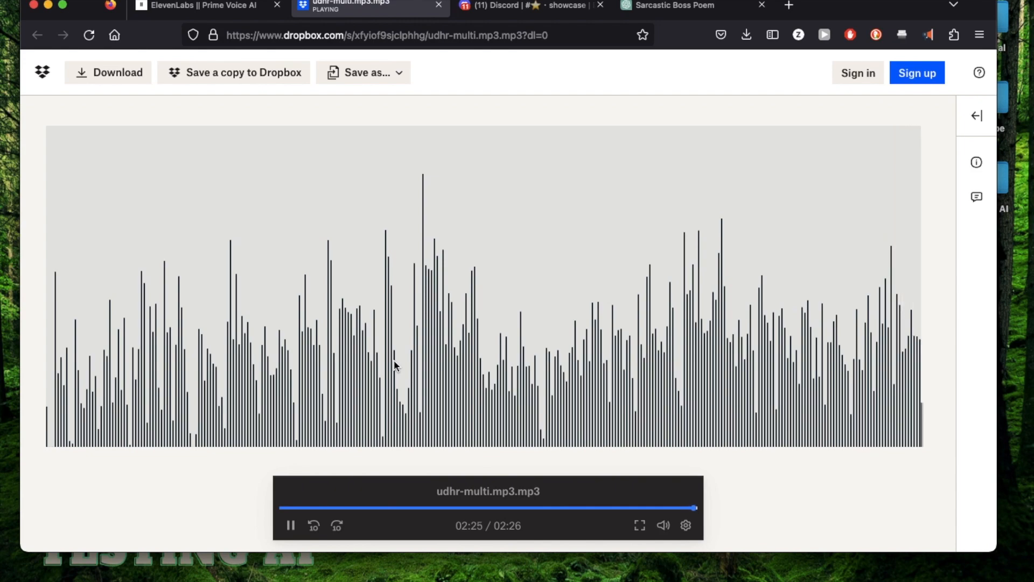
pyautogui.click(515, 5)
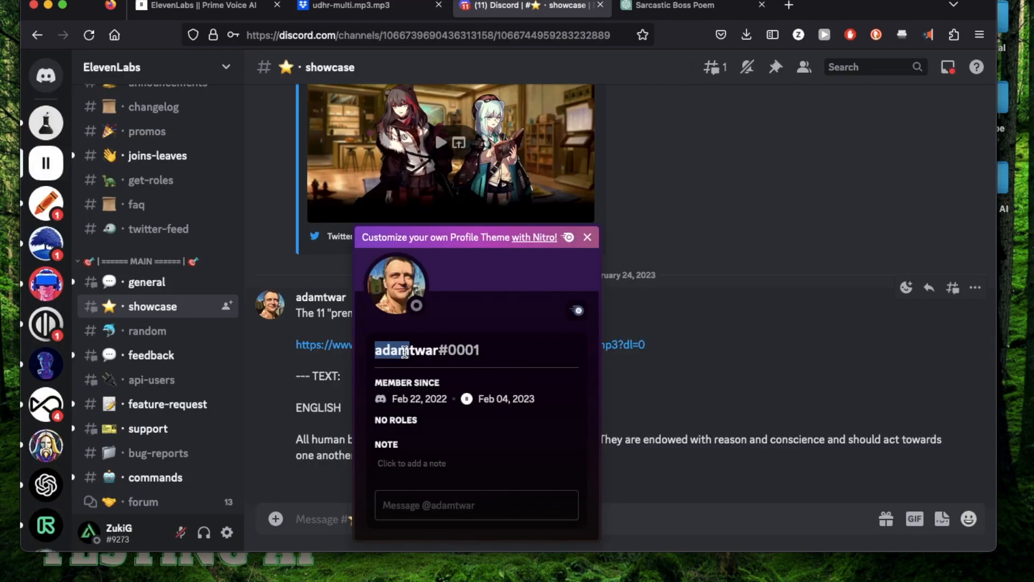
pyautogui.click(198, 6)
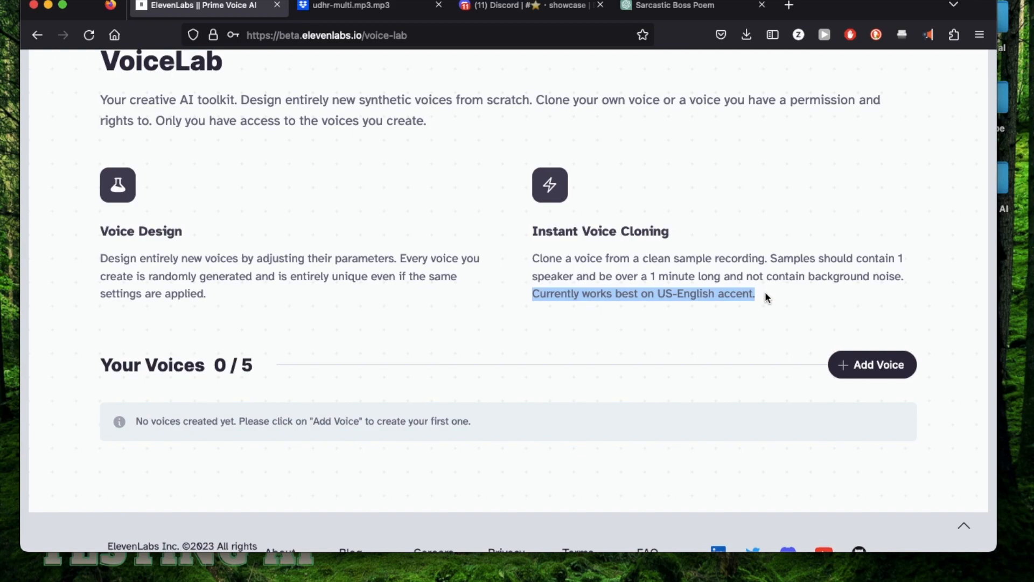
# Scroll the VoiceLab page showing Voice Design, Instant Voice Cloning and 0/5 voices.
pyautogui.scroll(3)
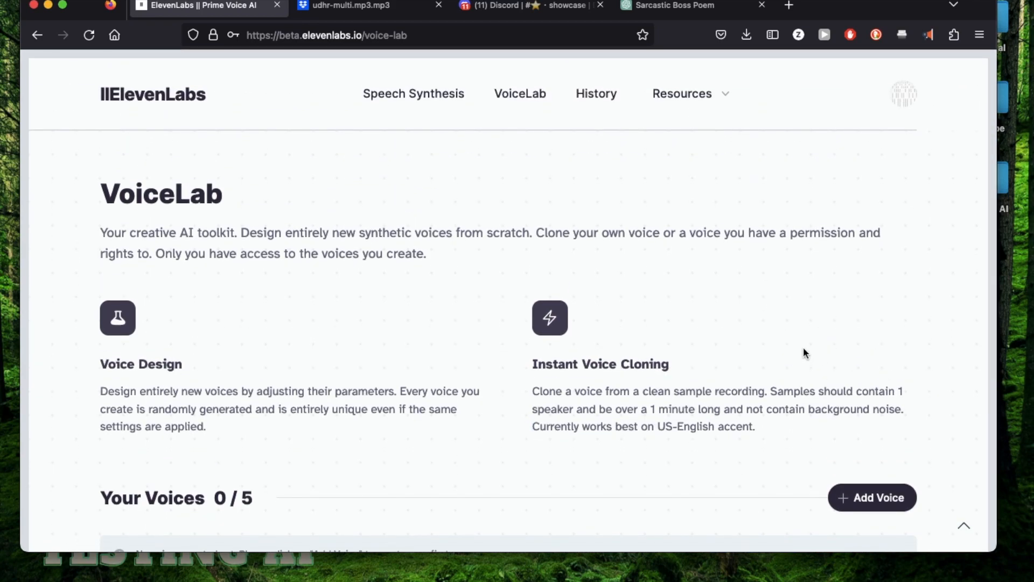
pyautogui.moveTo(711, 315)
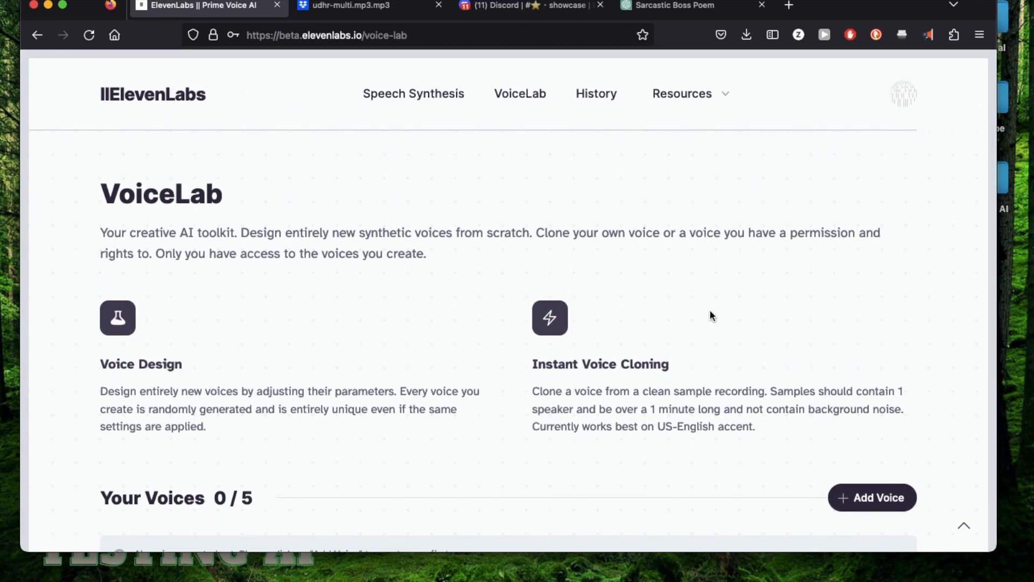
pyautogui.scroll(-3)
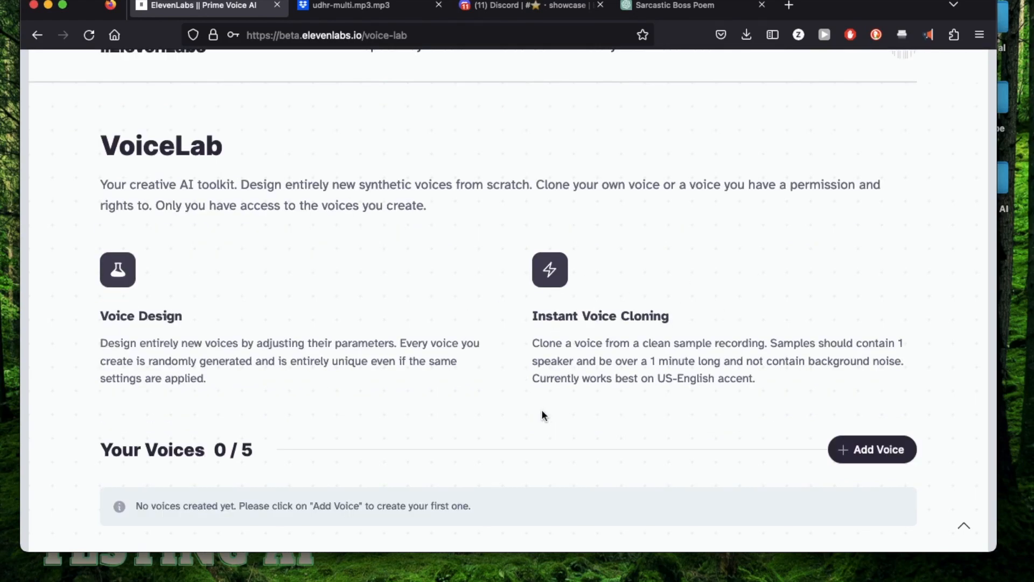
pyautogui.moveTo(750, 321)
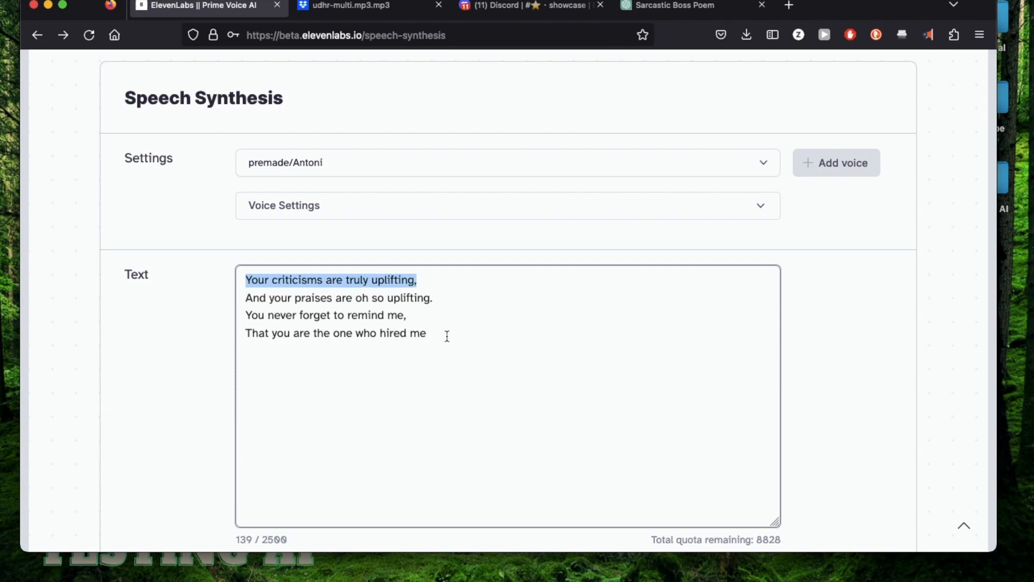
# Replace the poem with 'Aaaa, oh my gawd' sound text, choose Josh, and punctuate it.
pyautogui.click(427, 333)
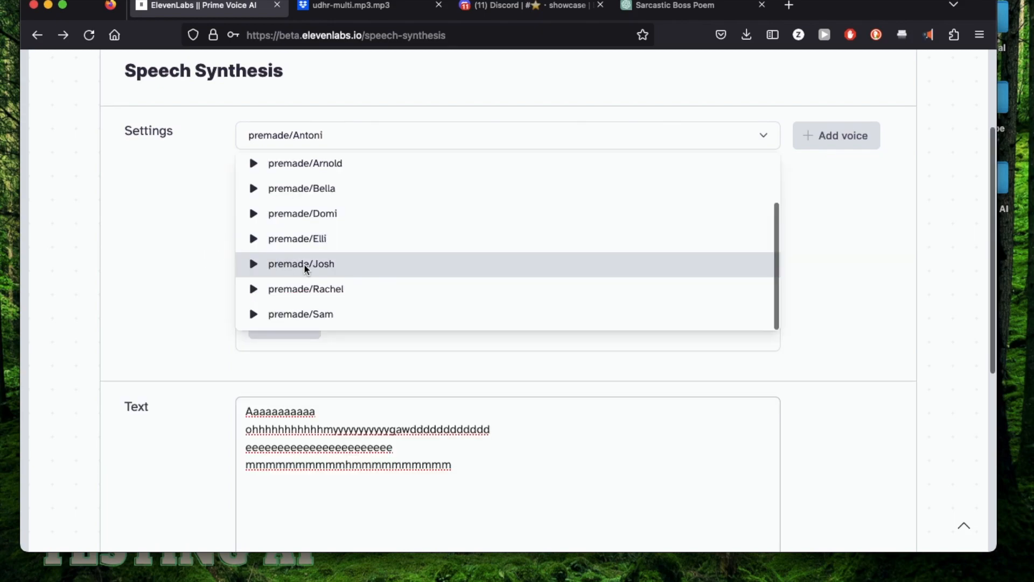
pyautogui.click(301, 263)
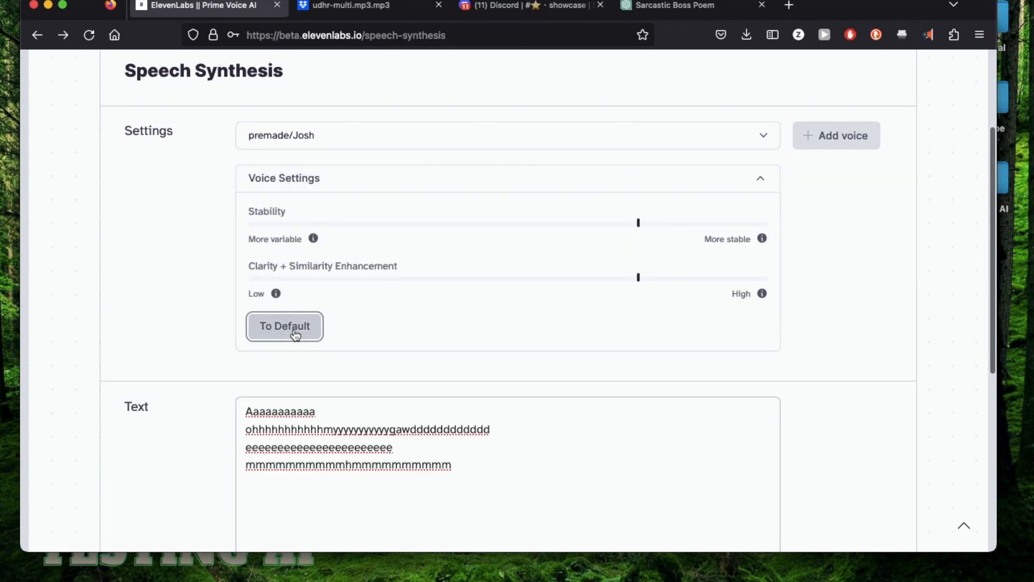
pyautogui.scroll(-3)
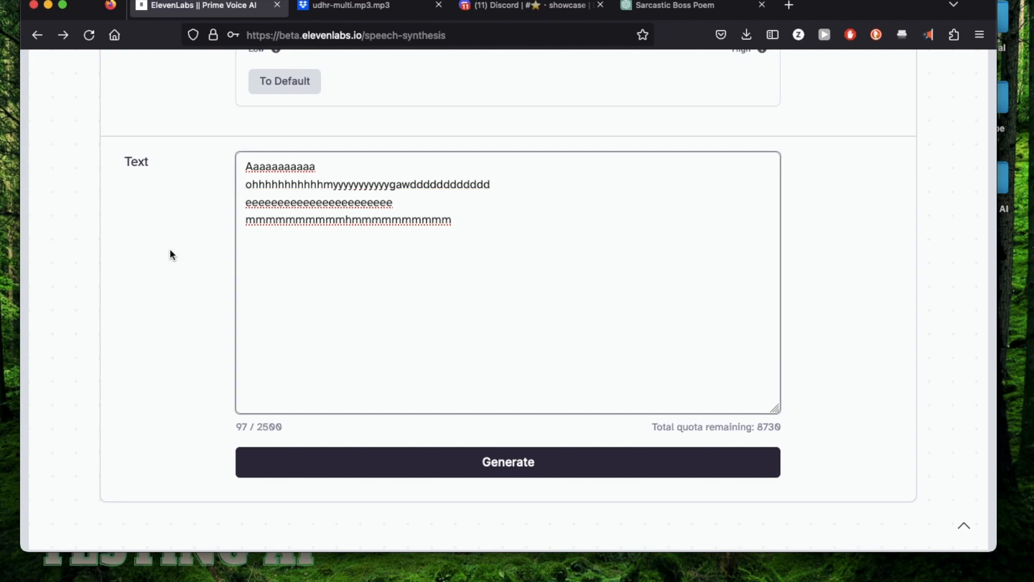
pyautogui.click(315, 167)
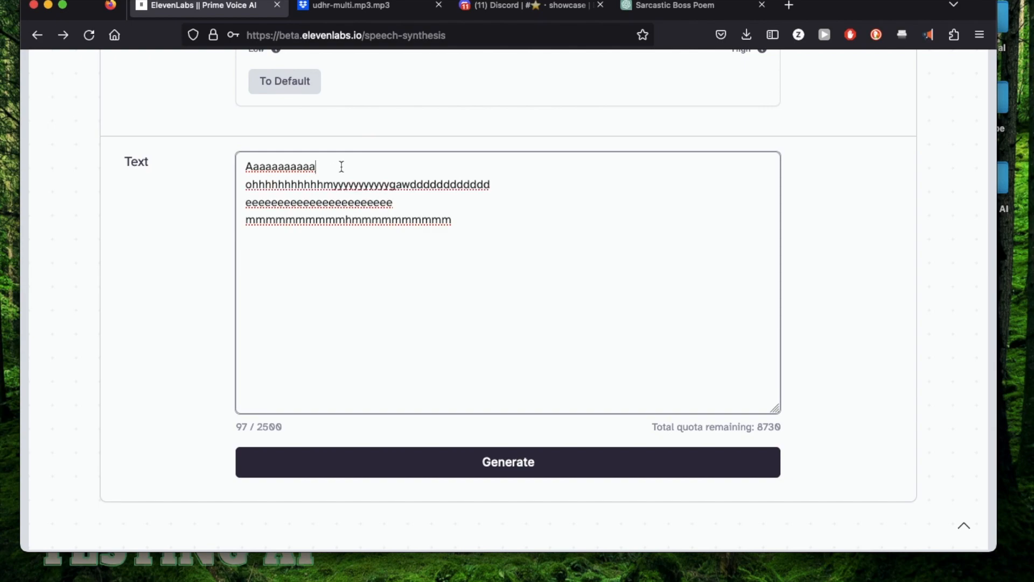
pyautogui.scroll(3)
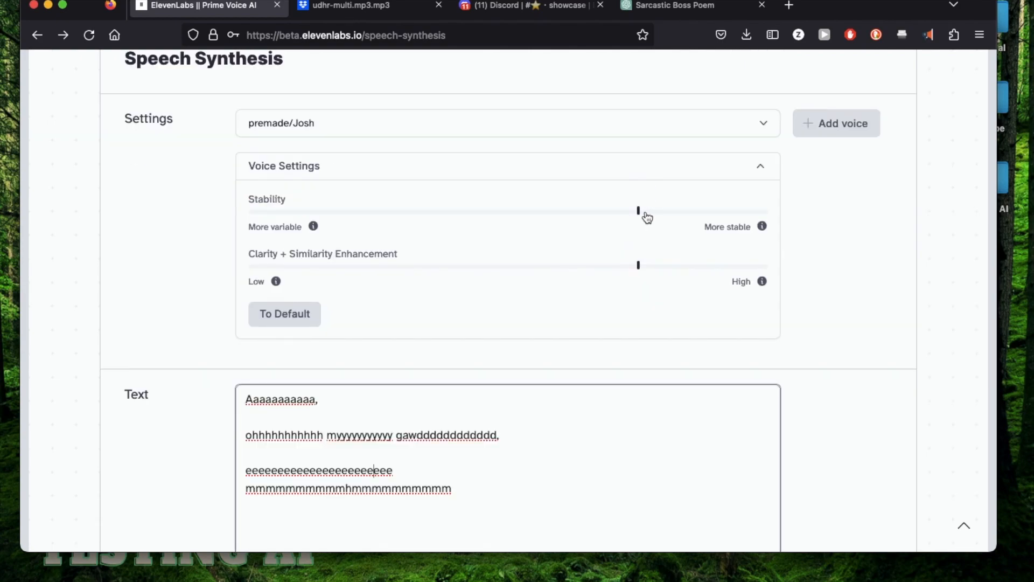
# Generate Josh's speech of the punctuated vocal-sound text at very low stability, using 103 characters.
pyautogui.scroll(-3)
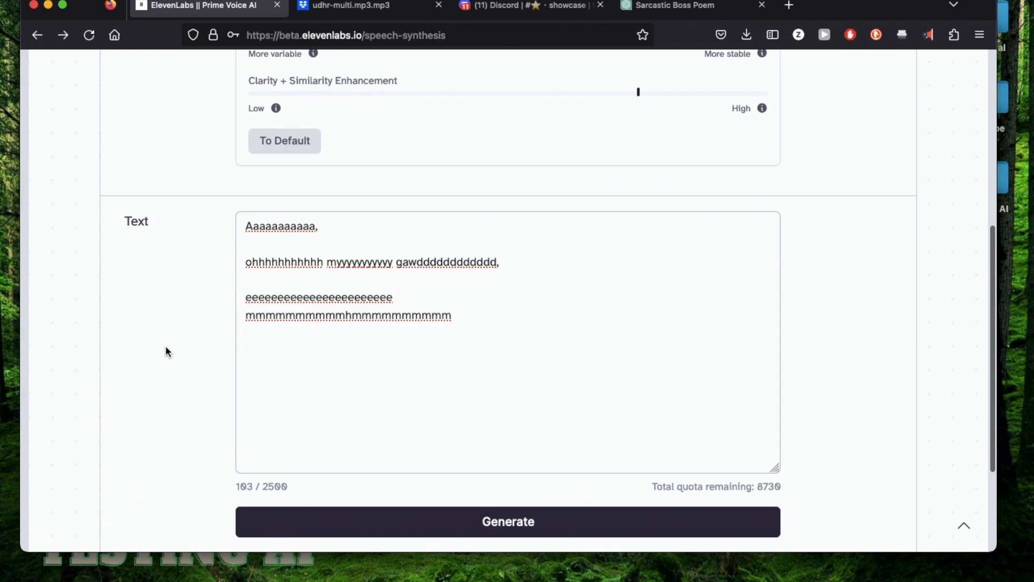
pyautogui.click(508, 521)
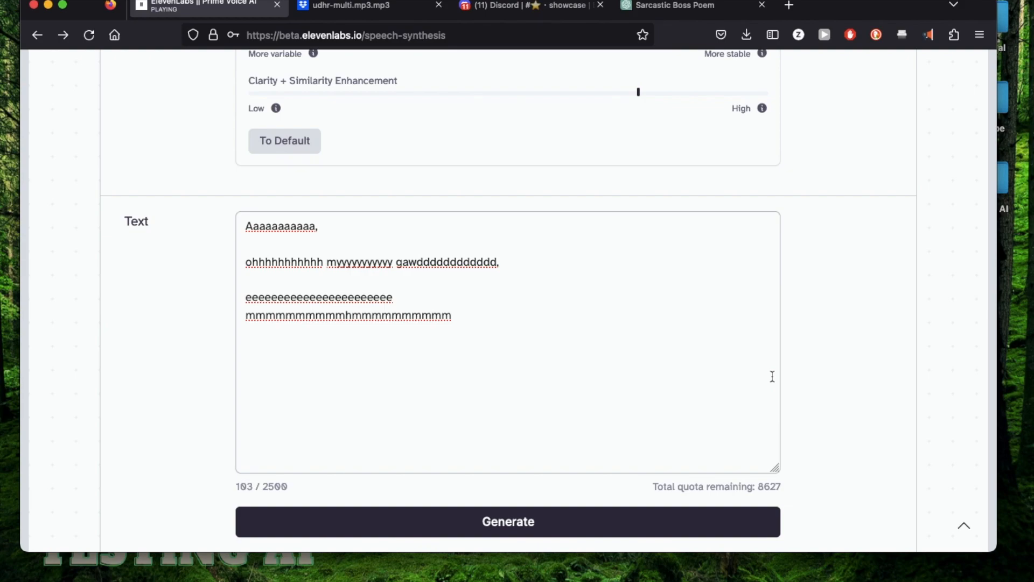
pyautogui.scroll(-3)
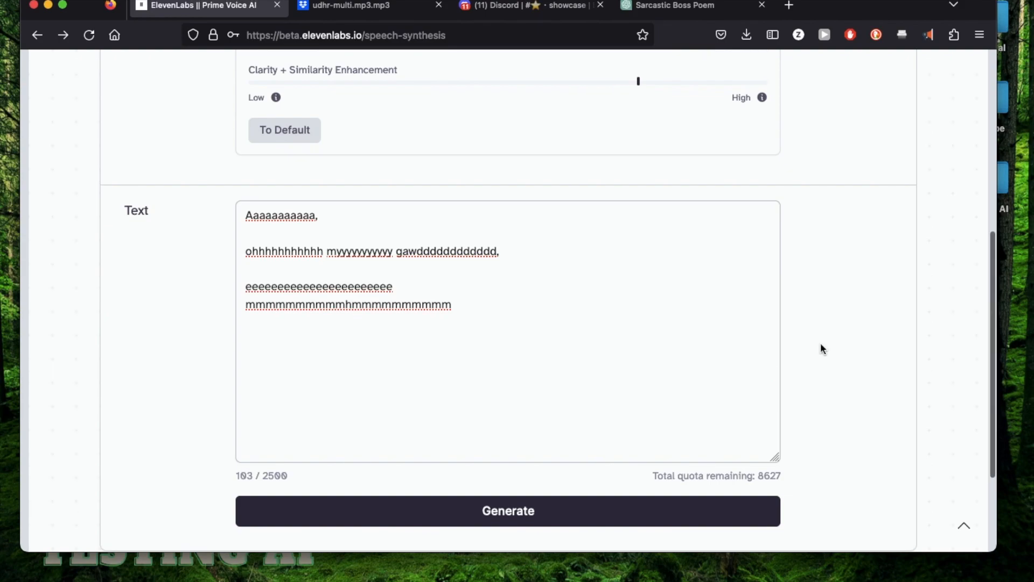
pyautogui.scroll(3)
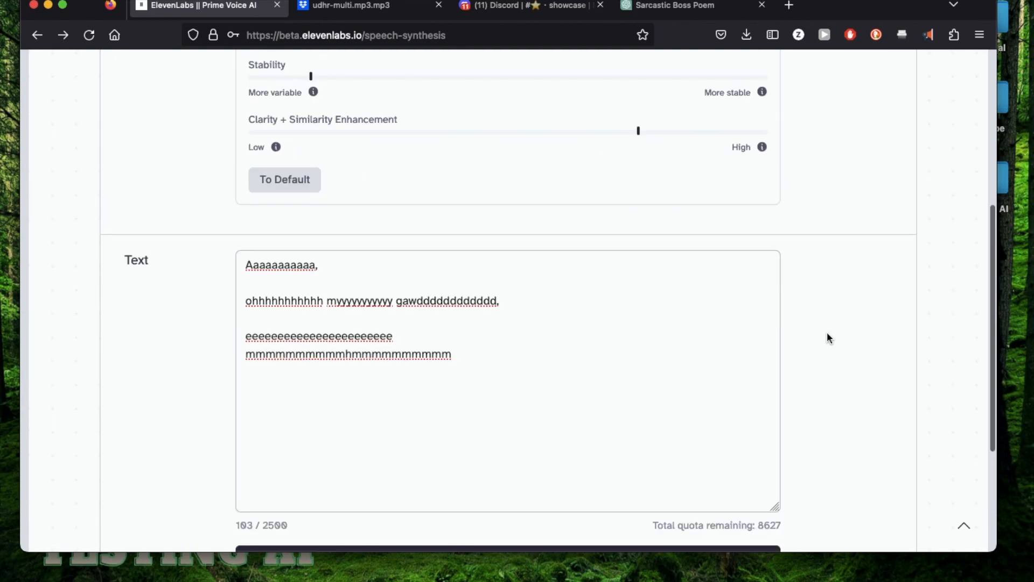
pyautogui.scroll(3)
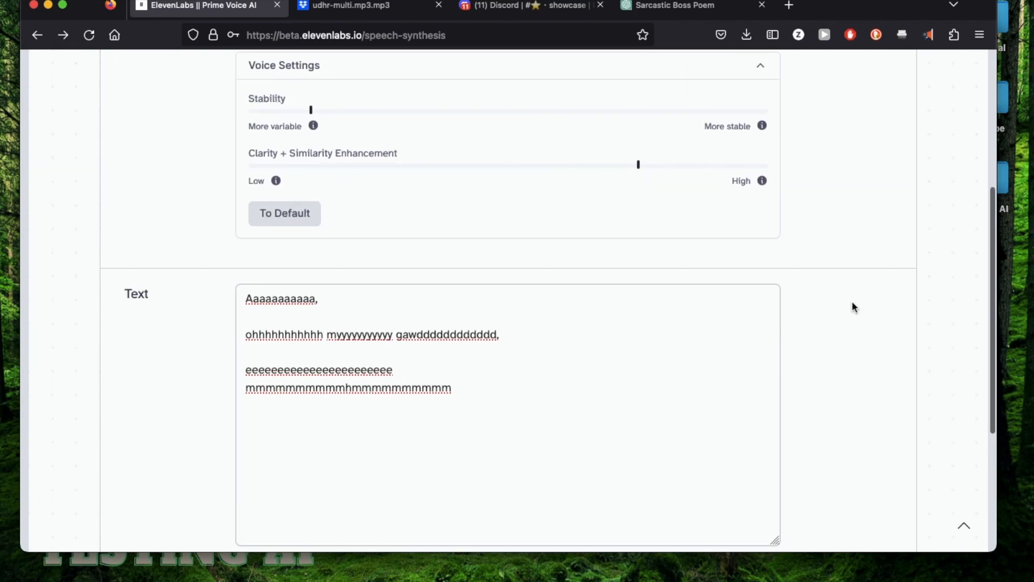
pyautogui.scroll(-3)
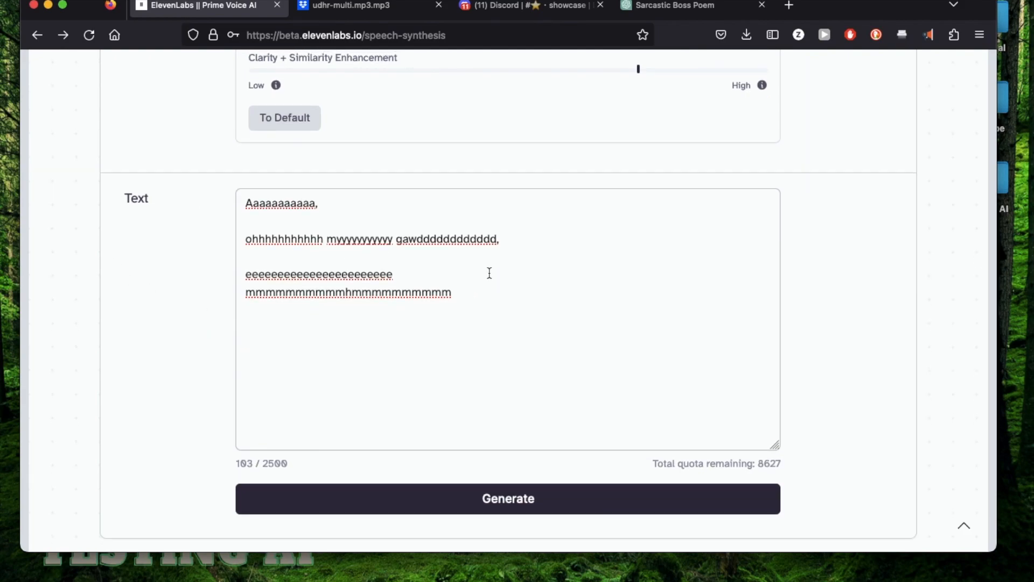
pyautogui.moveTo(868, 315)
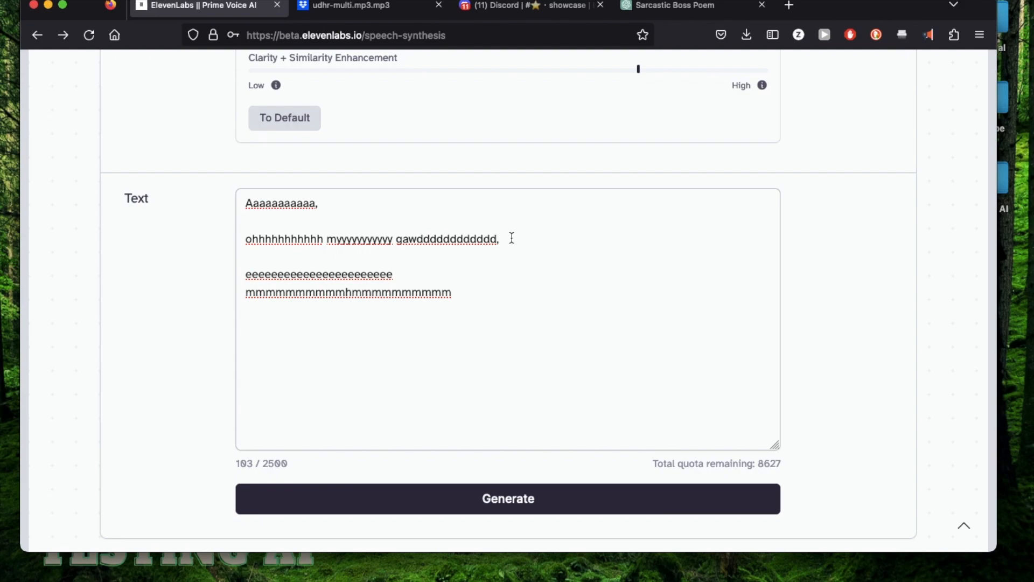
pyautogui.tripleClick(371, 239)
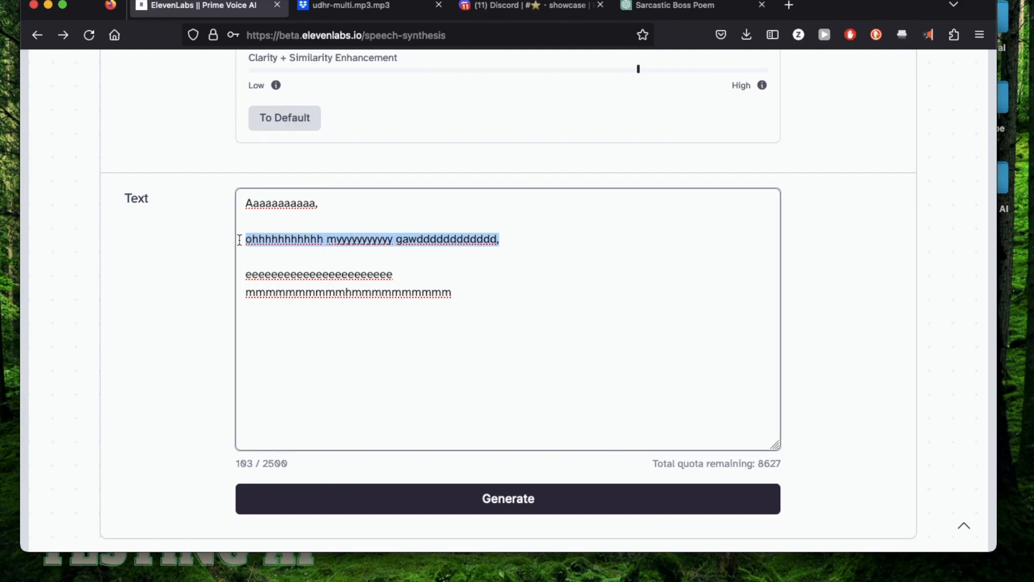
pyautogui.moveTo(324, 313)
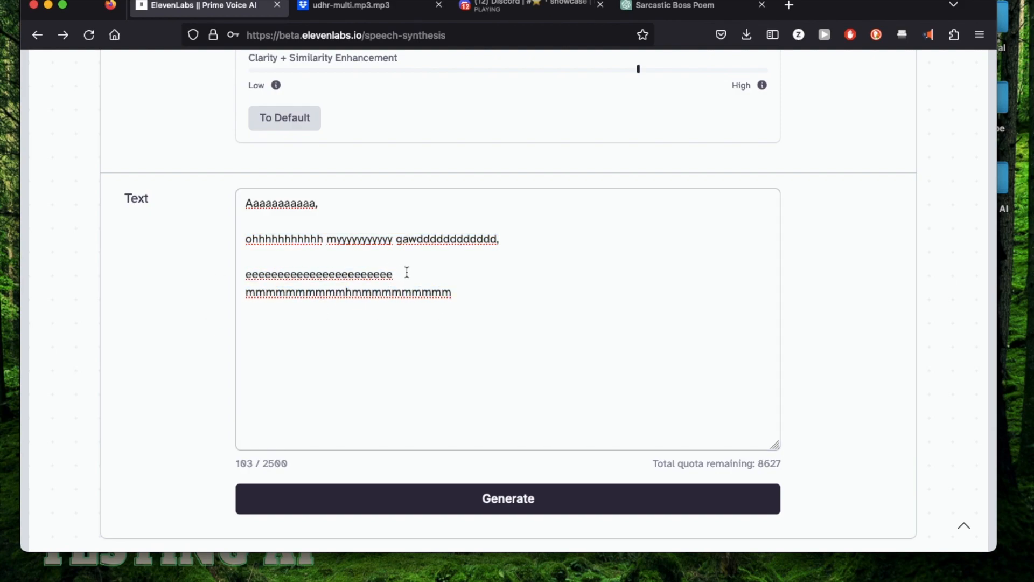
pyautogui.doubleClick(319, 274)
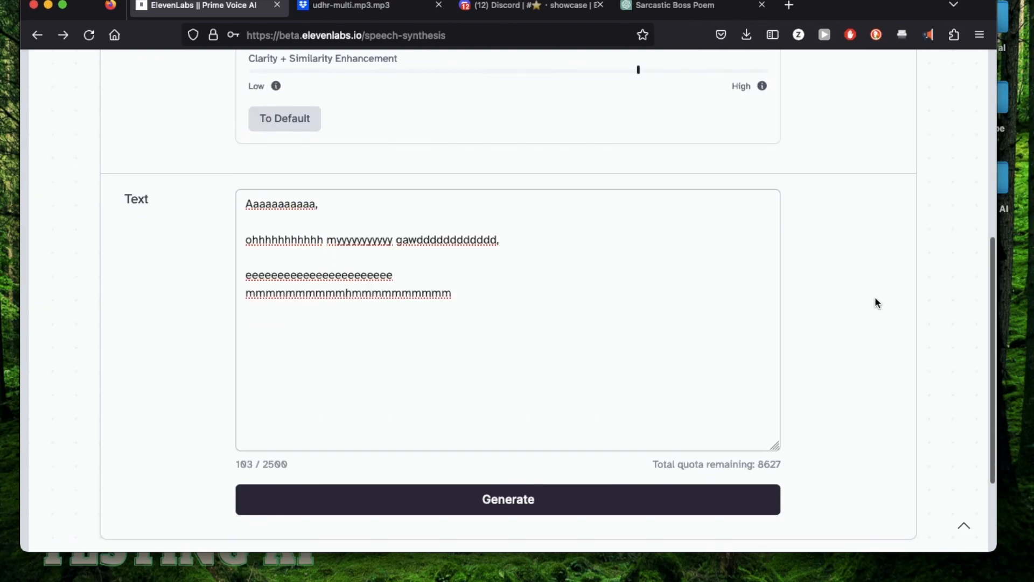
pyautogui.scroll(3)
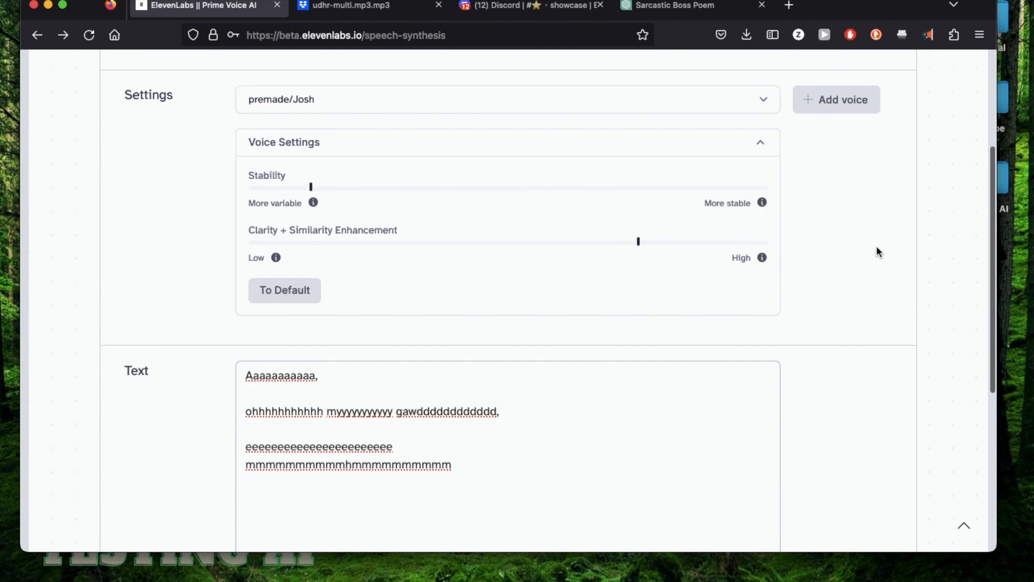
pyautogui.scroll(-3)
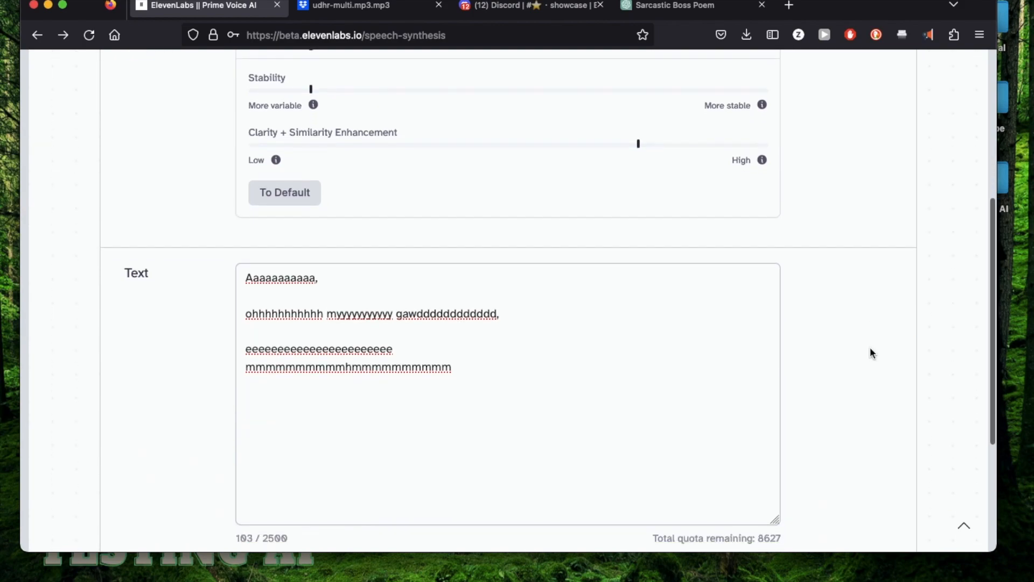
pyautogui.scroll(3)
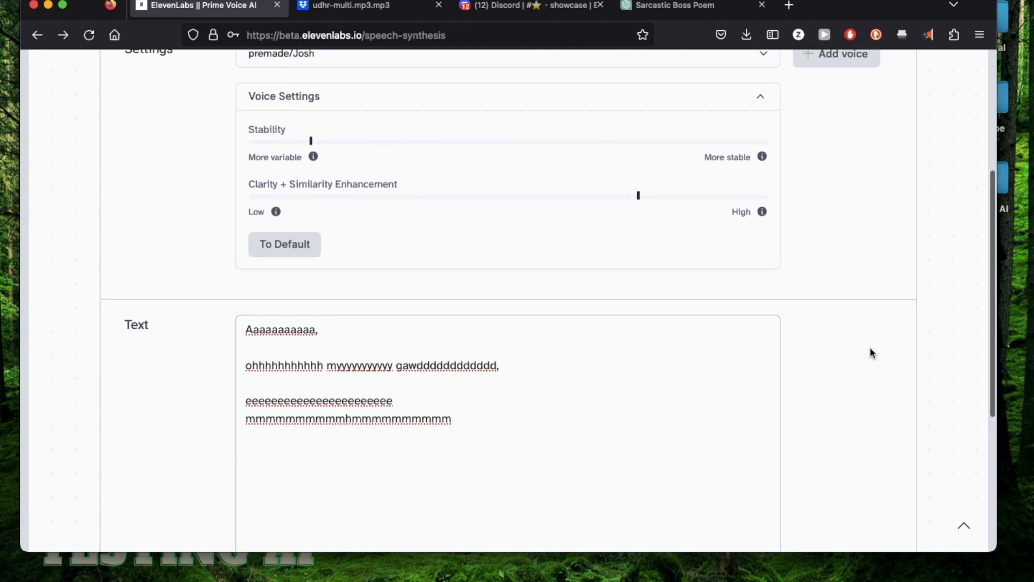
pyautogui.scroll(-3)
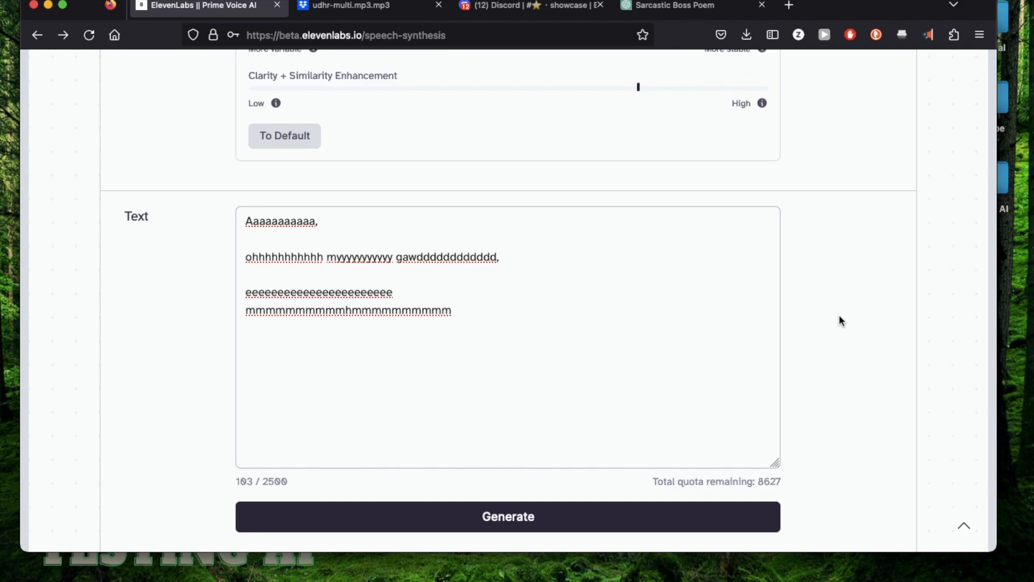
pyautogui.moveTo(862, 317)
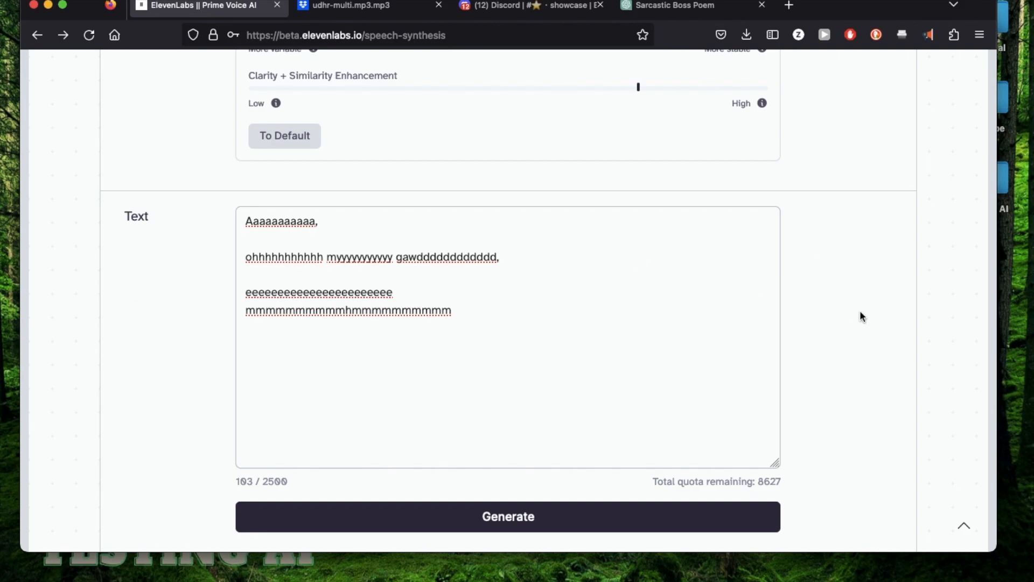
pyautogui.scroll(3)
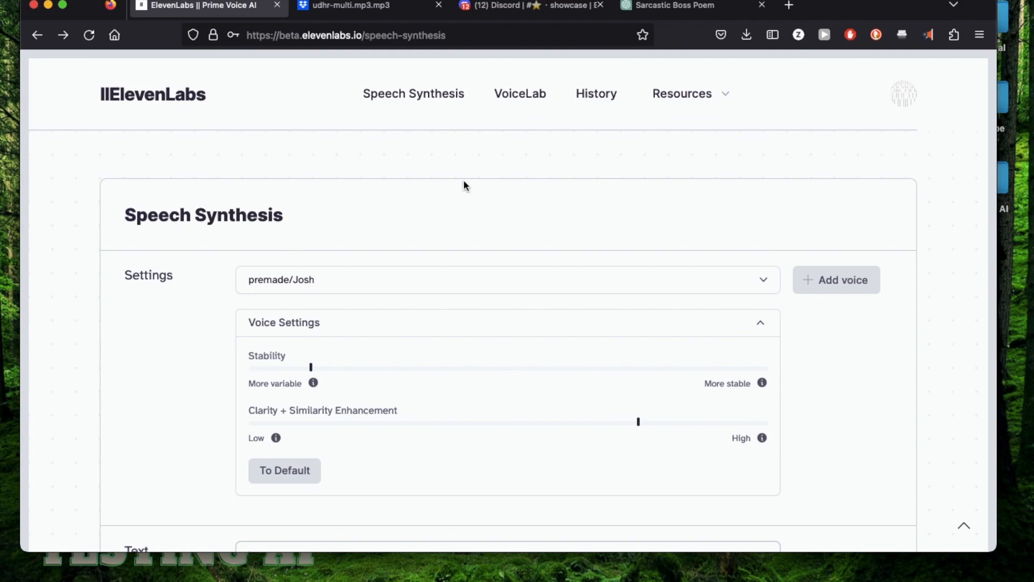
pyautogui.moveTo(867, 433)
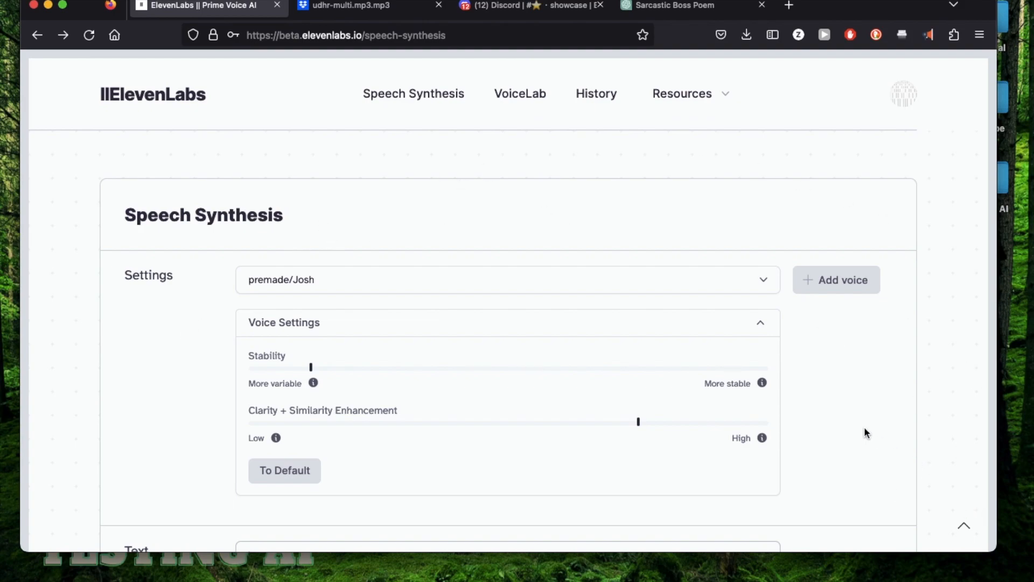